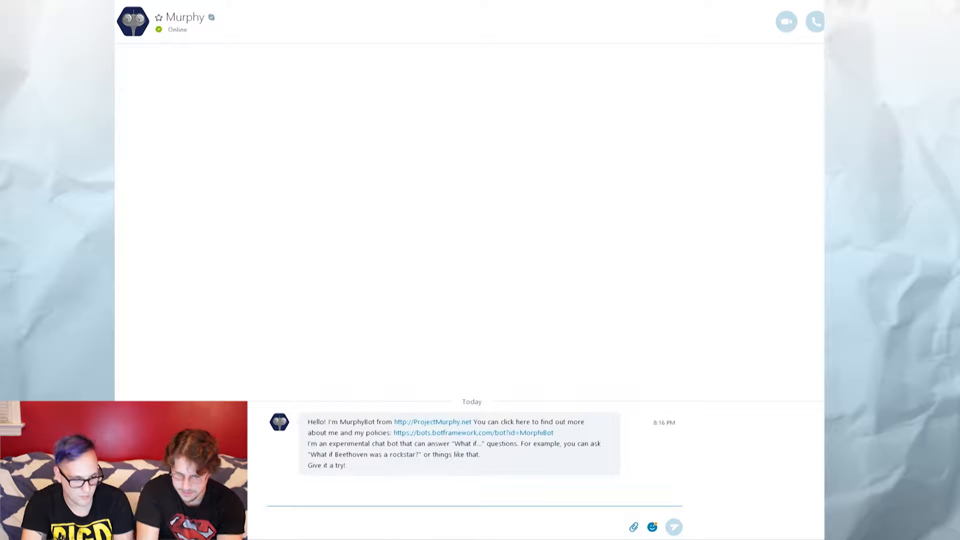
Step: Send Murphy the question "what if han solo was frodo"
{"action": "type", "text": "wh"}
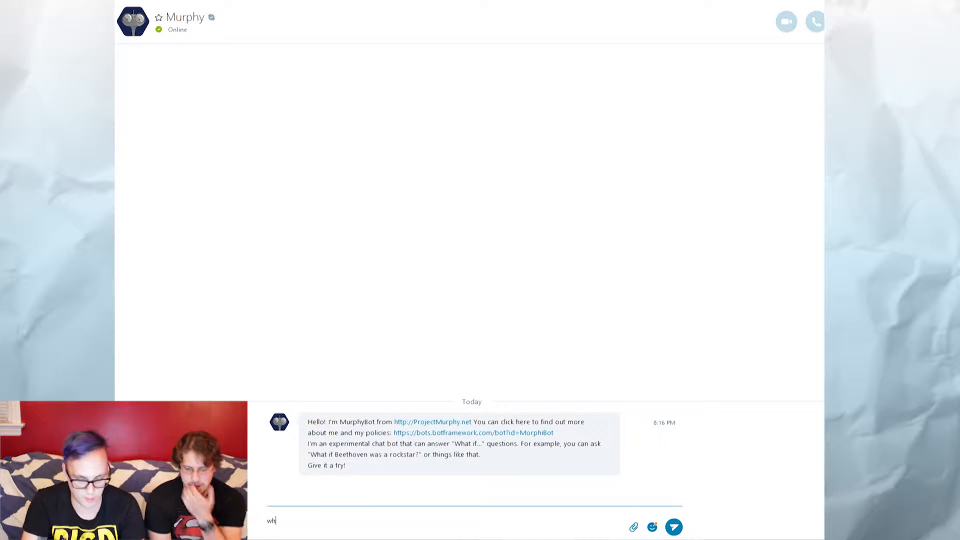
{"action": "type", "text": "at if"}
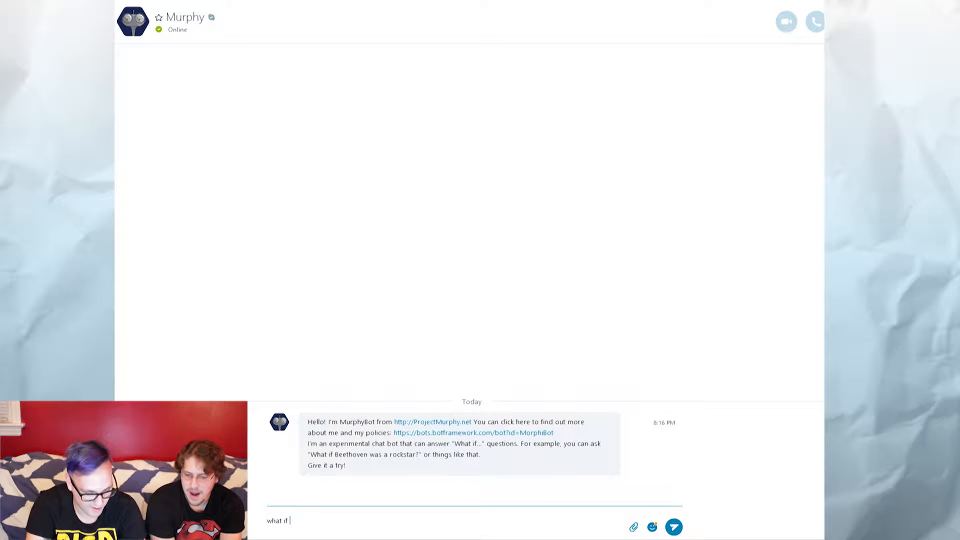
{"action": "type", "text": "han solo was"}
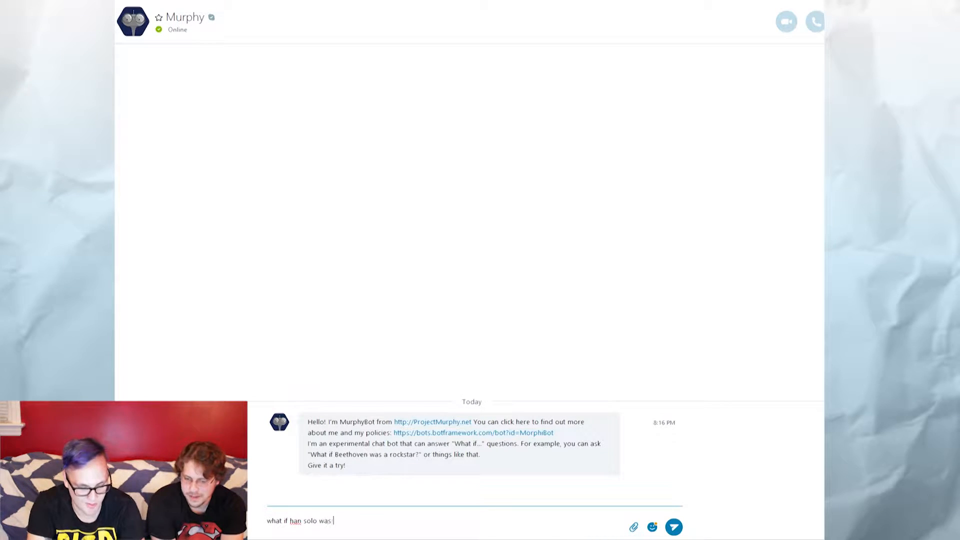
{"action": "type", "text": "frodo"}
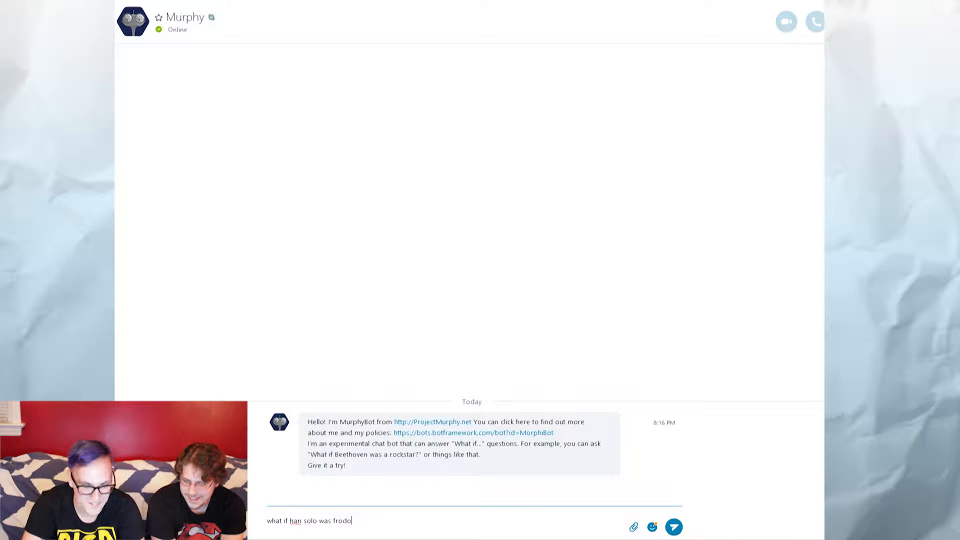
{"action": "left_click", "coordinate": [673, 527]}
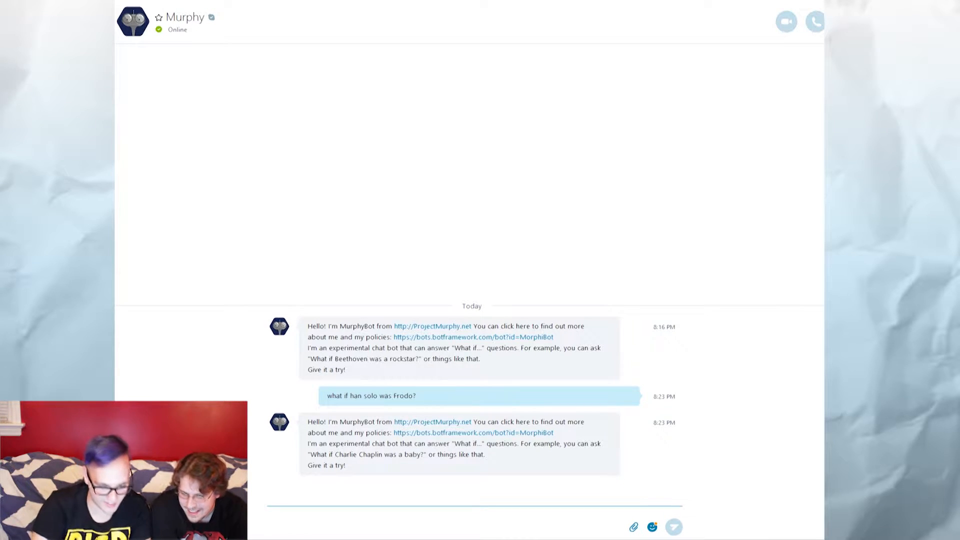
Step: Resend the Han Solo as Frodo question, then reply with a smiley for another photo
{"action": "type", "text": "what if han solo was f"}
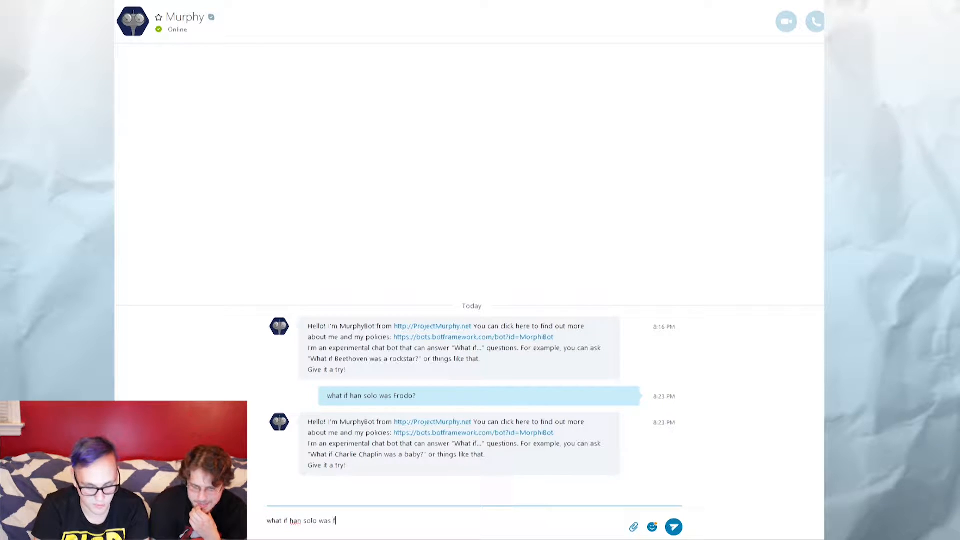
{"action": "left_click", "coordinate": [674, 526]}
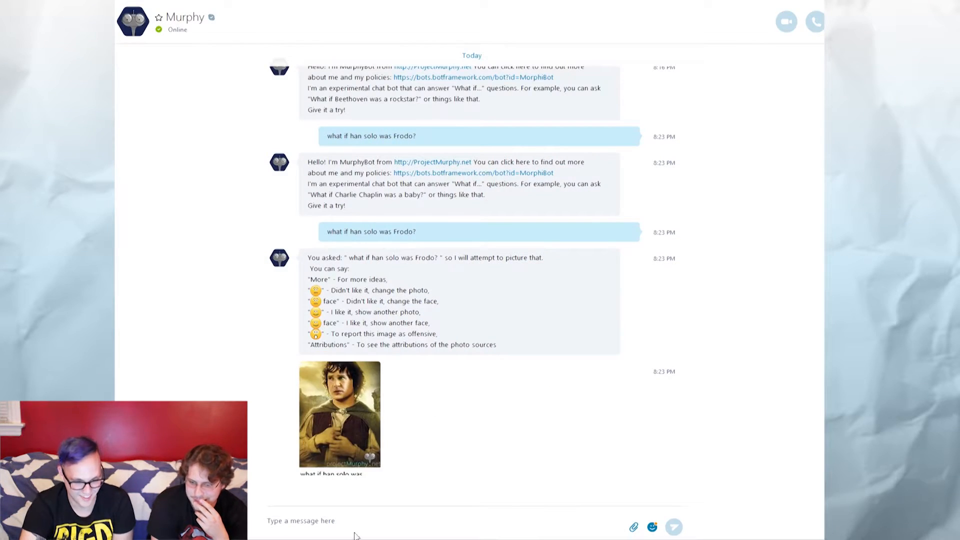
{"action": "left_click", "coordinate": [428, 520]}
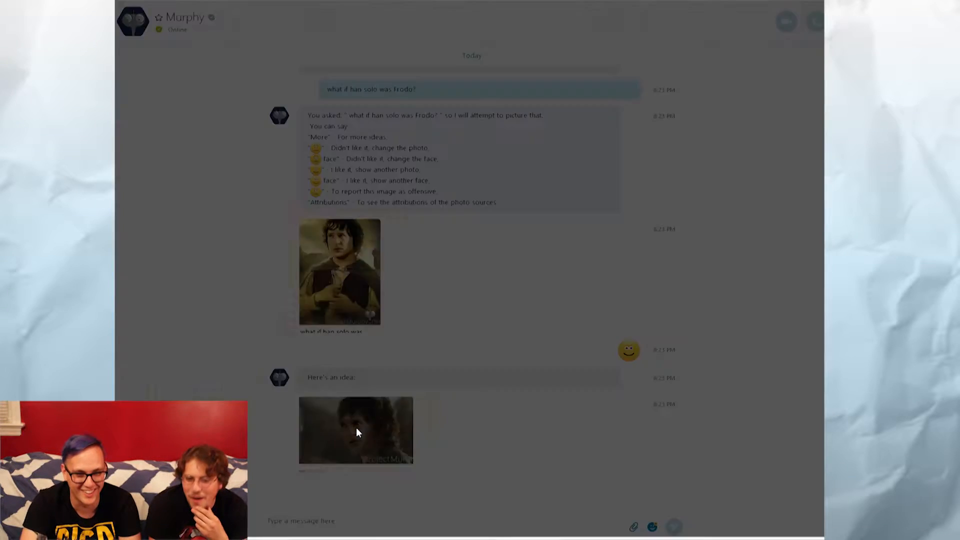
{"action": "left_click", "coordinate": [355, 430]}
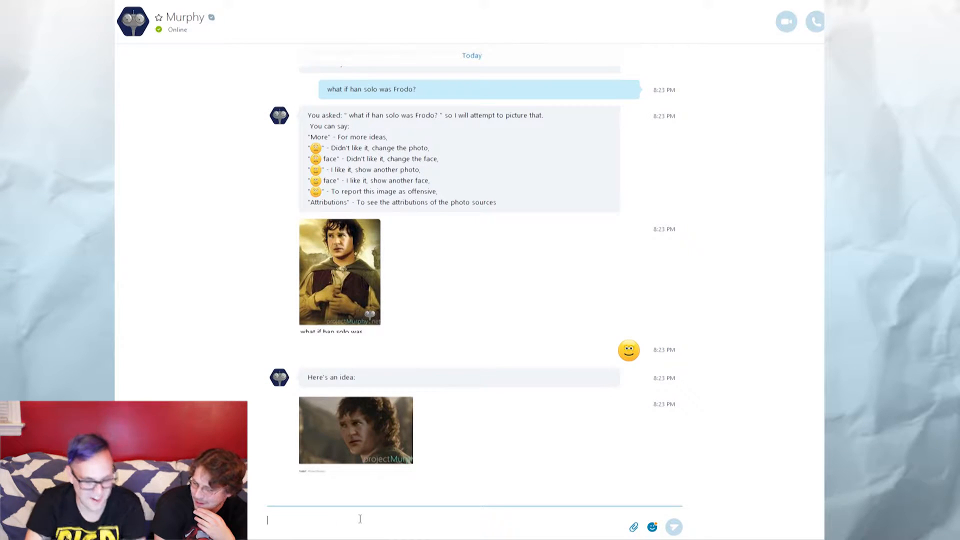
Step: Send "what if Frodo was han solo?" and reply with a smiley for another photo
{"action": "type", "text": "what if"}
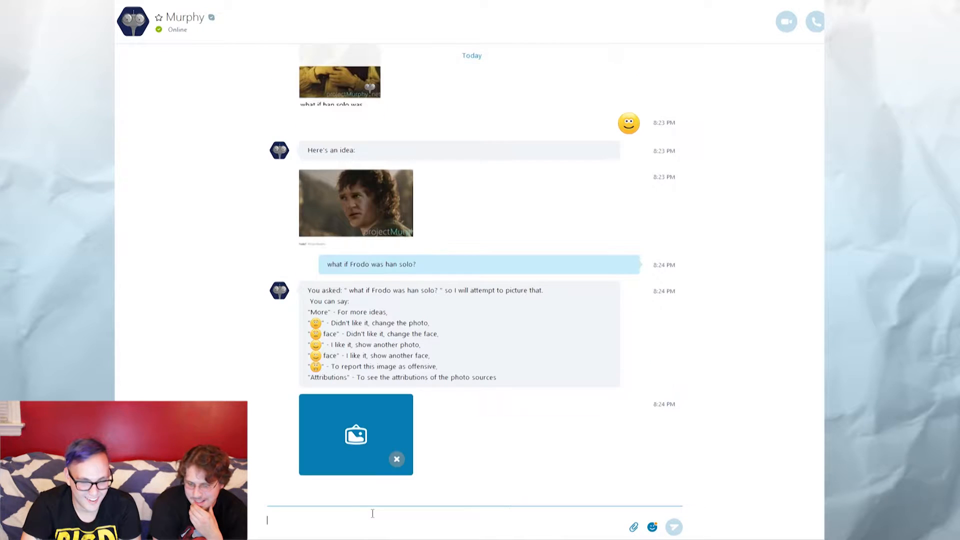
{"action": "left_click", "coordinate": [356, 435]}
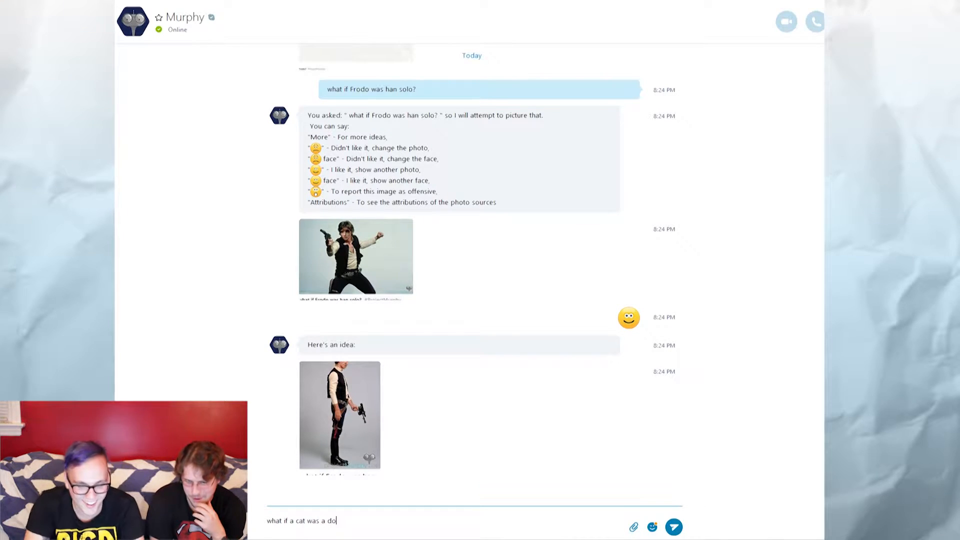
Step: Send "what if a cat was a dog?" and reply with a smiley for another photo
{"action": "left_click", "coordinate": [674, 526]}
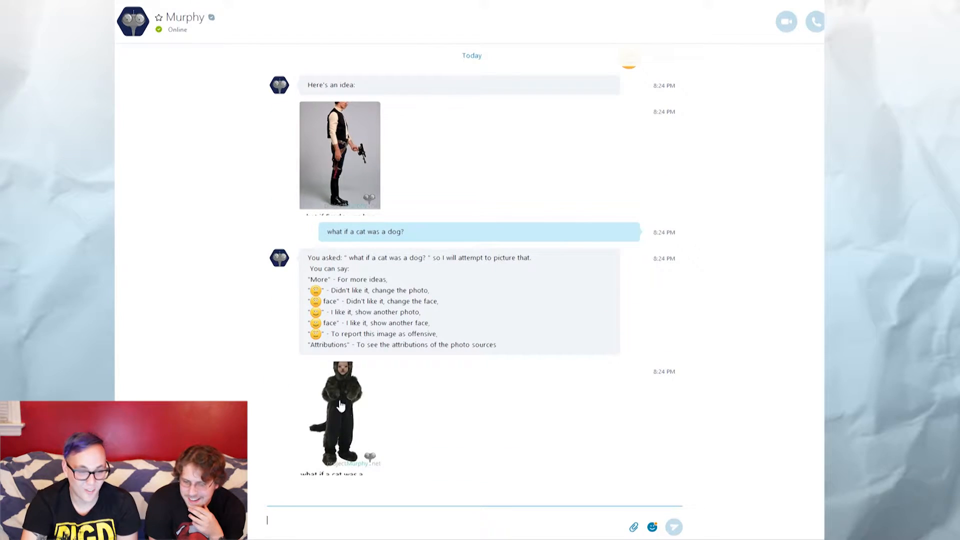
{"action": "left_click", "coordinate": [340, 417]}
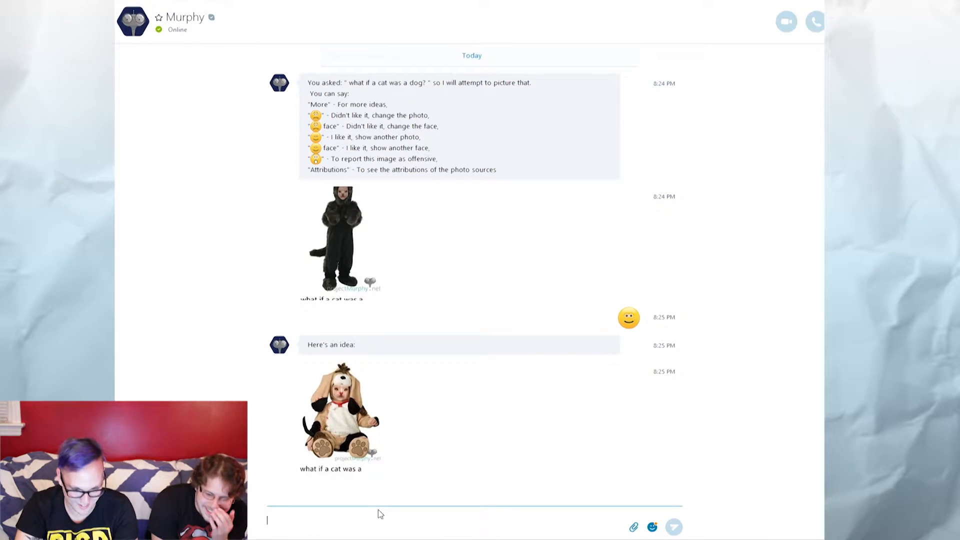
Step: Send Murphy the question "what if a baby was a gun?"
{"action": "type", "text": "what if a baby was a gun"}
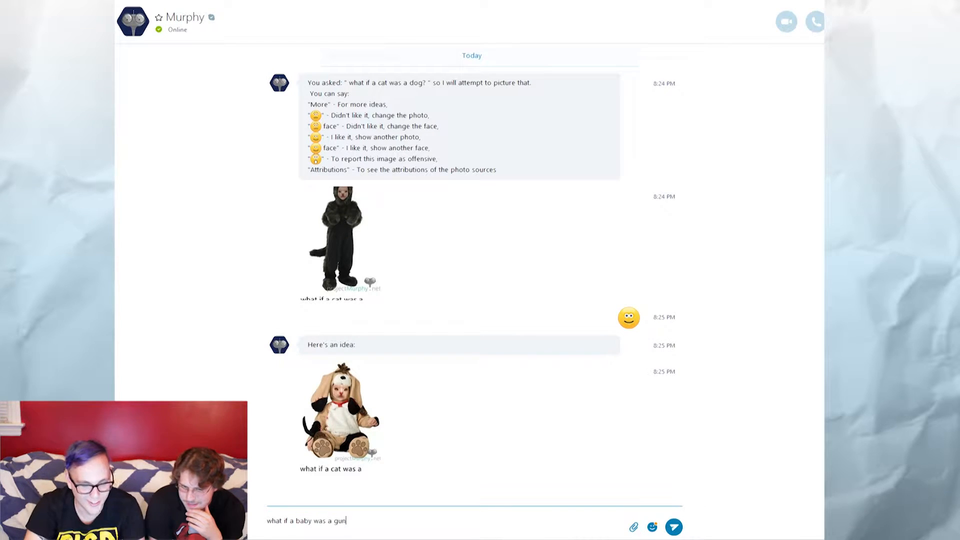
{"action": "left_click", "coordinate": [673, 527]}
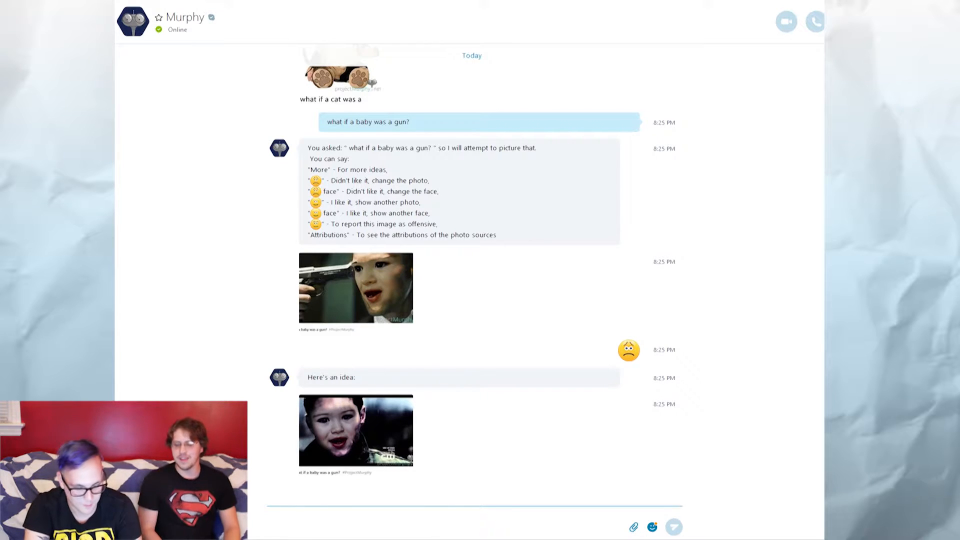
Step: Send Murphy "what if james dean was Marilyn monroe?"
{"action": "type", "text": "what if"}
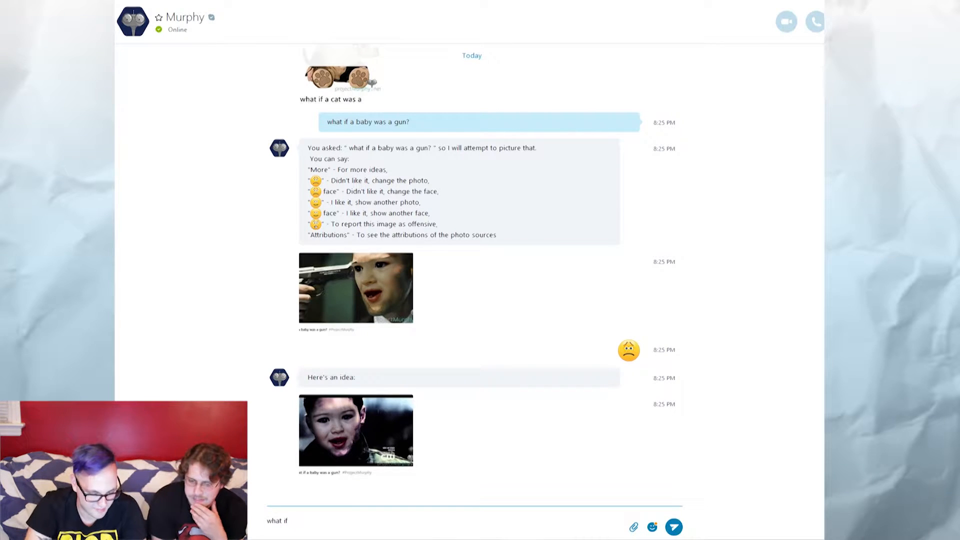
{"action": "type", "text": "james"}
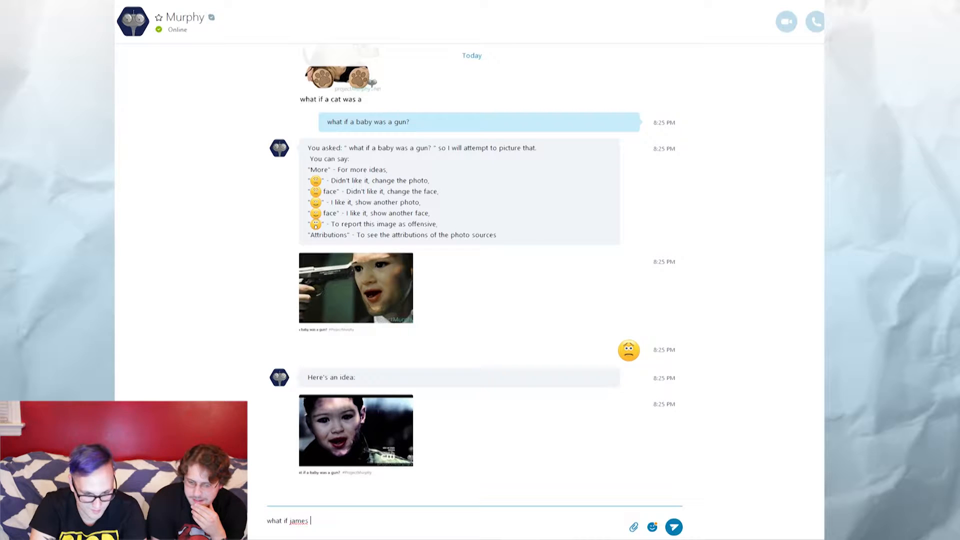
{"action": "type", "text": "dean was Marilyn"}
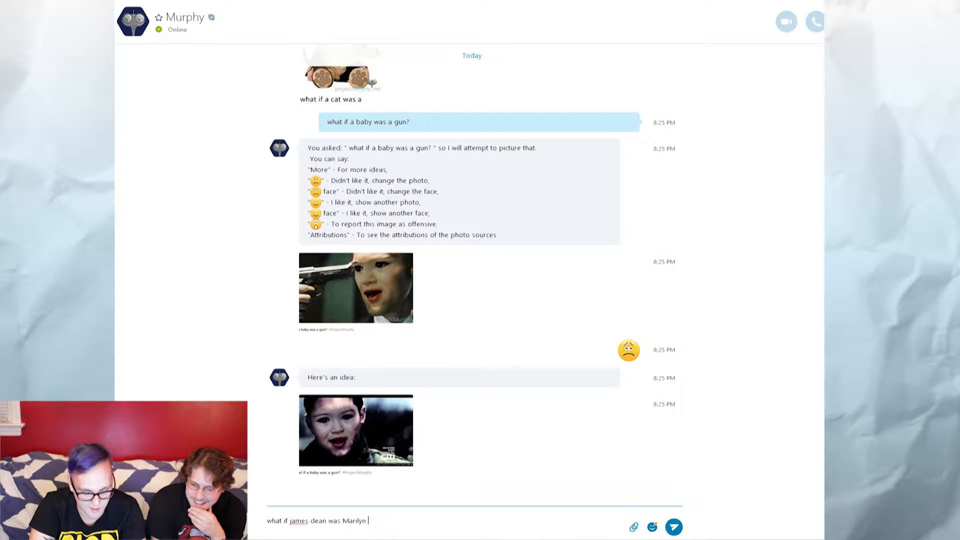
{"action": "type", "text": "marnro?"}
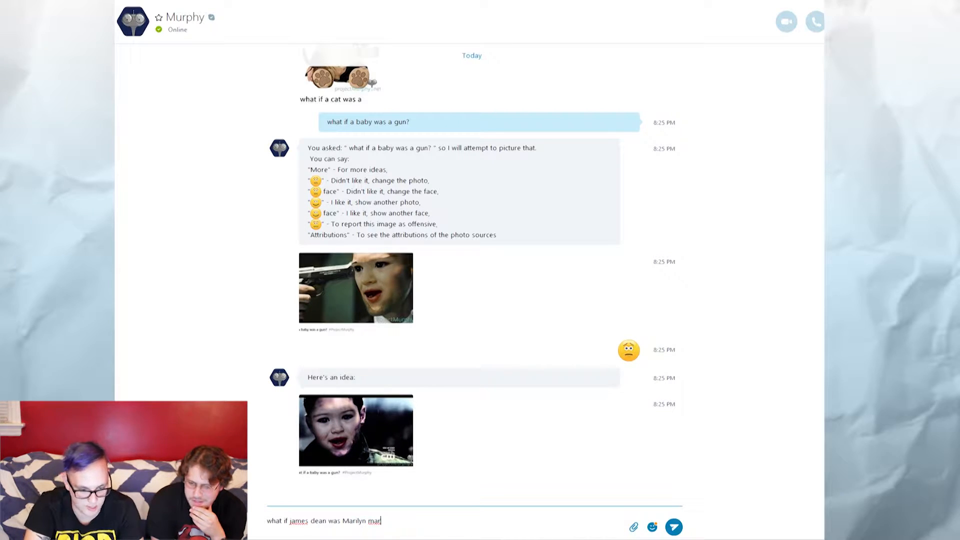
{"action": "type", "text": "onroe"}
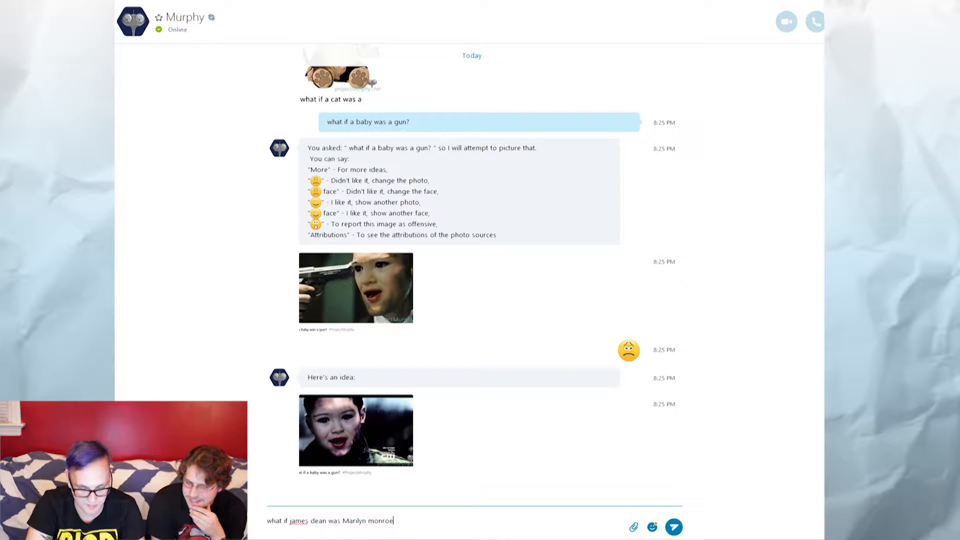
{"action": "left_click", "coordinate": [673, 526]}
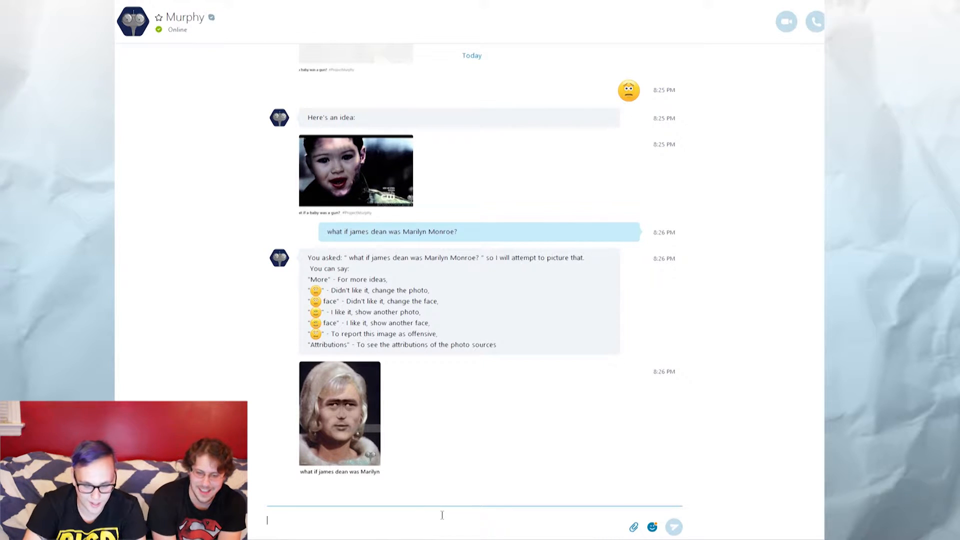
Step: Reply with a frown to get a different James Dean/Marilyn image
{"action": "scroll", "scroll_direction": "down", "scroll_amount": 3}
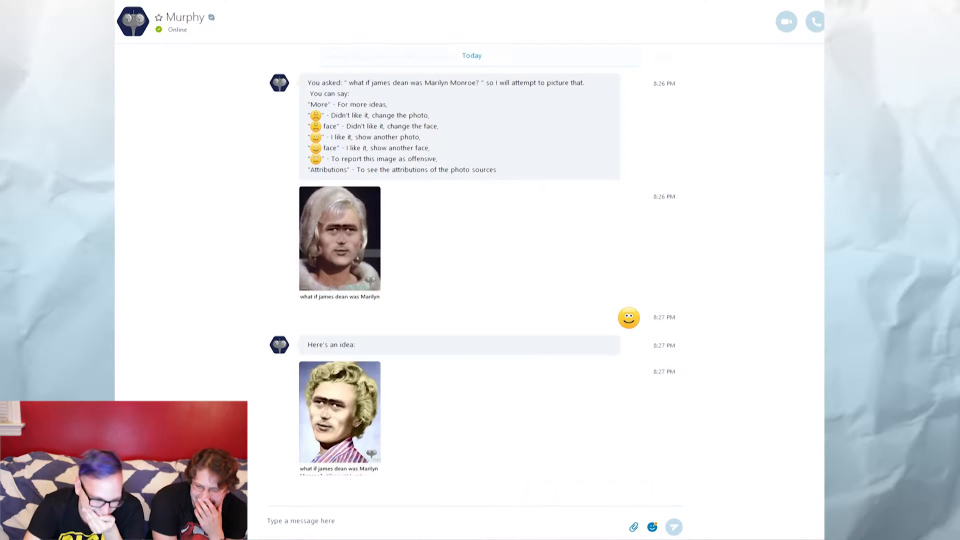
{"action": "left_click", "coordinate": [429, 521]}
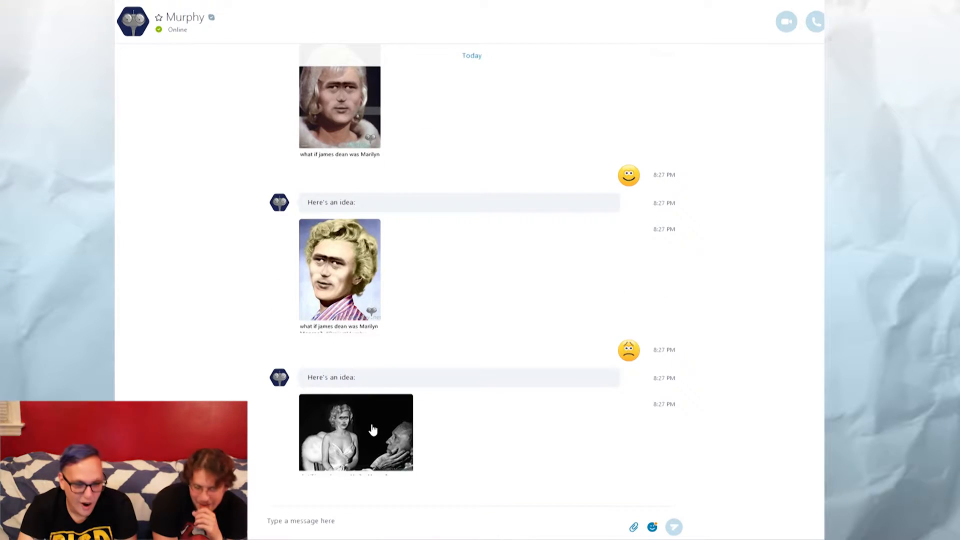
{"action": "left_click", "coordinate": [356, 432]}
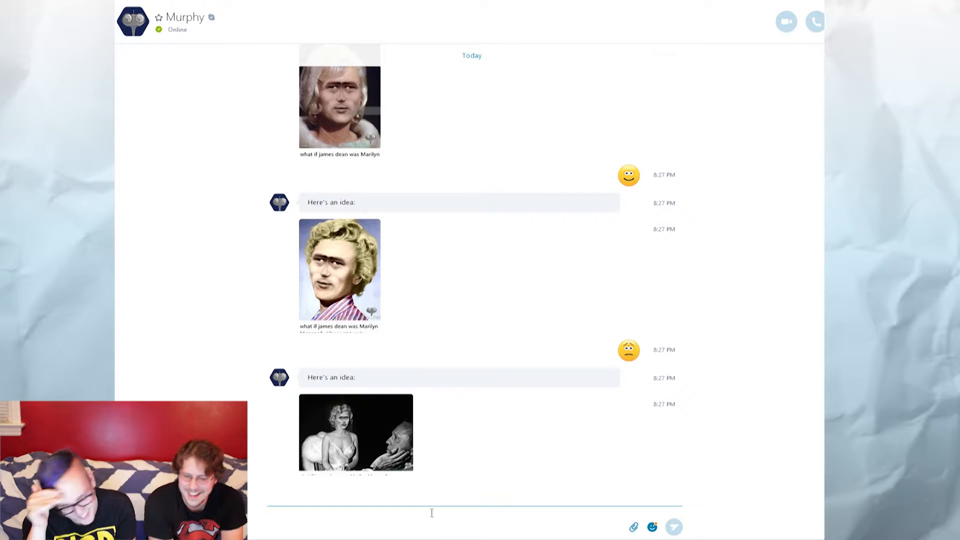
Step: Send Murphy the question "what if chunk was data?"
{"action": "type", "text": "what if chunk"}
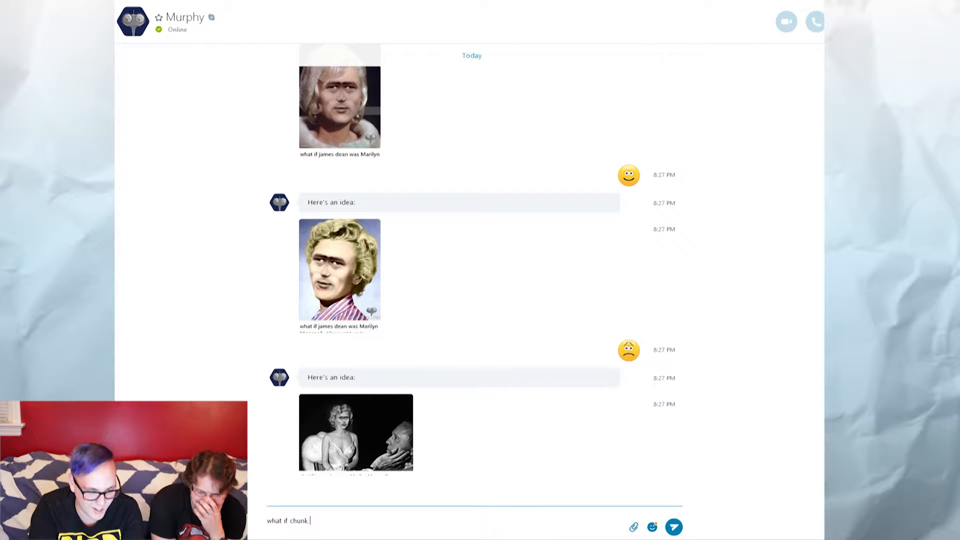
{"action": "type", "text": "was"}
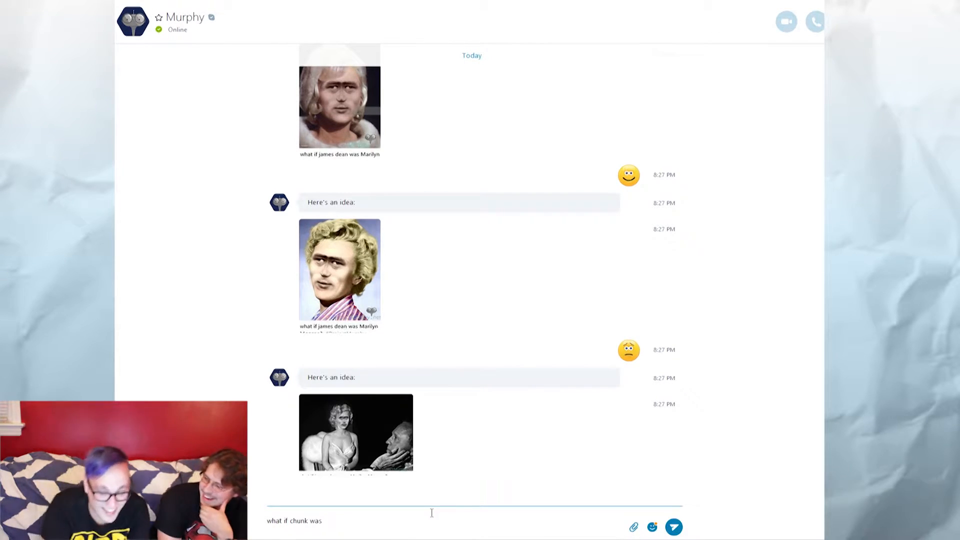
{"action": "type", "text": "data?"}
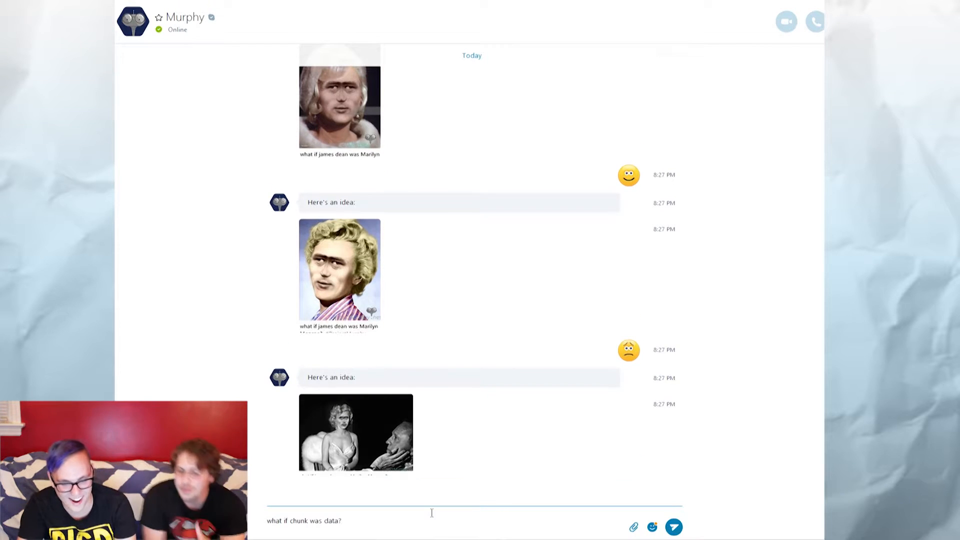
{"action": "left_click", "coordinate": [673, 527]}
{"action": "type", "text": "what if"}
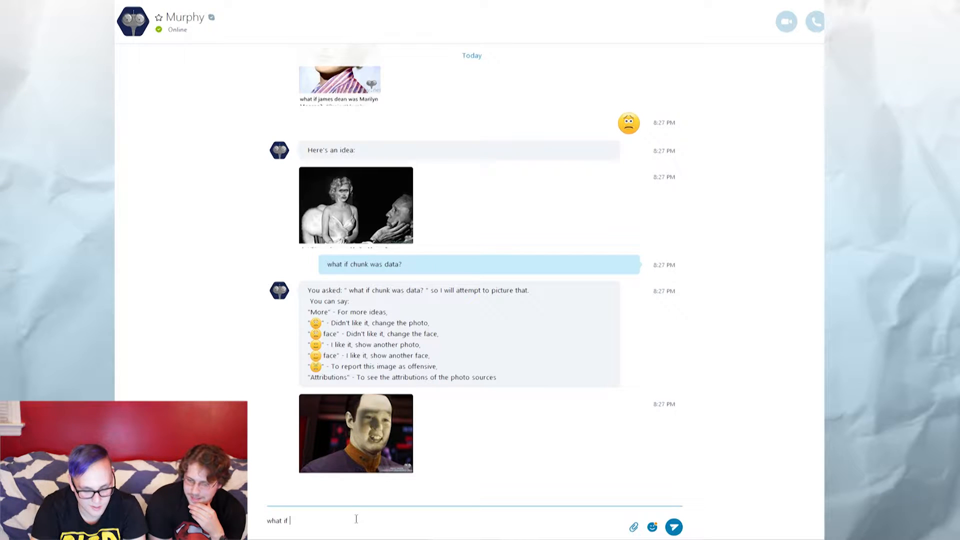
Step: Send Murphy the question "what if han solo was sloth?"
{"action": "type", "text": "su"}
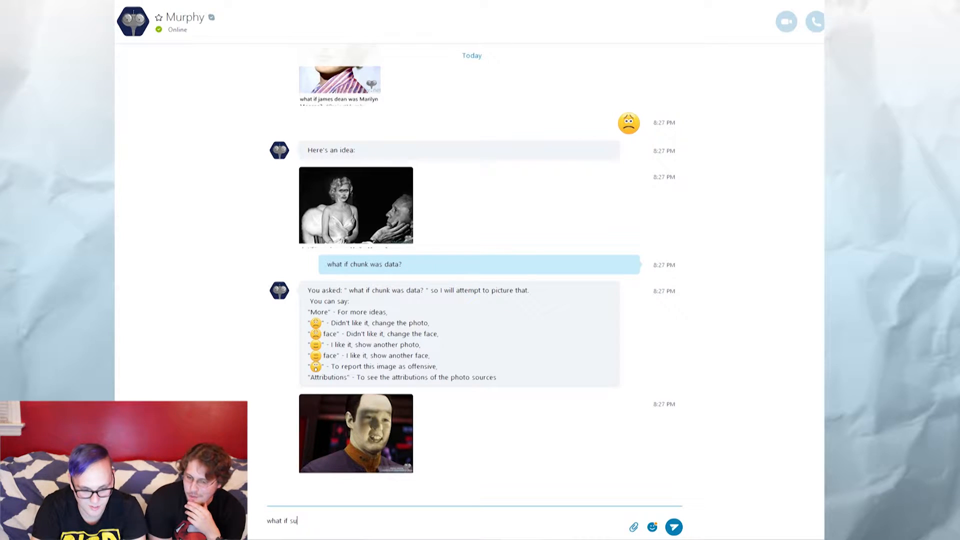
{"action": "key", "text": "Backspace"}
{"action": "type", "text": "han solo was"}
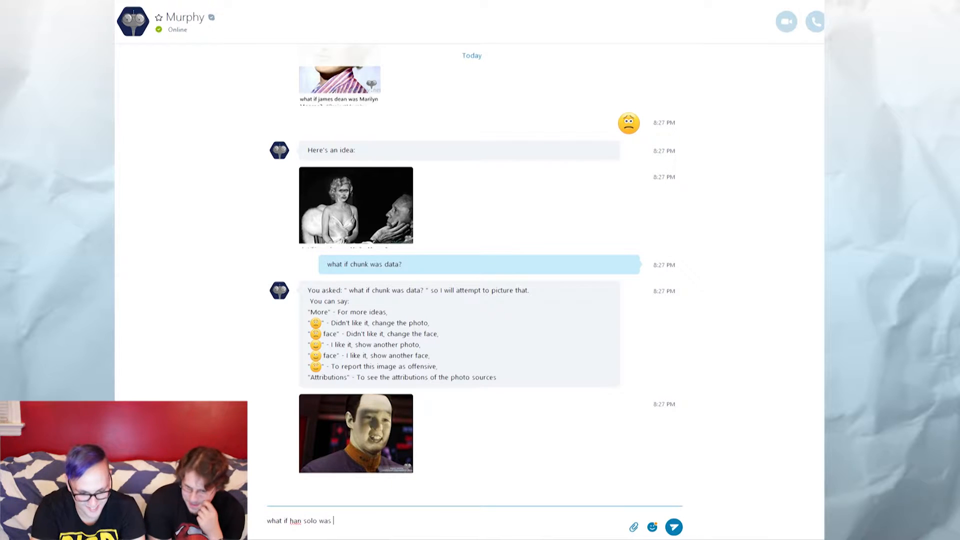
{"action": "left_click", "coordinate": [673, 527]}
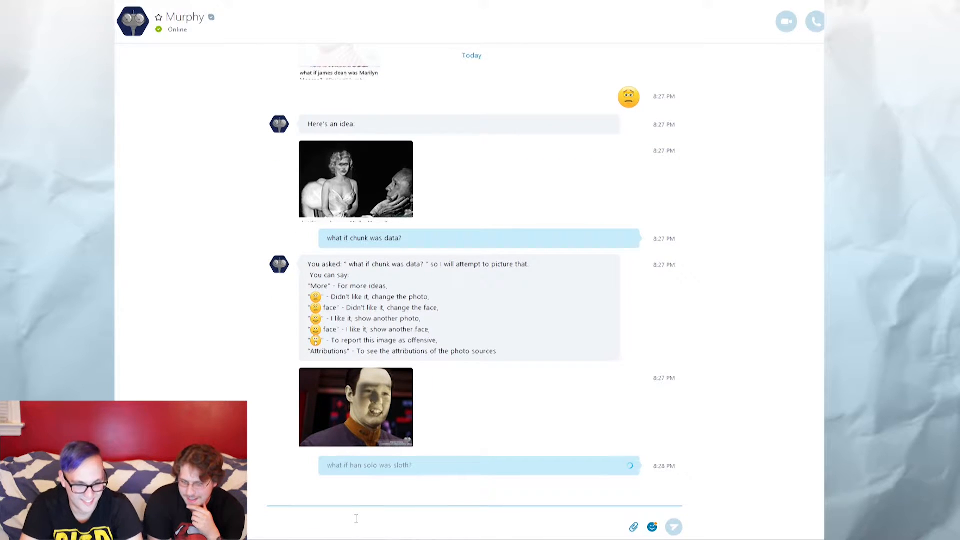
Step: Send a ":(" reaction to request another sloth photo
{"action": "left_click", "coordinate": [355, 519]}
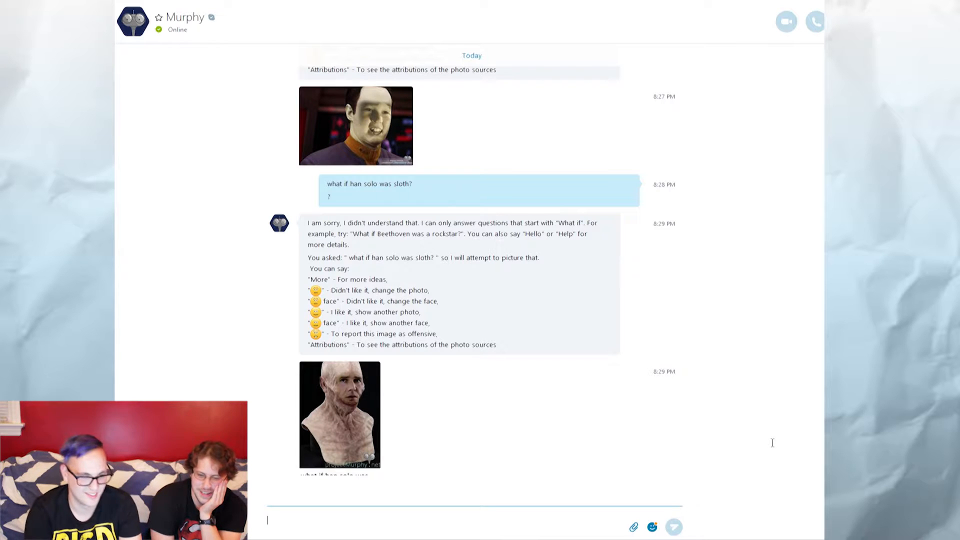
{"action": "type", "text": ":("}
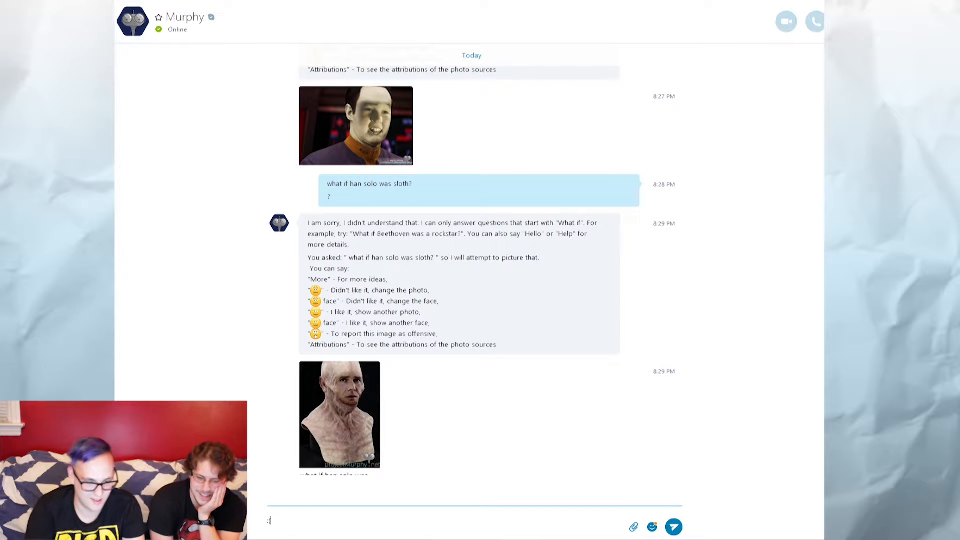
{"action": "left_click", "coordinate": [674, 526]}
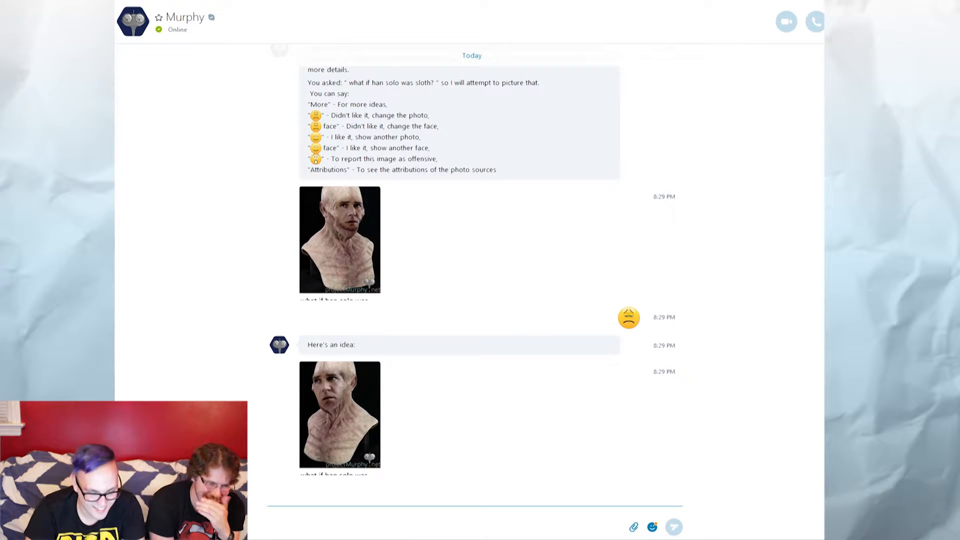
Step: Send "what if big bird was a superhero?" and react with a frown for another idea
{"action": "type", "text": "what id"}
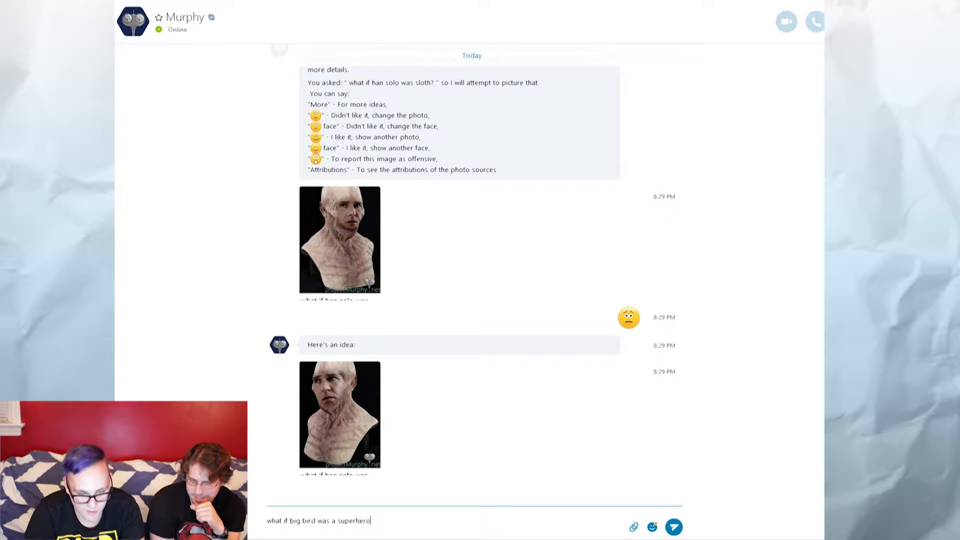
{"action": "left_click", "coordinate": [674, 526]}
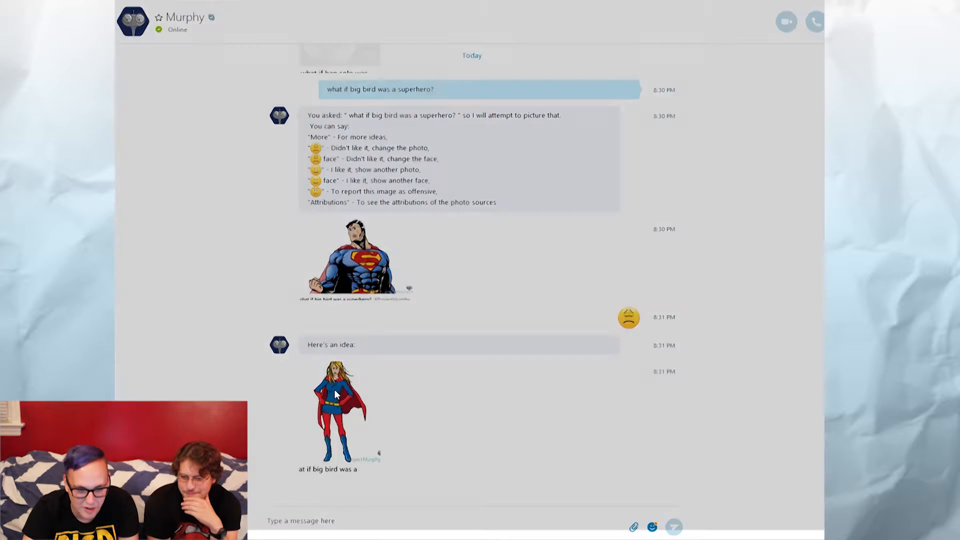
{"action": "left_click", "coordinate": [342, 410]}
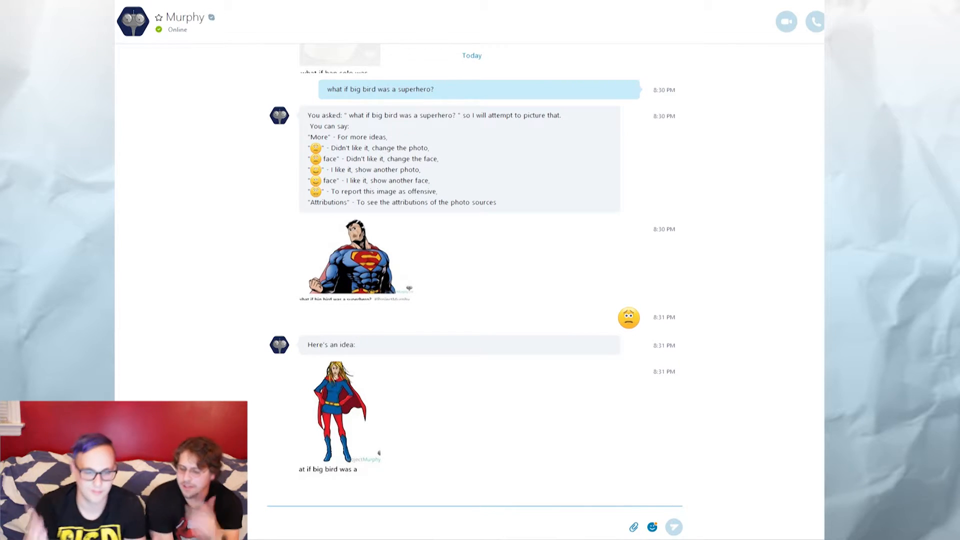
Step: Send "what if doctor strange was cool?" and start typing the next question
{"action": "left_click", "coordinate": [429, 521]}
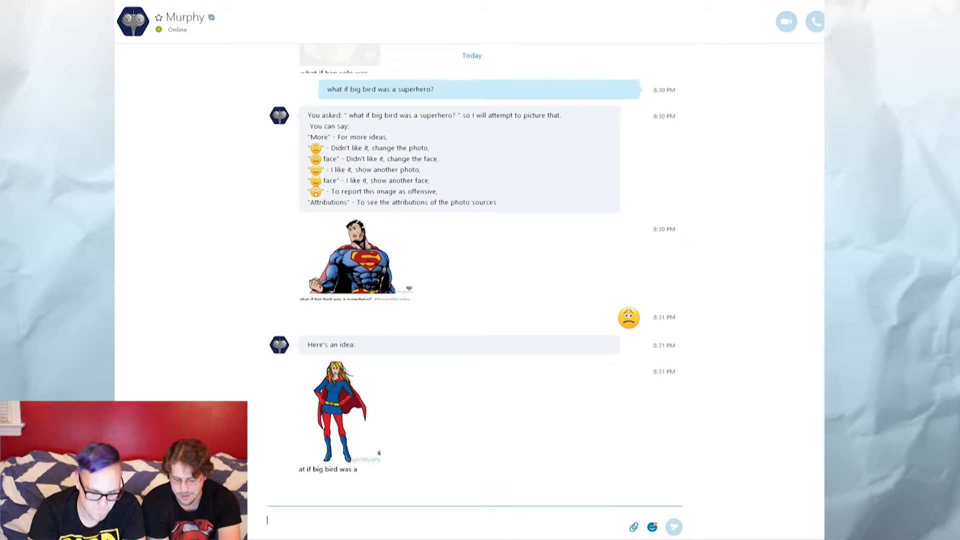
{"action": "type", "text": "what if doctor strange"}
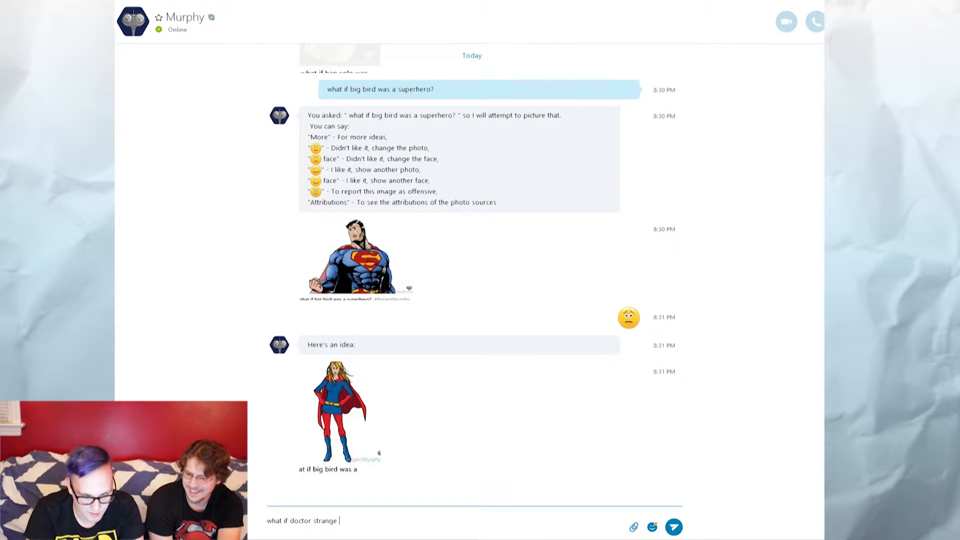
{"action": "left_click", "coordinate": [673, 527]}
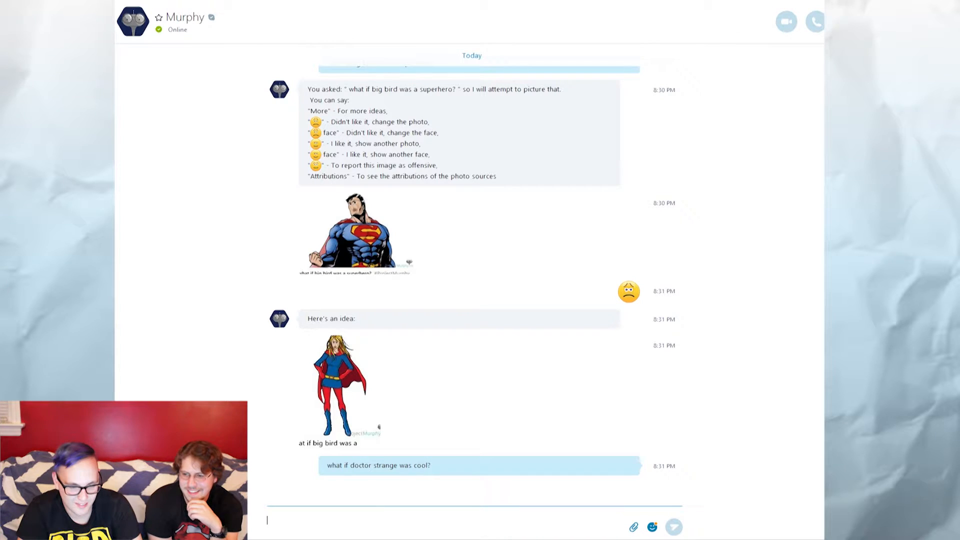
{"action": "scroll", "scroll_direction": "down", "scroll_amount": 3}
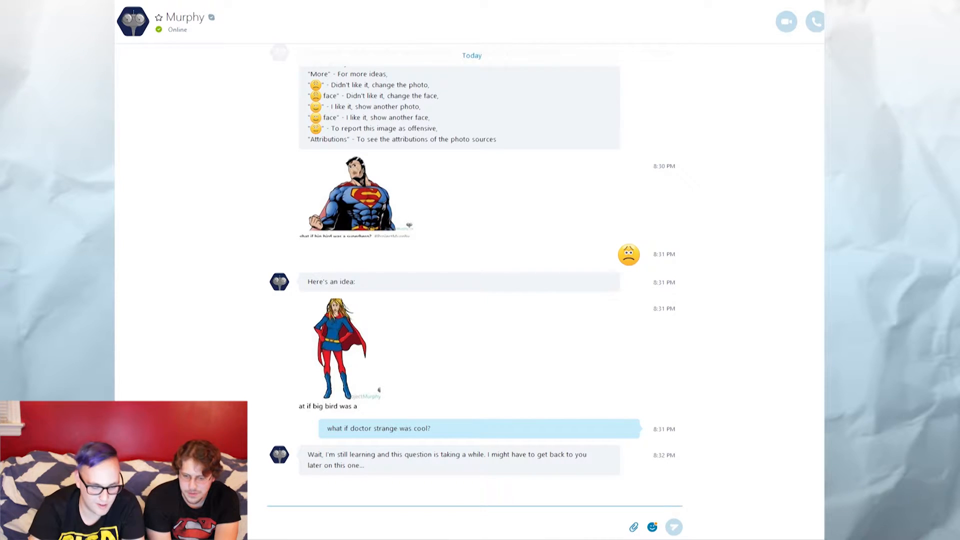
{"action": "type", "text": "what if"}
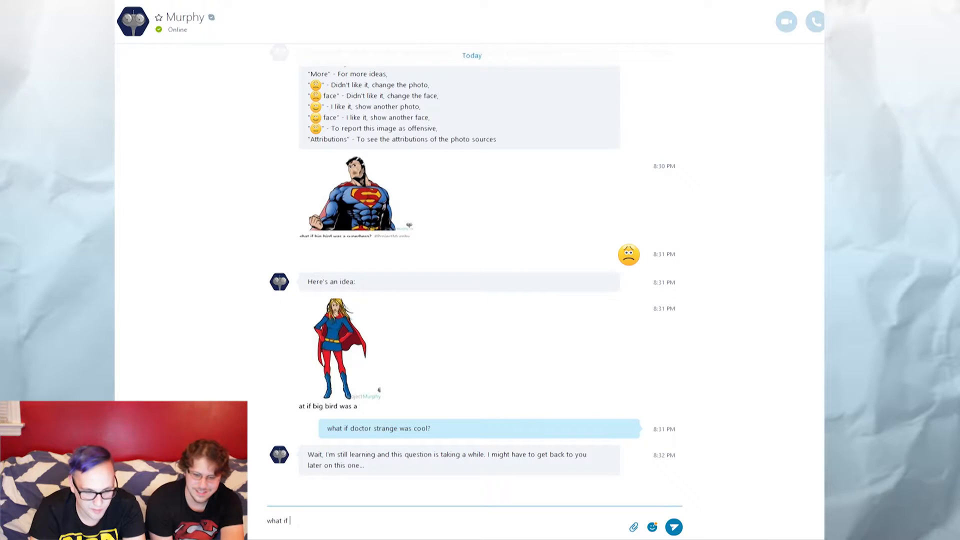
Step: Ask Murphy 'what if Chewbacca was a grizzly bear?' and view the returned face-swap image full size
{"action": "type", "text": "chewbacca was a grizzly bear"}
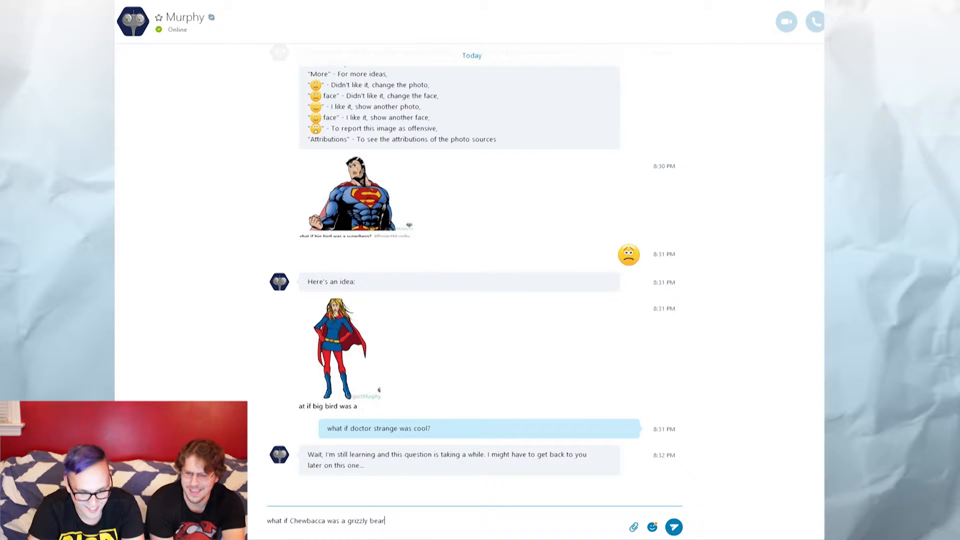
{"action": "left_click", "coordinate": [674, 527]}
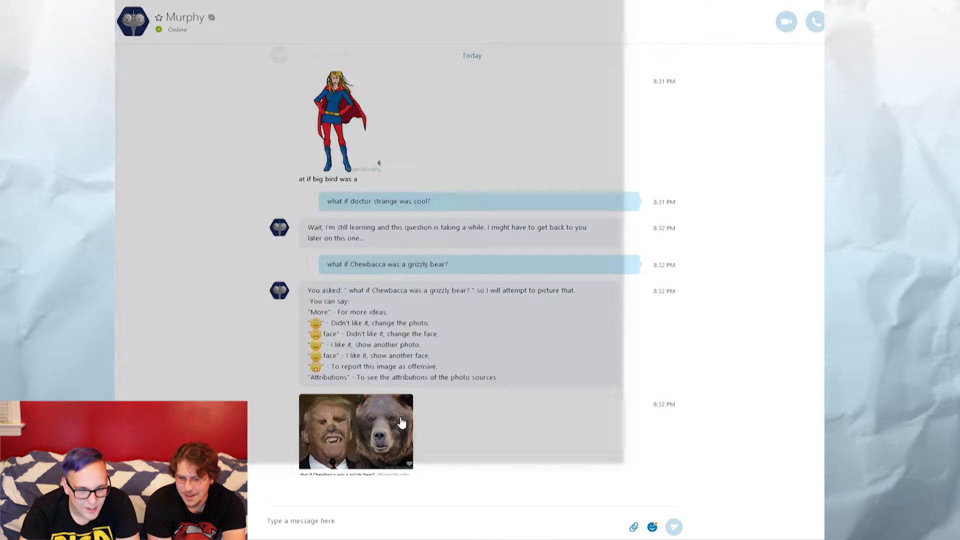
{"action": "left_click", "coordinate": [355, 431]}
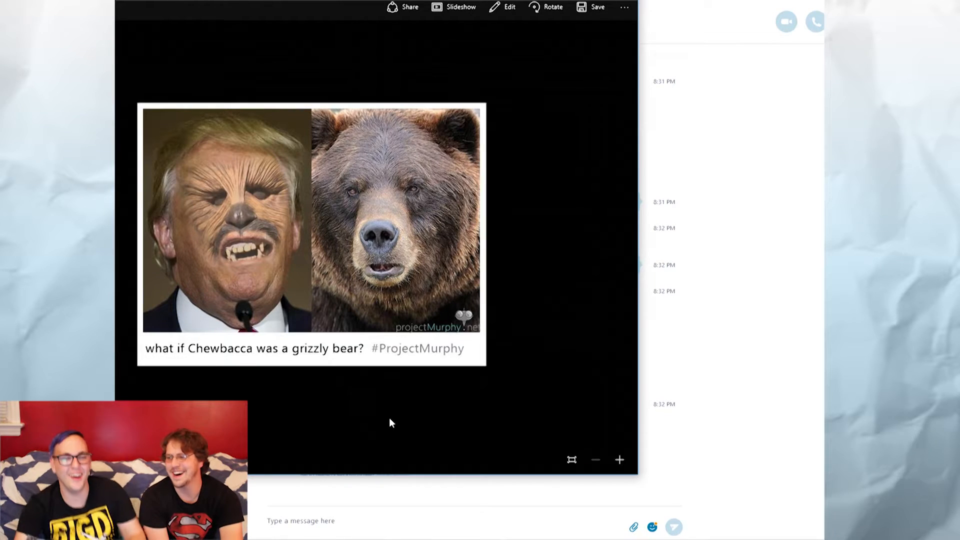
{"action": "mouse_move", "coordinate": [531, 155]}
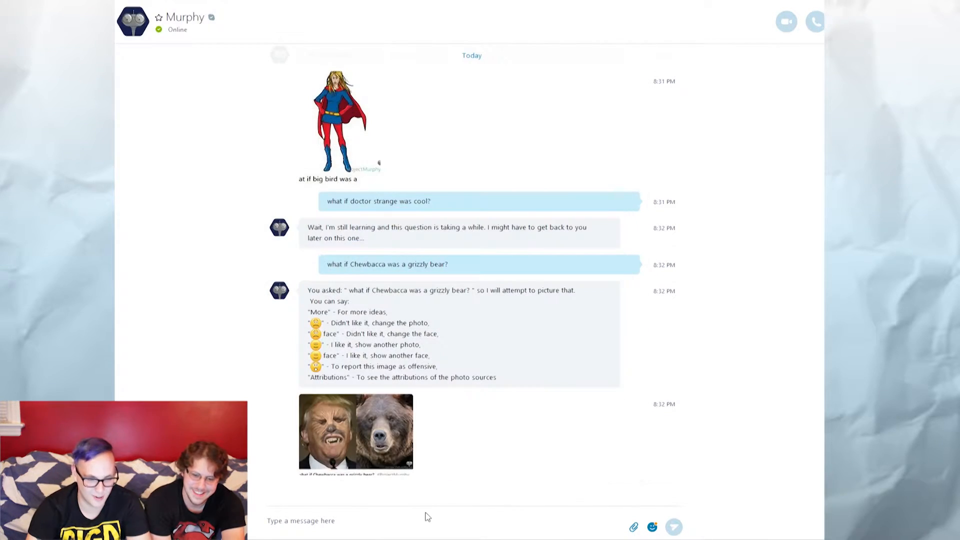
Step: Ask Murphy 'what if Donald trump was an immigrant?' and get a period street-photo reply
{"action": "type", "text": "what if Donald trump was an"}
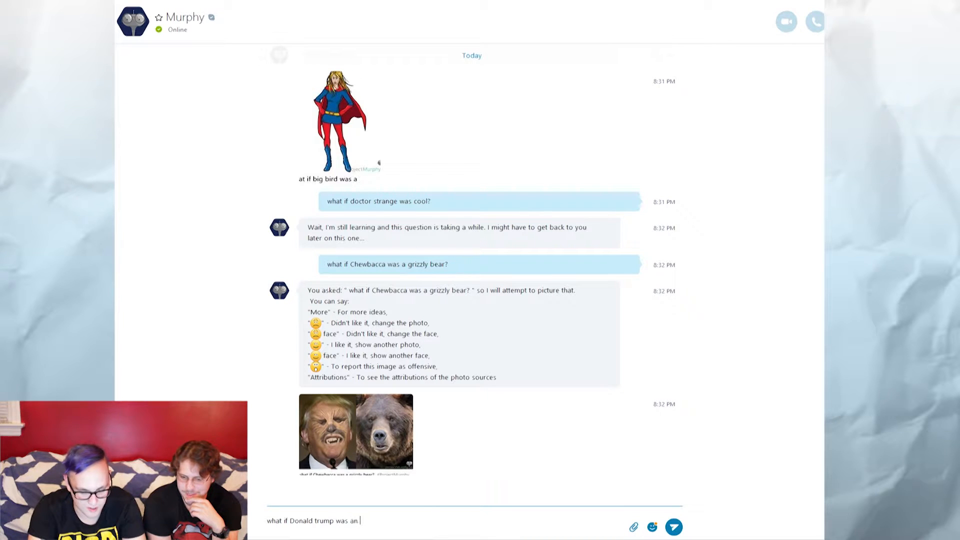
{"action": "type", "text": "immigrant"}
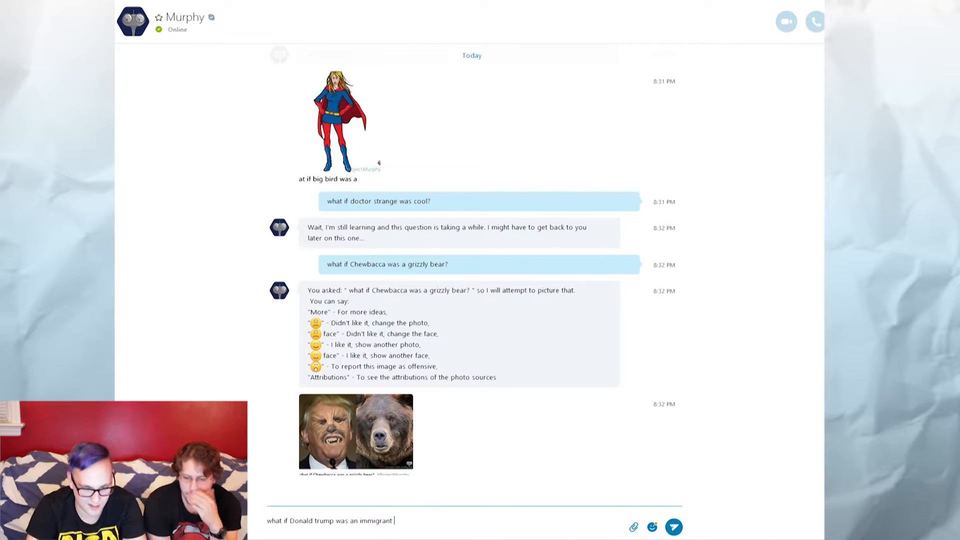
{"action": "type", "text": "?"}
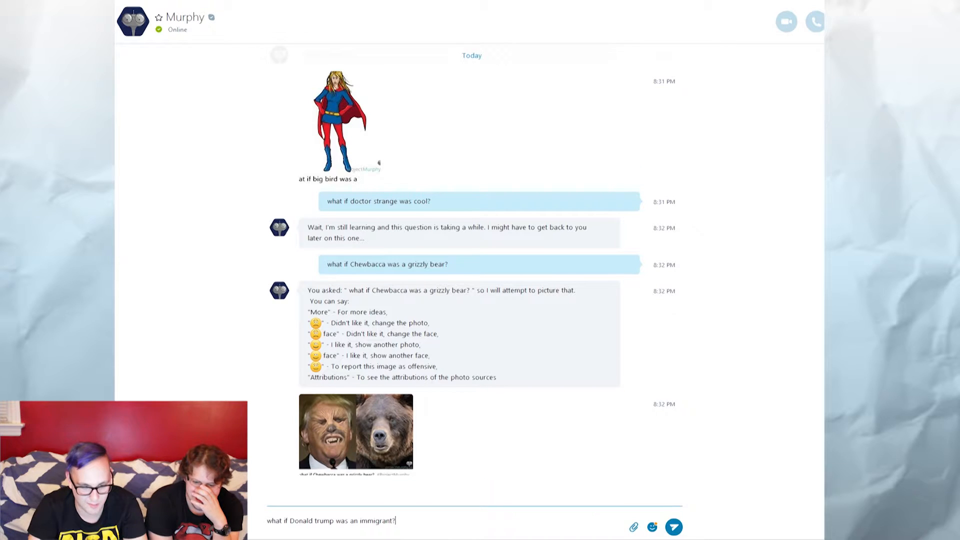
{"action": "left_click", "coordinate": [673, 527]}
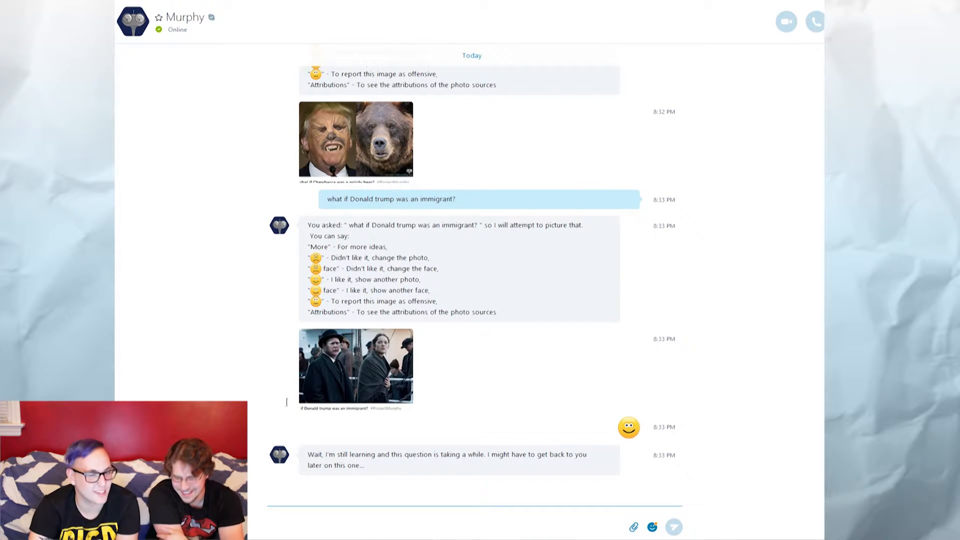
{"action": "left_click", "coordinate": [355, 366]}
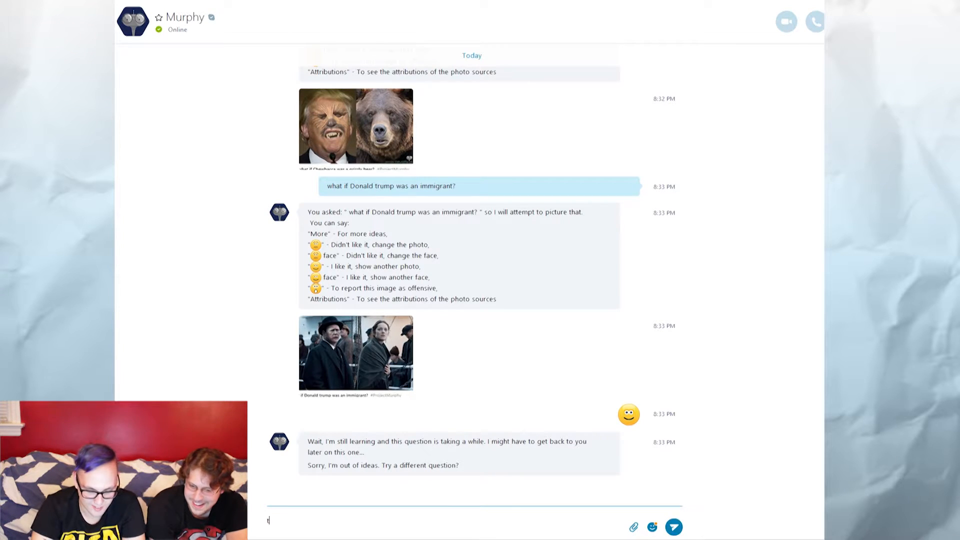
Step: Thank Murphy, ask 'what if Pablo Picasso was Kanye west' and view the face-swapped photo replies
{"action": "type", "text": "thank you murp"}
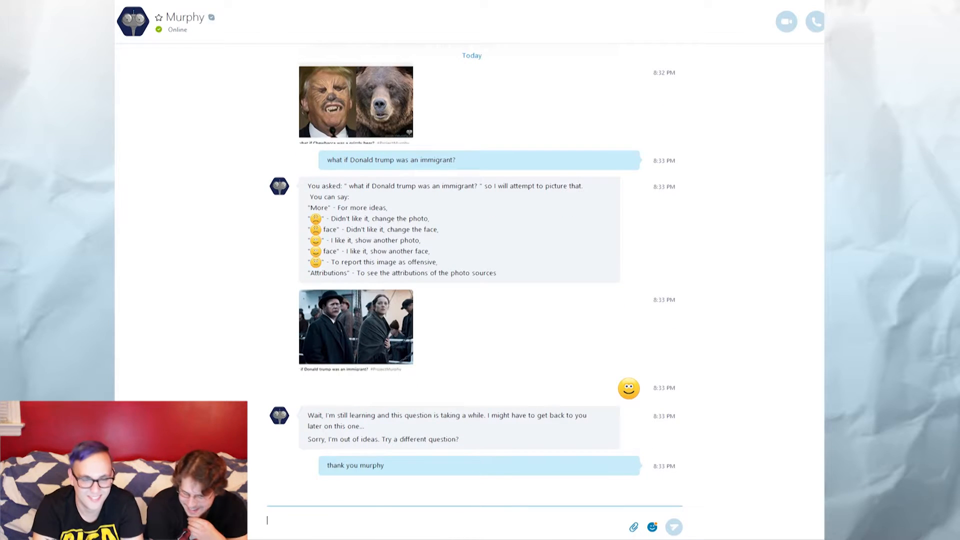
{"action": "type", "text": "what if"}
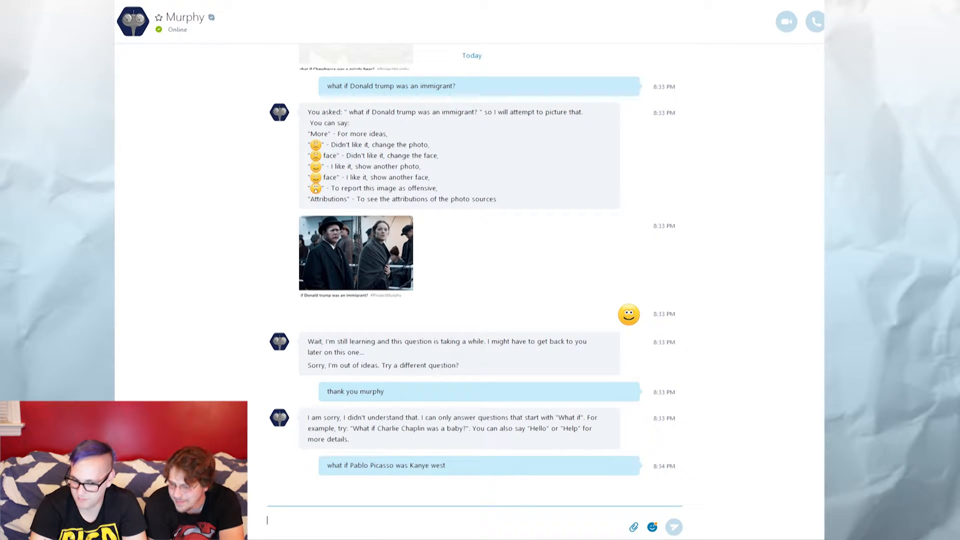
{"action": "scroll", "scroll_direction": "down", "scroll_amount": 3}
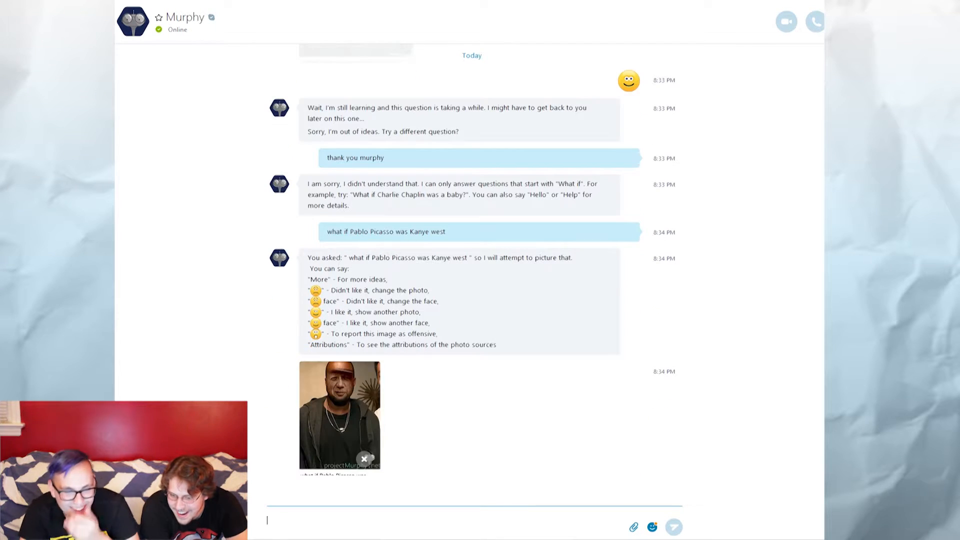
{"action": "left_click", "coordinate": [339, 414]}
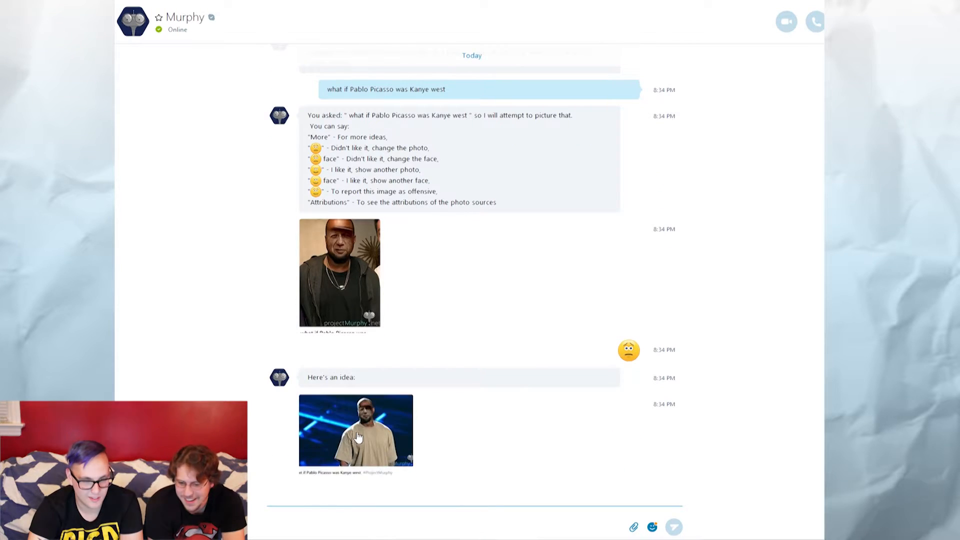
{"action": "left_click", "coordinate": [356, 430]}
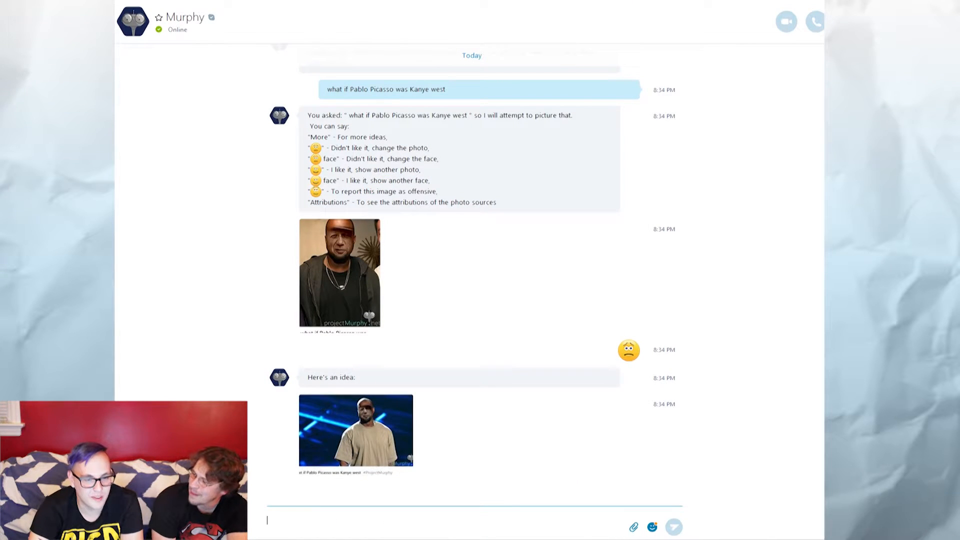
{"action": "mouse_move", "coordinate": [373, 300]}
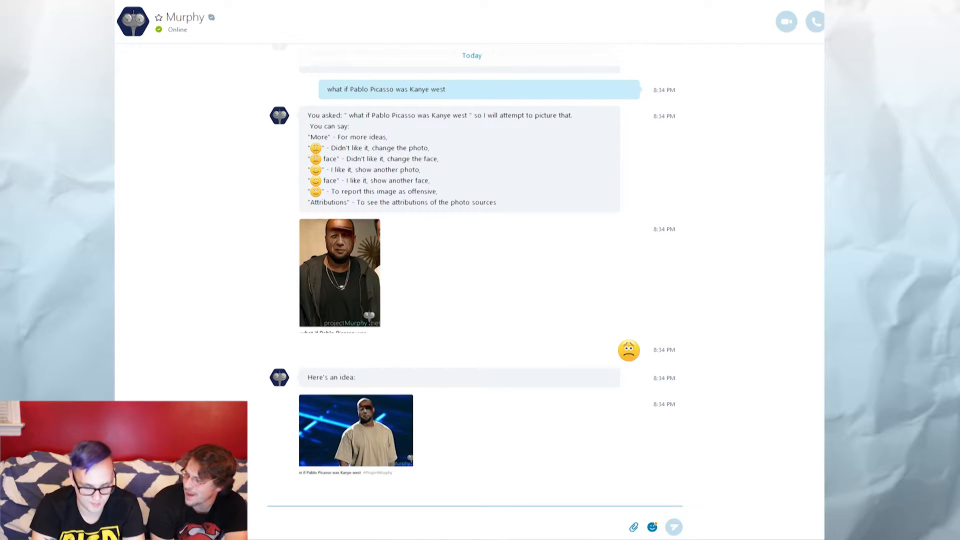
Step: Ask Murphy 'what if Kanye west was picasso' and then 'what if Kanye west was the glitch?'
{"action": "type", "text": "what if Kanye"}
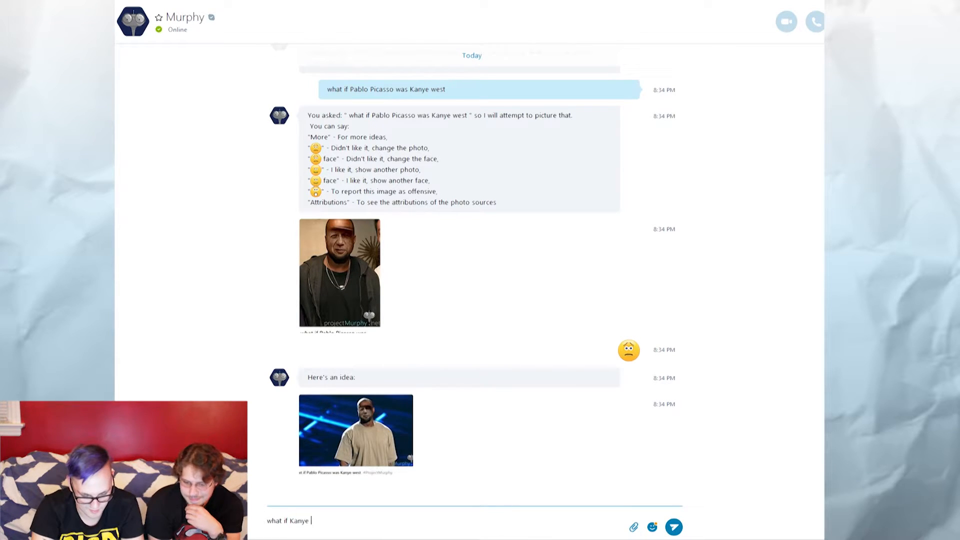
{"action": "type", "text": "west was picasso"}
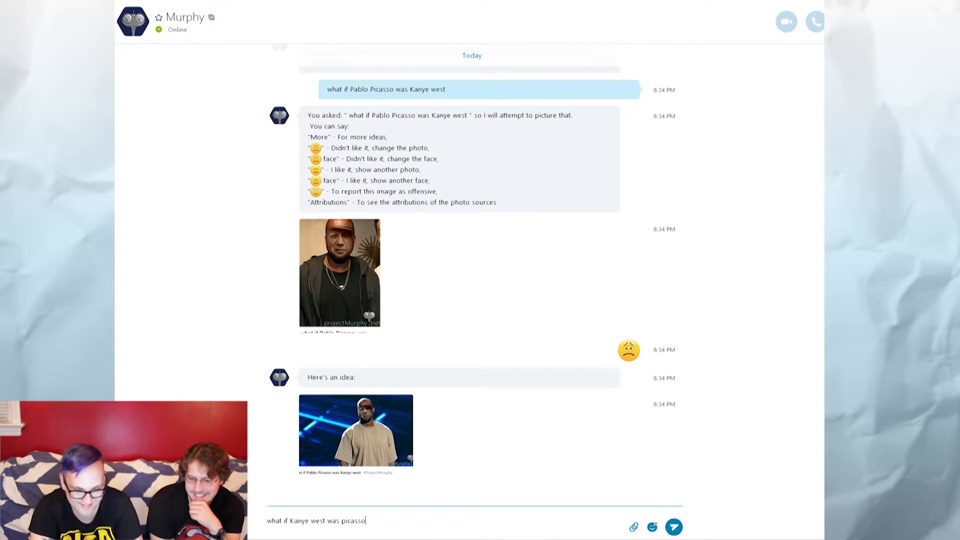
{"action": "left_click", "coordinate": [674, 527]}
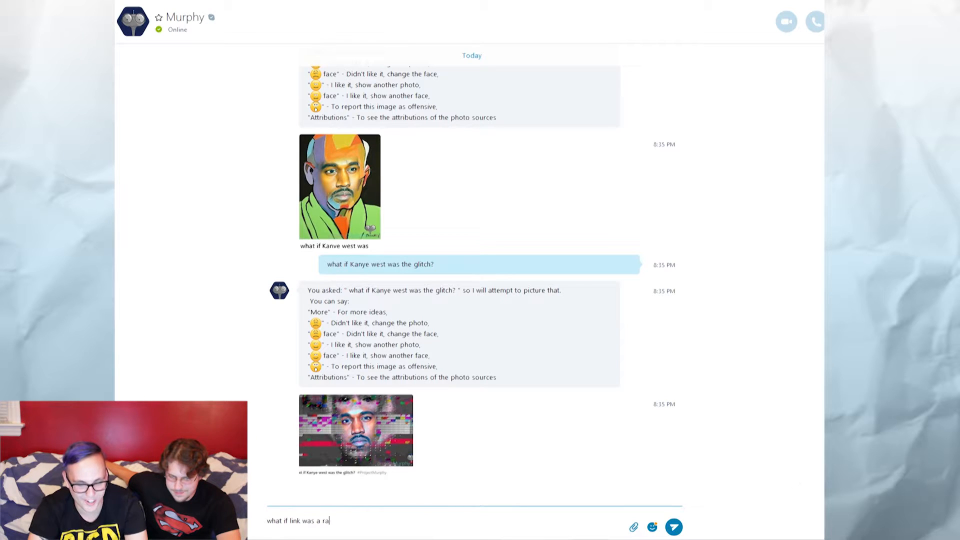
{"action": "left_click", "coordinate": [674, 527]}
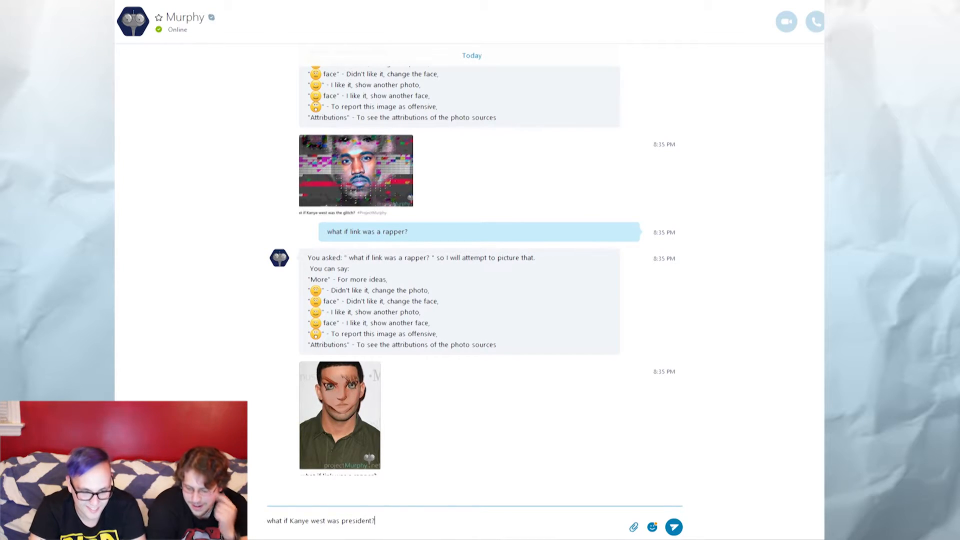
Step: Send 'what if Kanye west was president?', view the presidential face-swap, and start the next question
{"action": "left_click", "coordinate": [674, 526]}
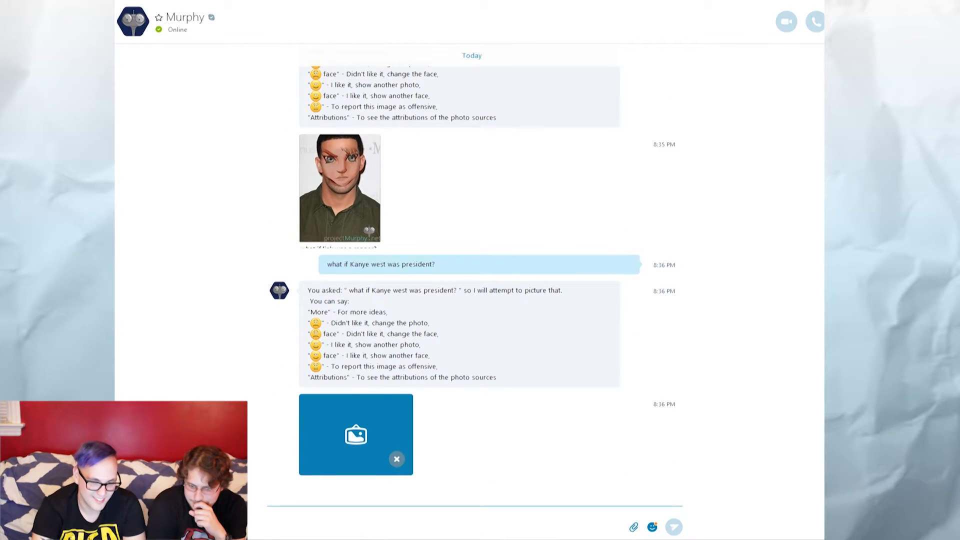
{"action": "left_click", "coordinate": [356, 434]}
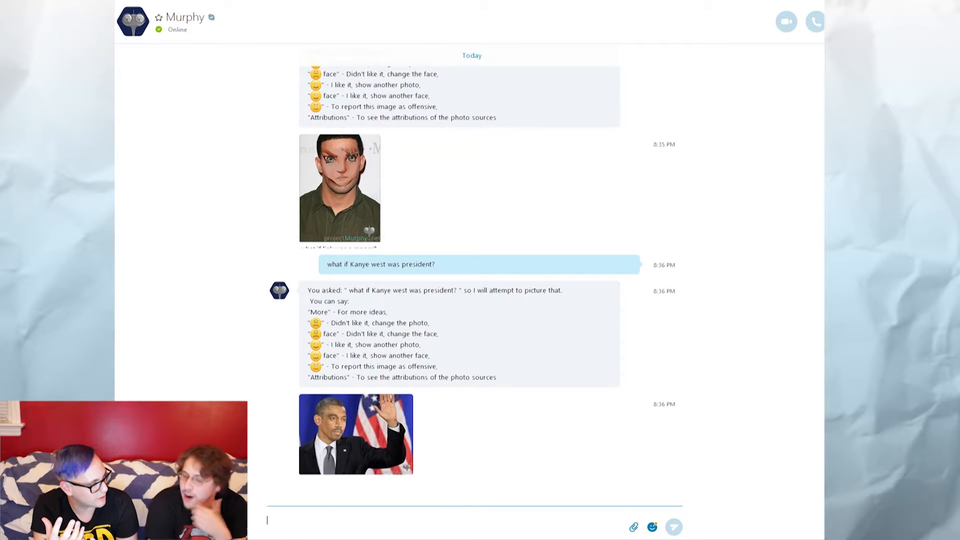
{"action": "type", "text": "w"}
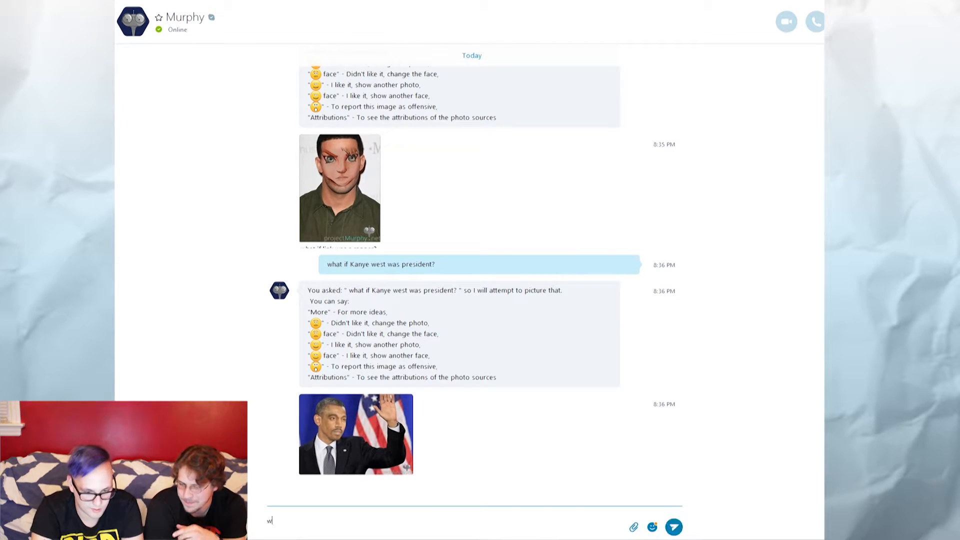
Step: Ask Murphy 'what if arin Hansen was dan avidan?', correcting a mistyped letter before sending
{"action": "type", "text": "hat if m"}
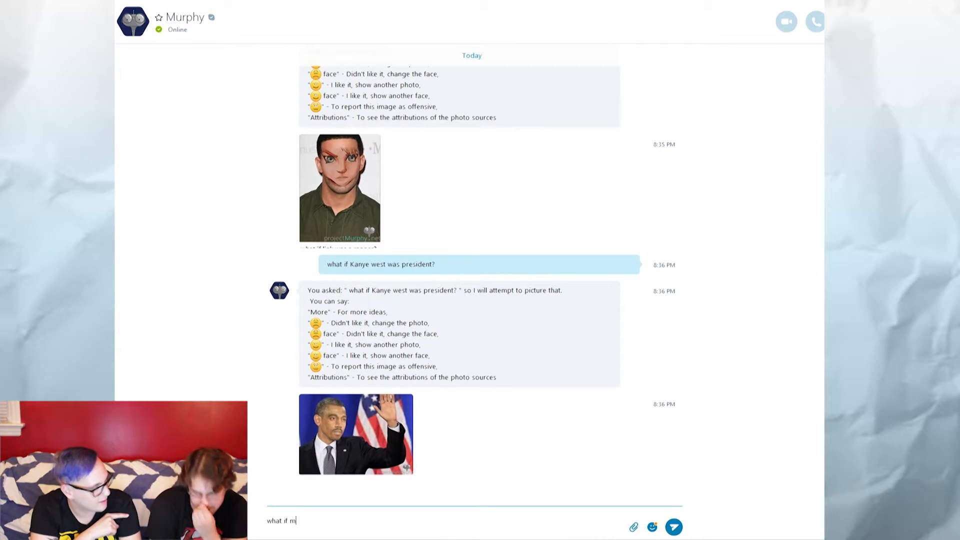
{"action": "key", "text": "Backspace"}
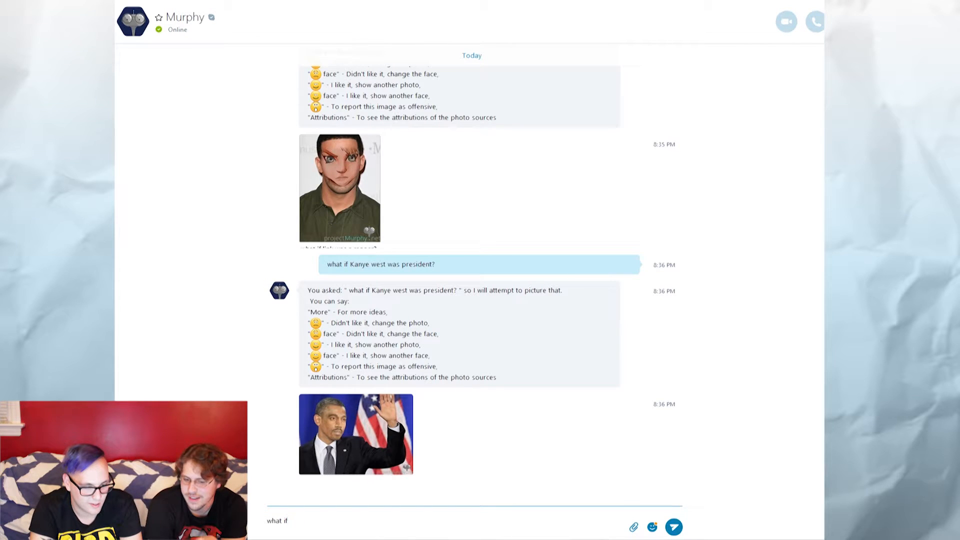
{"action": "type", "text": "arin h"}
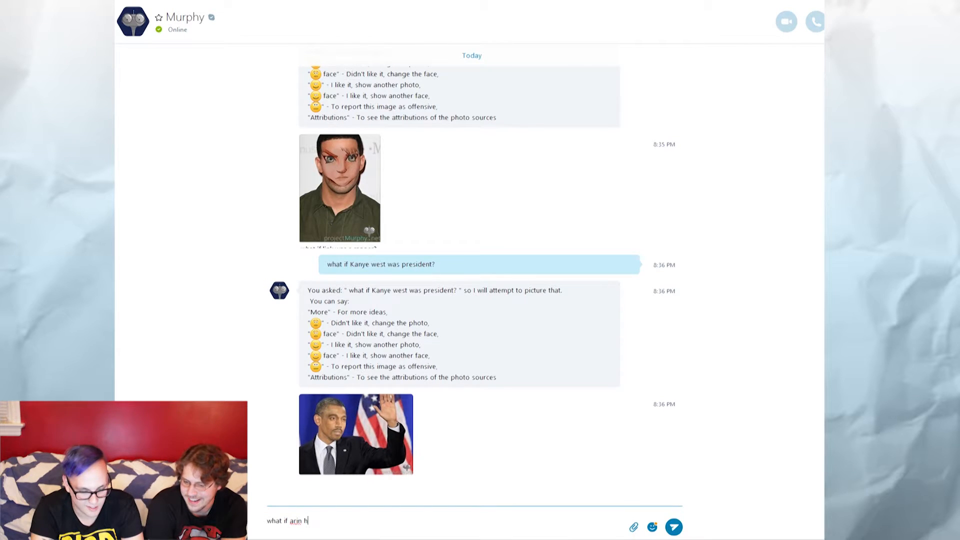
{"action": "type", "text": "ansen was"}
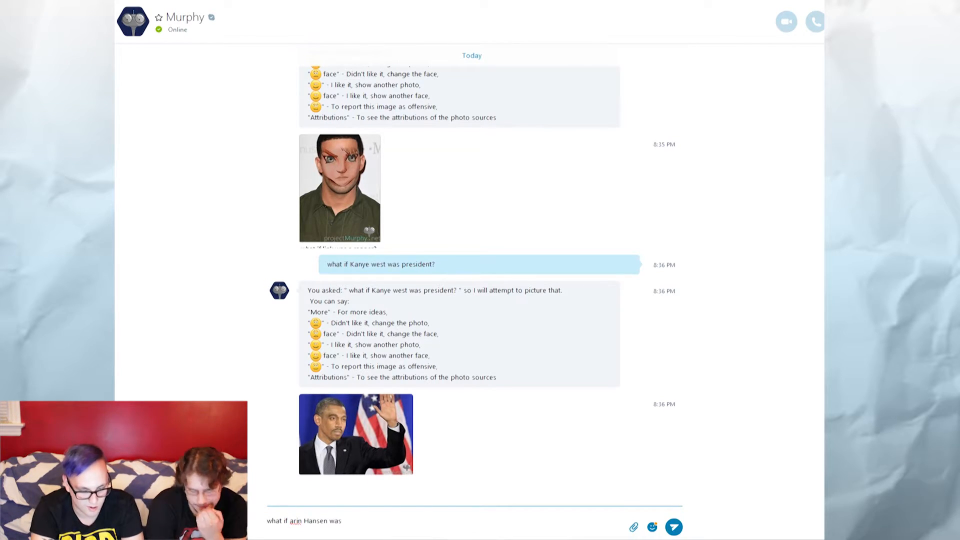
{"action": "type", "text": "dan avidan?"}
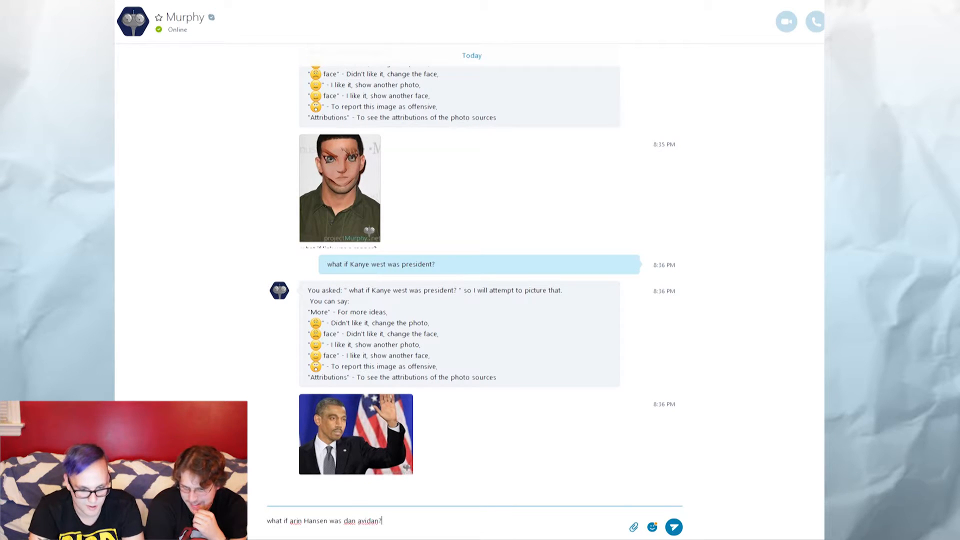
{"action": "left_click", "coordinate": [673, 527]}
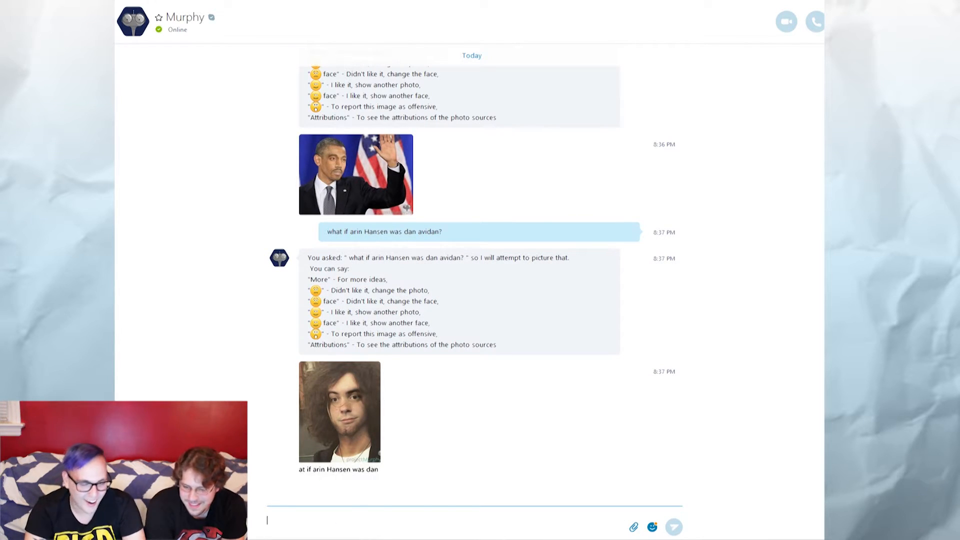
Step: Ask Murphy 'what if greg miller was superman?' and get a Superman face-swap reply
{"action": "type", "text": "what if greg miller was supe"}
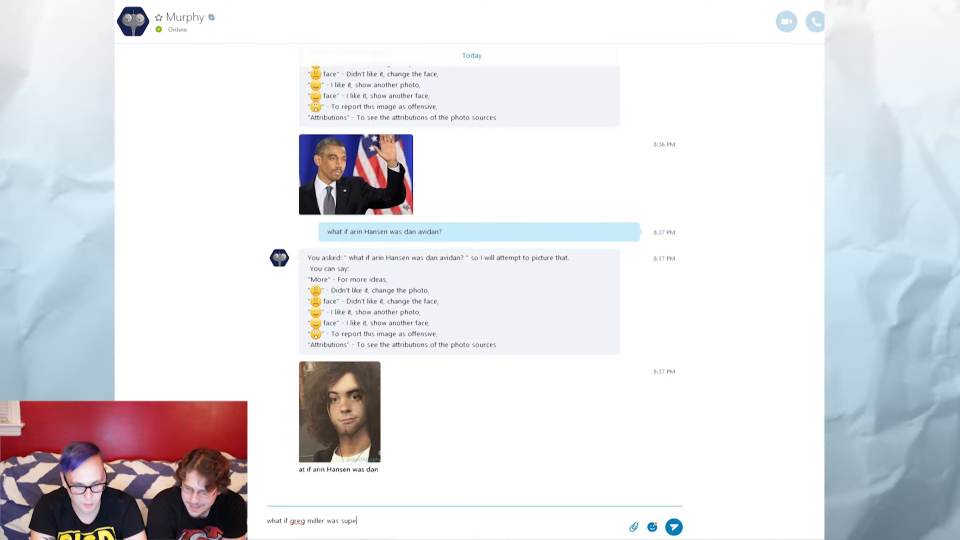
{"action": "left_click", "coordinate": [673, 527]}
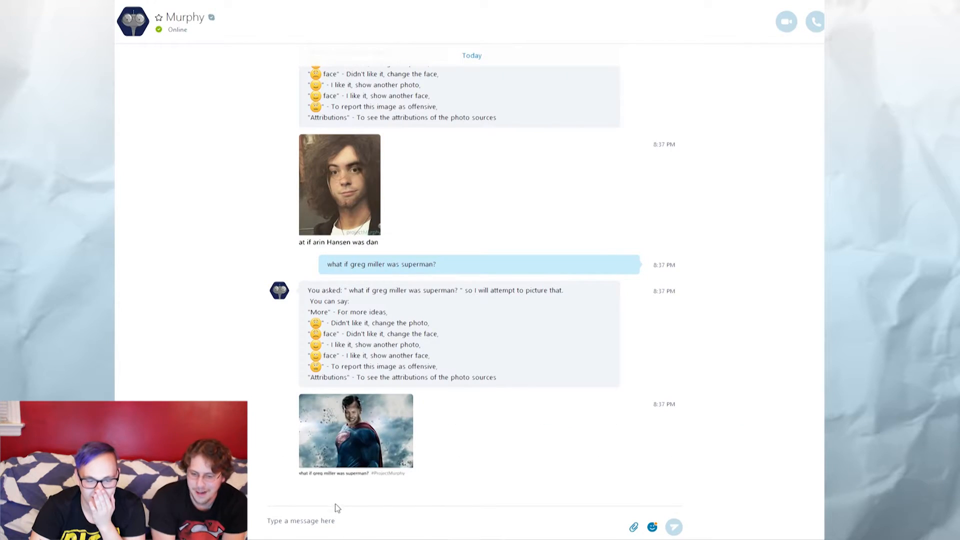
Step: Ask Murphy 'what if Hillary Clinton was Madonna?' and view the face-swapped Madonna portrait
{"action": "left_click", "coordinate": [352, 524]}
{"action": "type", "text": "what if"}
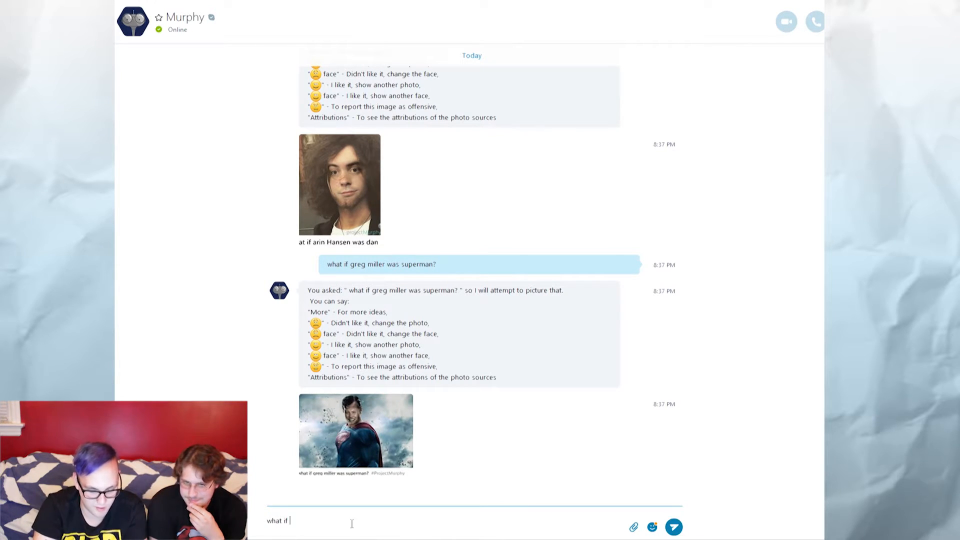
{"action": "type", "text": "Hillary cl"}
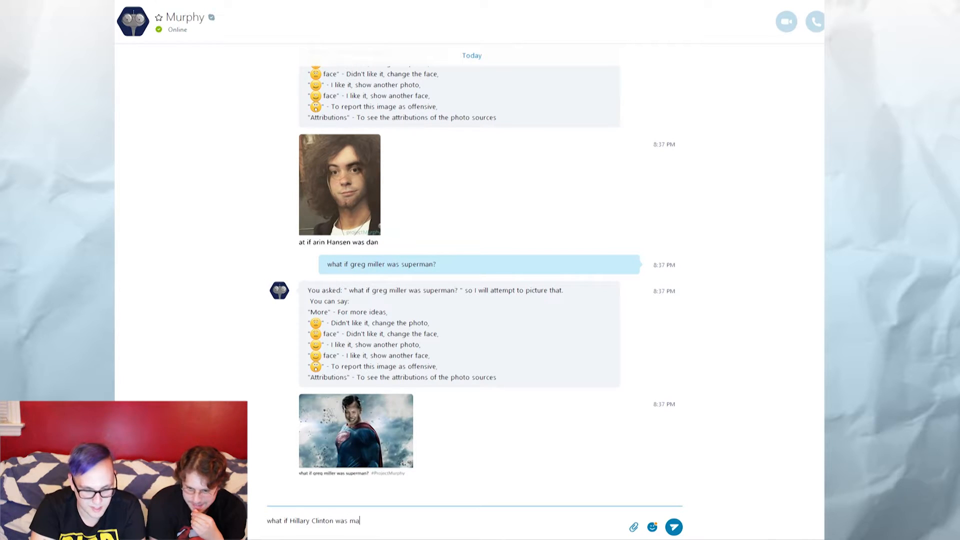
{"action": "left_click", "coordinate": [674, 526]}
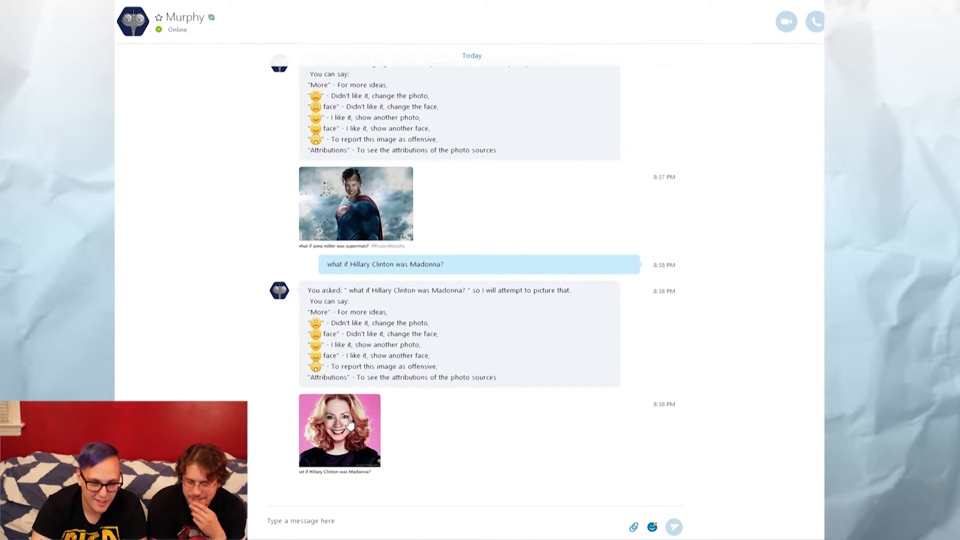
{"action": "left_click", "coordinate": [339, 430]}
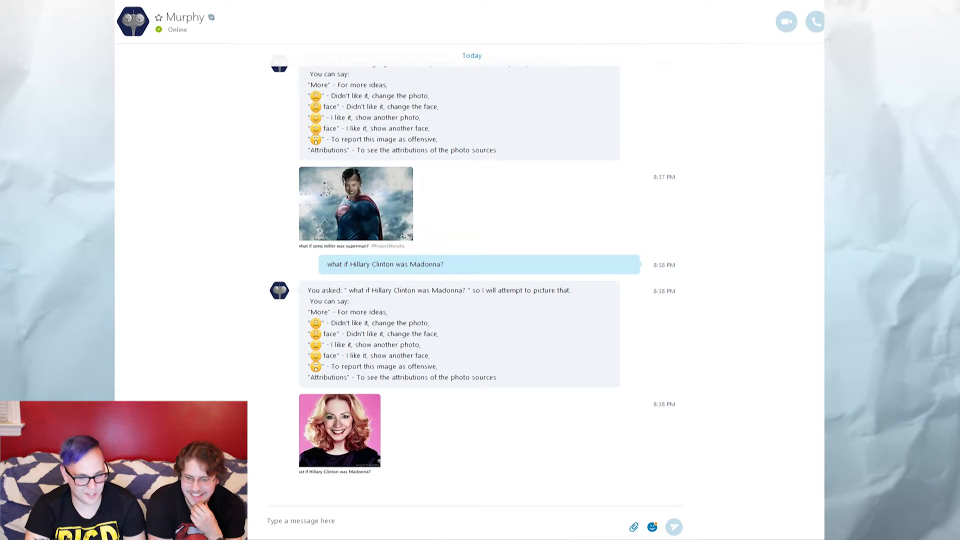
{"action": "left_click", "coordinate": [472, 520]}
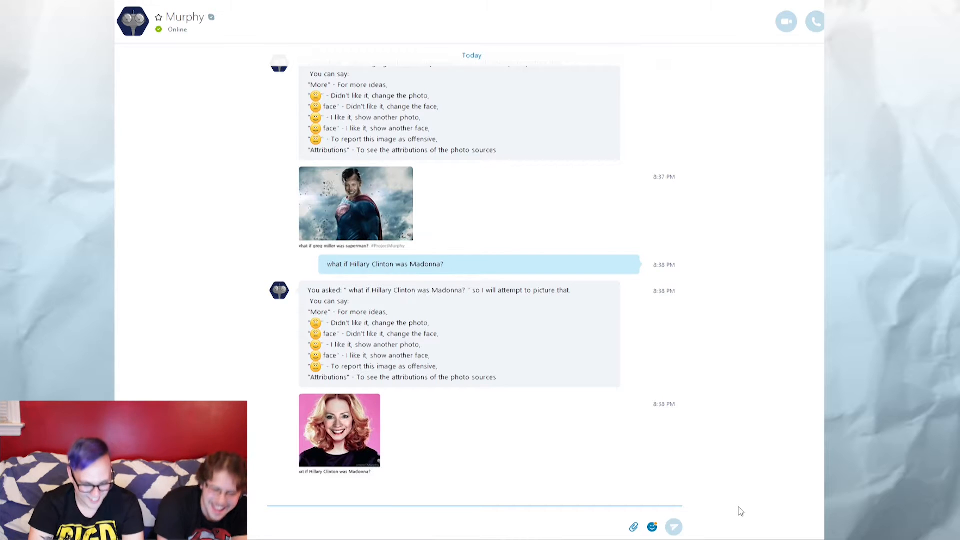
Step: Ask Murphy 'what if matpat was batman' and view the returned Batman image
{"action": "type", "text": "what if"}
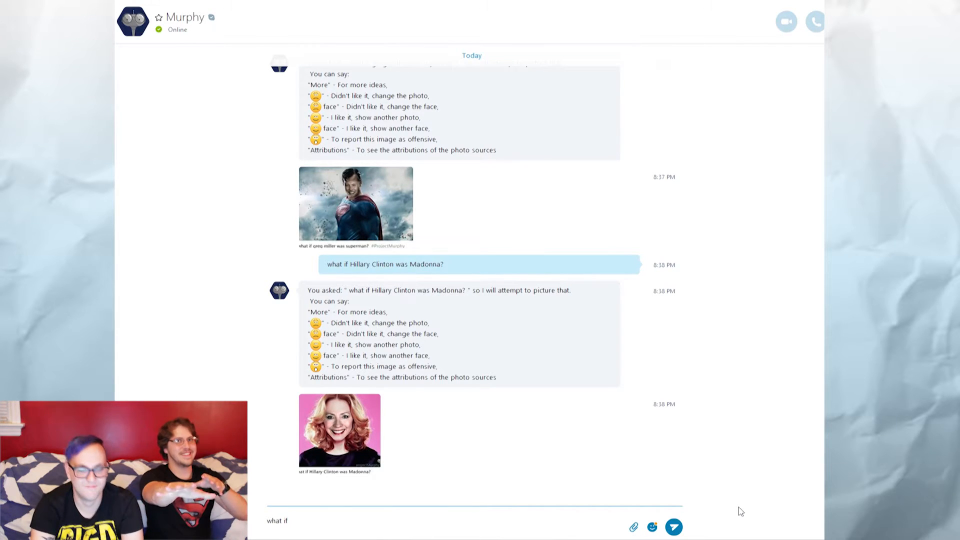
{"action": "type", "text": "matpat was"}
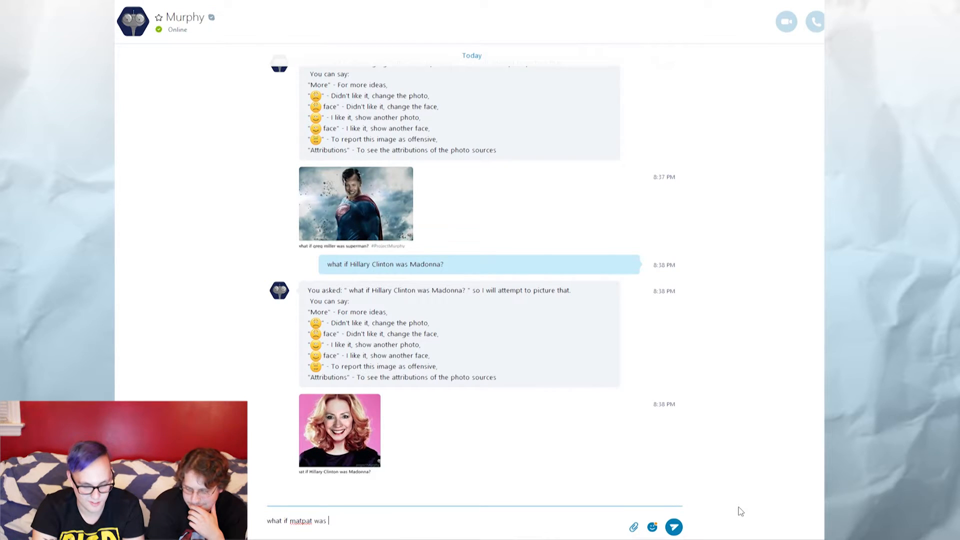
{"action": "type", "text": "a"}
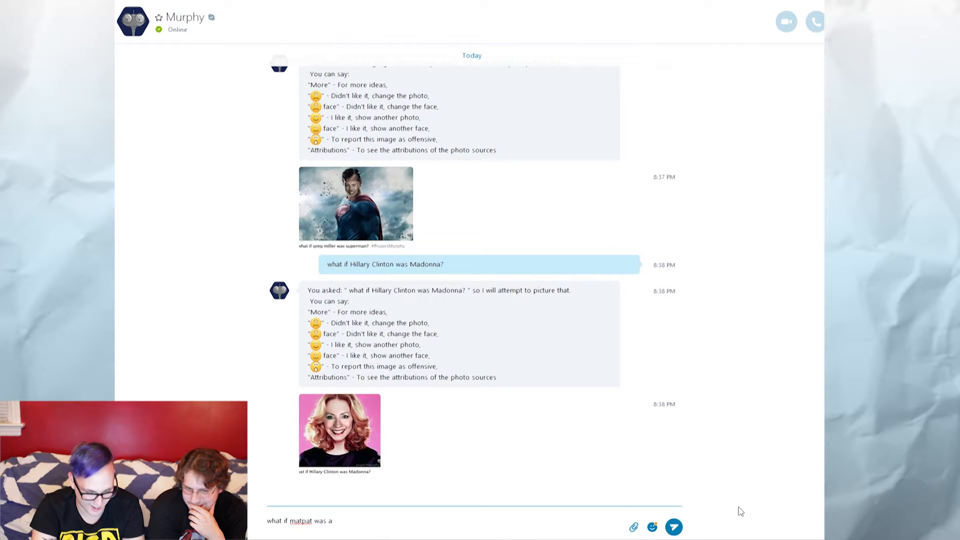
{"action": "type", "text": "ba"}
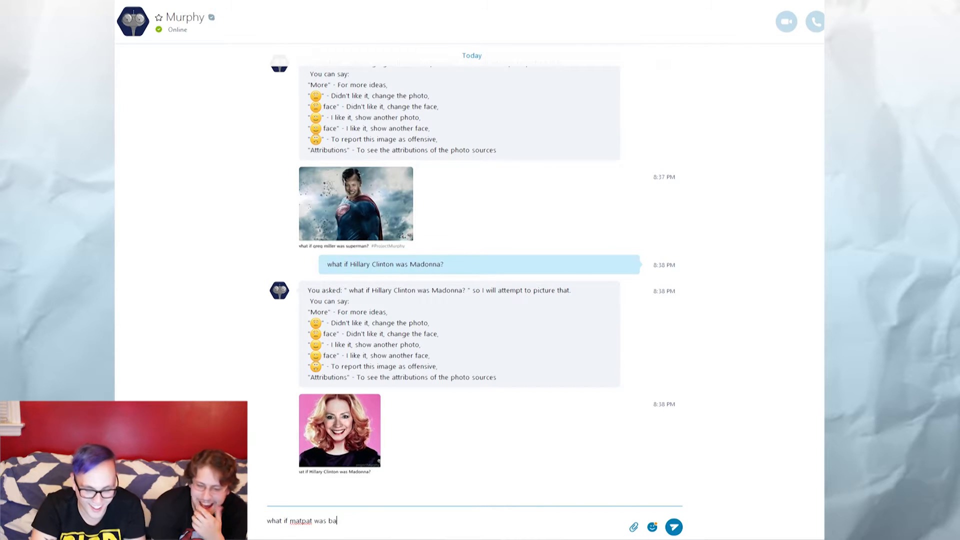
{"action": "left_click", "coordinate": [674, 527]}
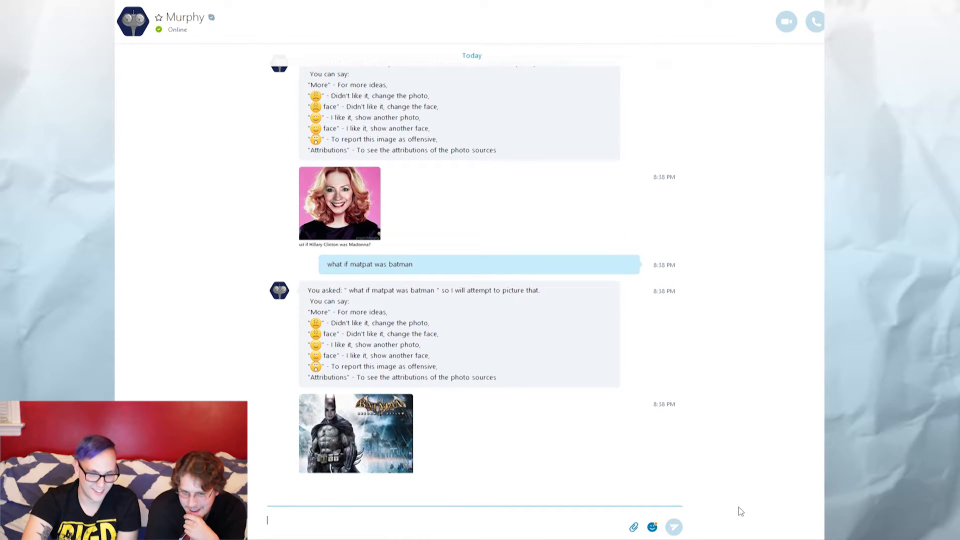
{"action": "left_click", "coordinate": [355, 433]}
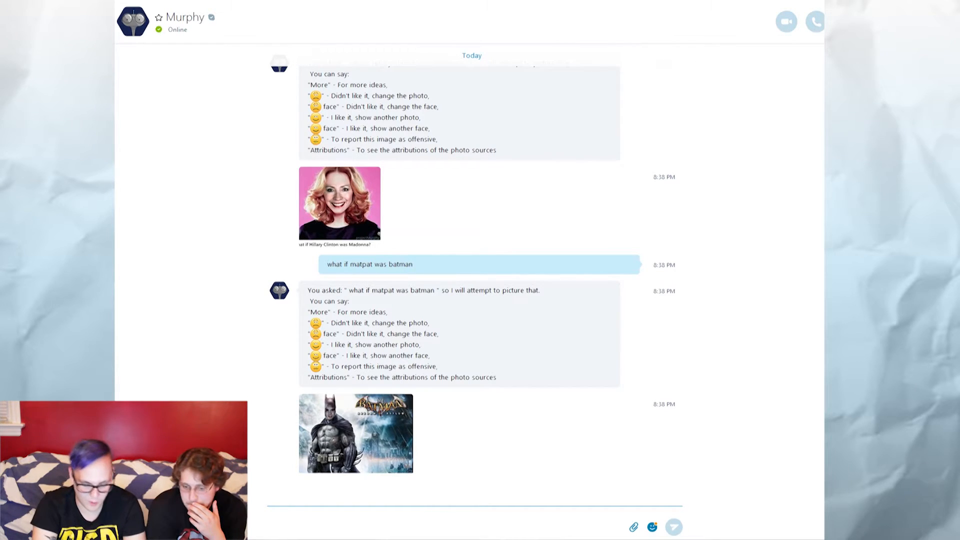
Step: Ask Murphy 'what if batman was skeletor?' and view the Skeletor image at full size
{"action": "type", "text": "what if"}
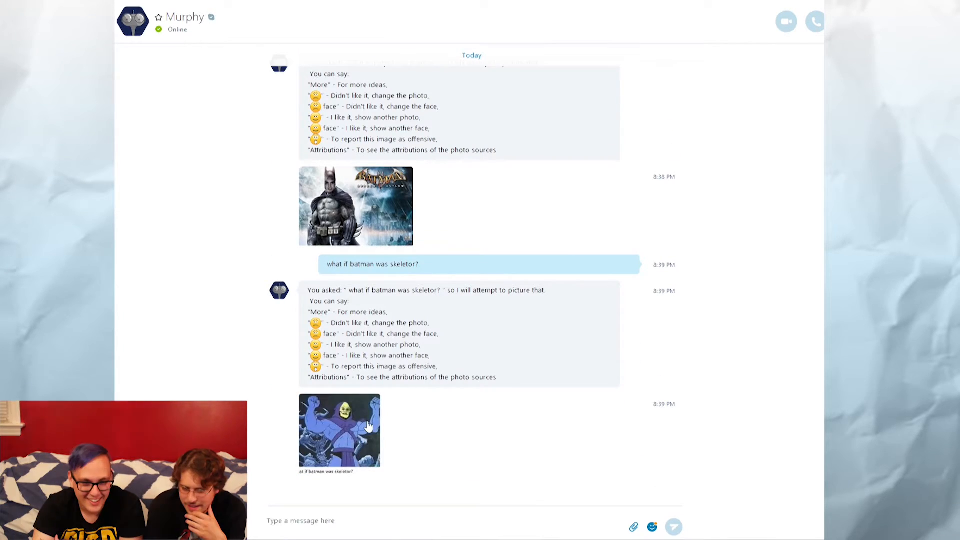
{"action": "left_click", "coordinate": [340, 430]}
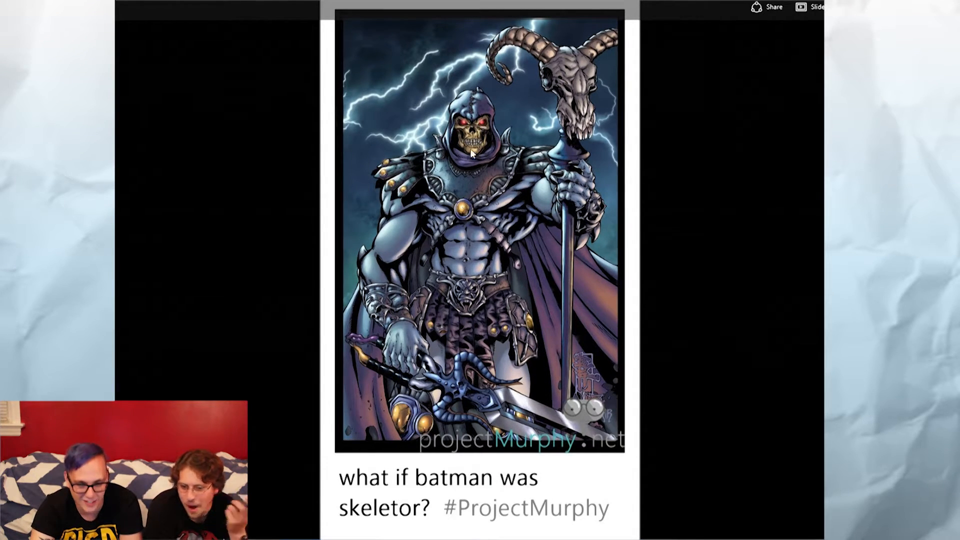
{"action": "mouse_move", "coordinate": [450, 410]}
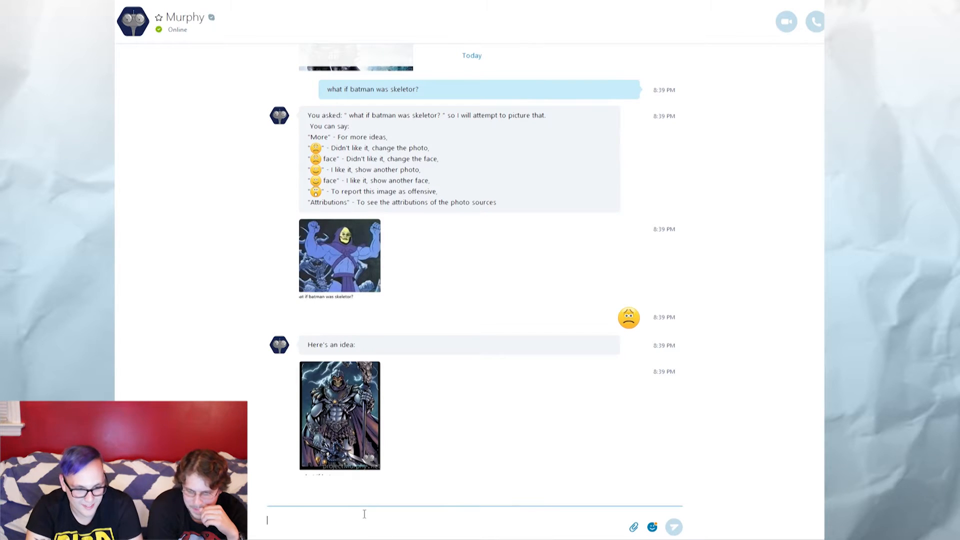
Step: Ask Murphy 'what if tracer was a car' and view the convertible photo it returns enlarged
{"action": "type", "text": "what if"}
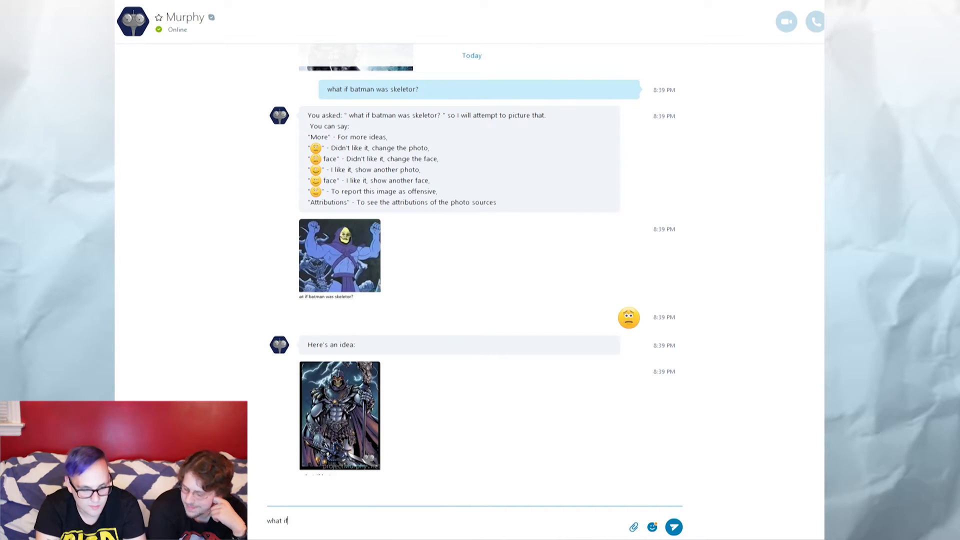
{"action": "type", "text": "trad"}
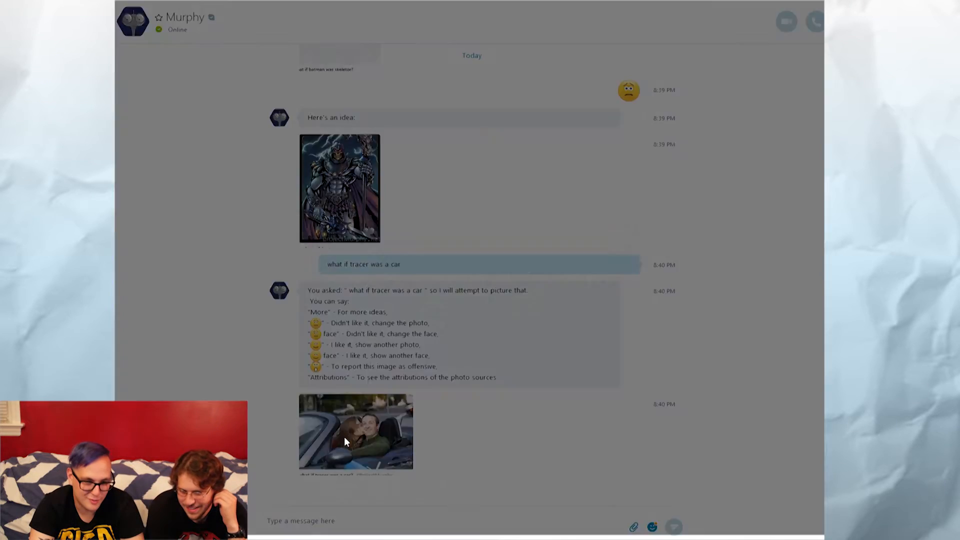
{"action": "left_click", "coordinate": [355, 432]}
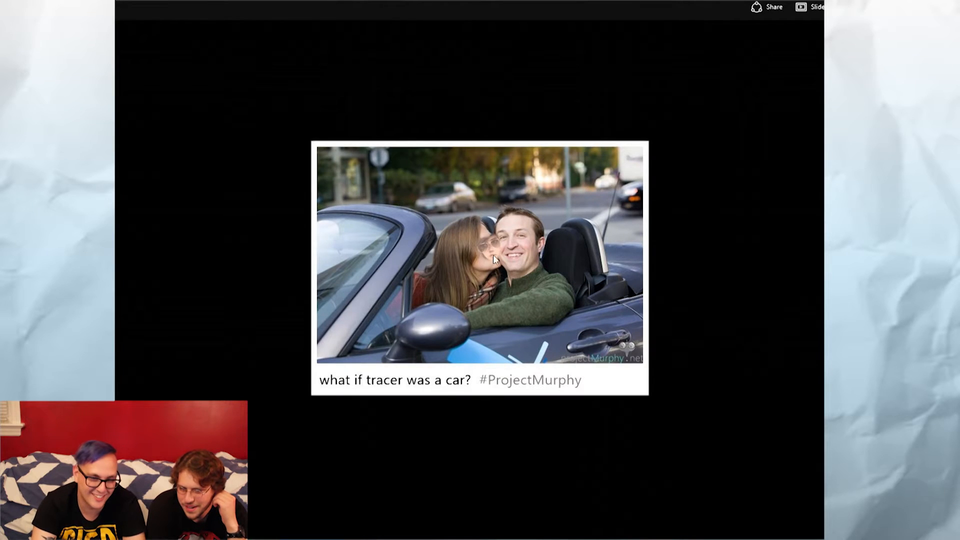
{"action": "mouse_move", "coordinate": [474, 231]}
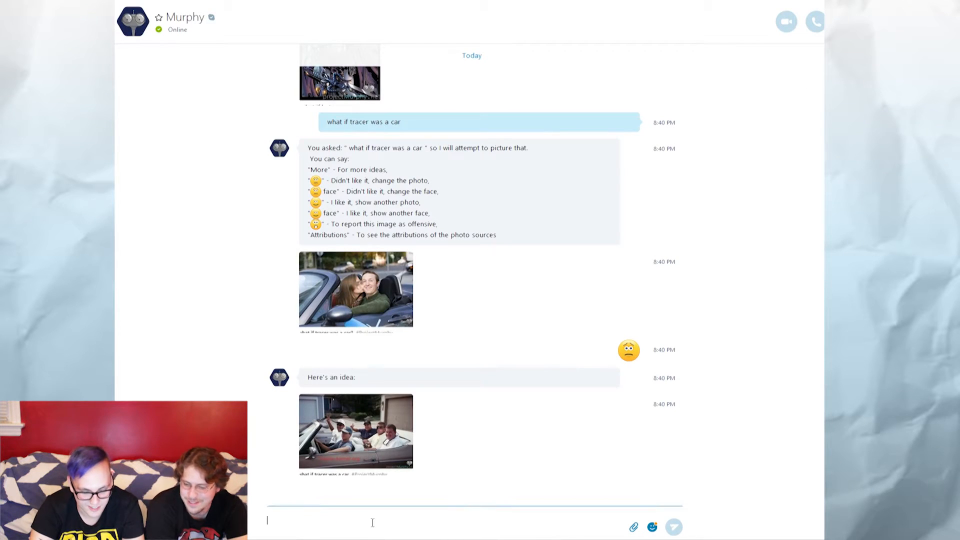
Step: Send 'what if Charlie Kelly was the joker' and enlarge Murphy's Joker face-swap reply, then begin the next question
{"action": "type", "text": "what if"}
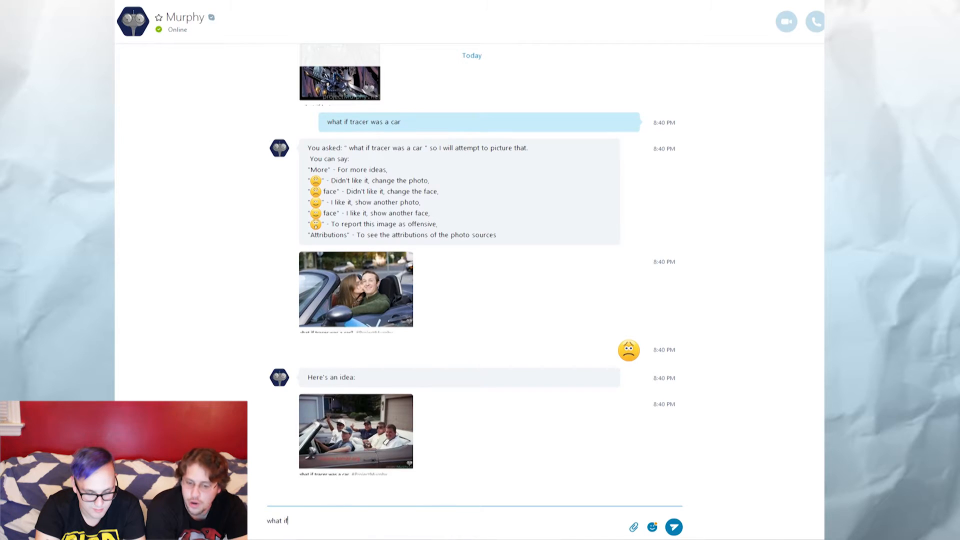
{"action": "type", "text": "charlie Kelly was"}
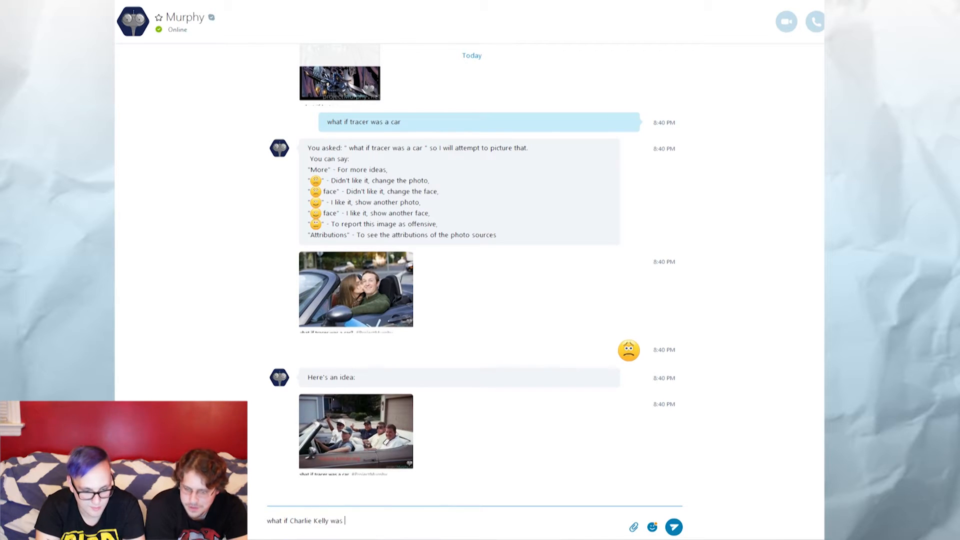
{"action": "type", "text": "the joke"}
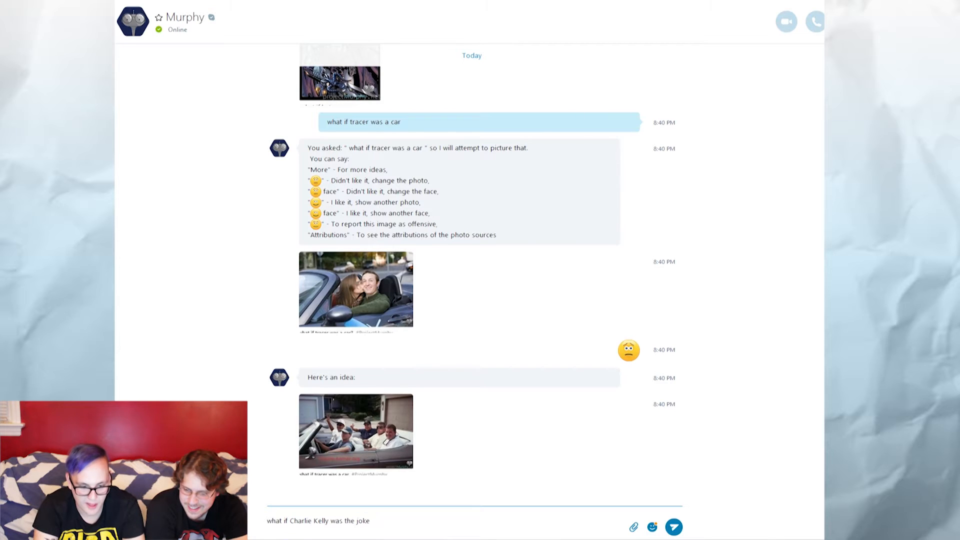
{"action": "left_click", "coordinate": [673, 526]}
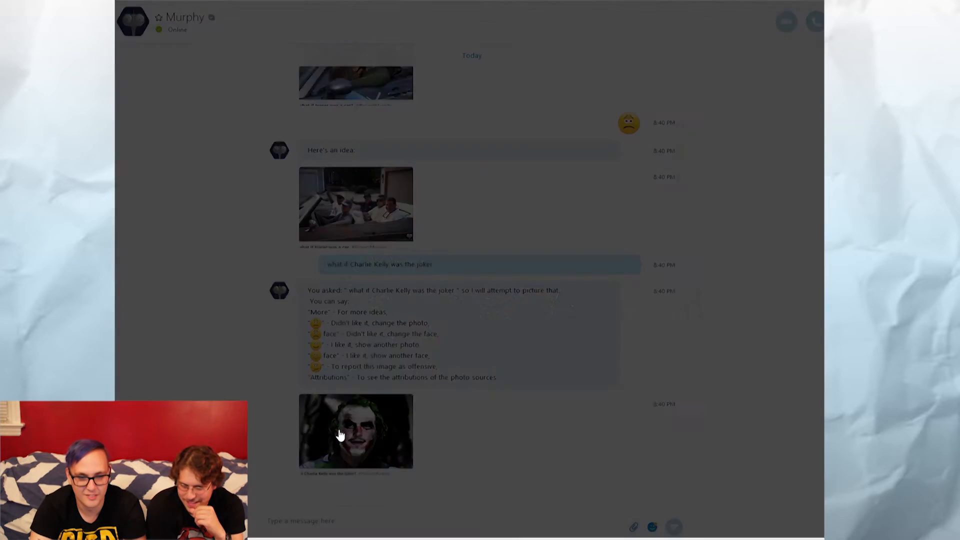
{"action": "left_click", "coordinate": [355, 431]}
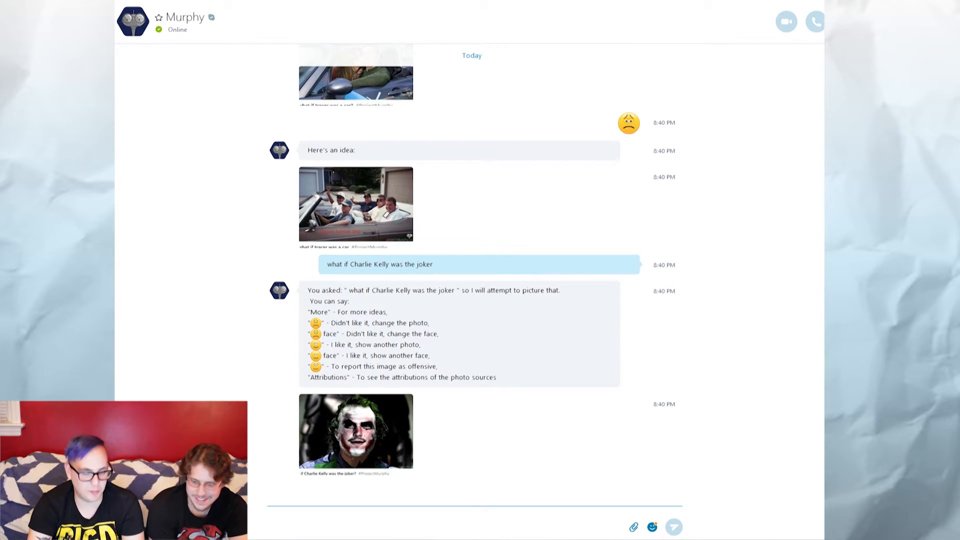
{"action": "type", "text": "what if project murphy was"}
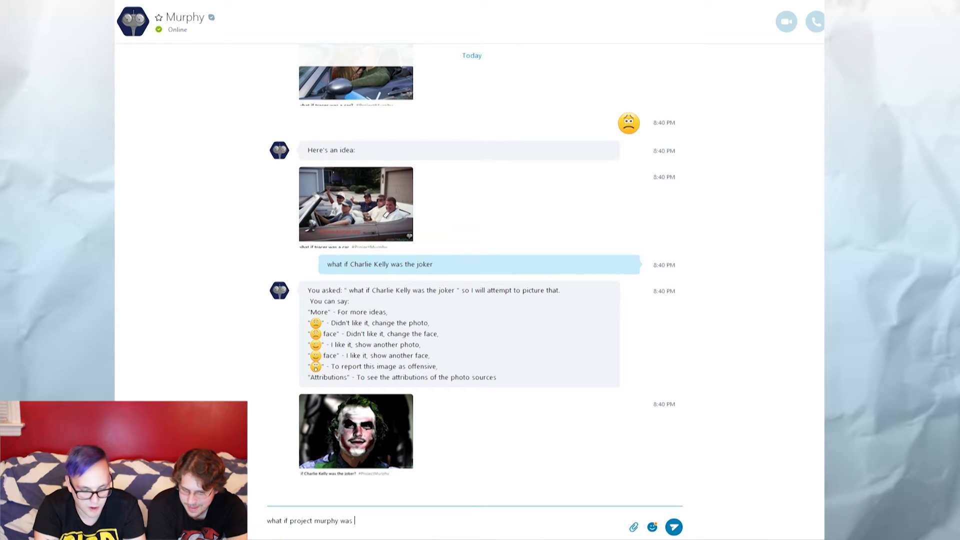
Step: Send 'what if project murphy was buff?' and enlarge Murphy's four-photo grid of yellow-masked men
{"action": "left_click", "coordinate": [674, 526]}
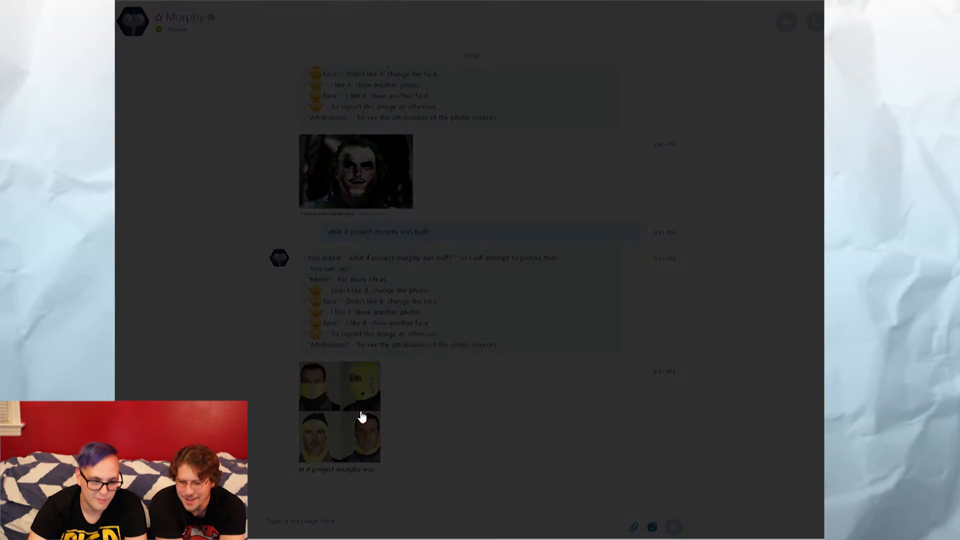
{"action": "left_click", "coordinate": [338, 410]}
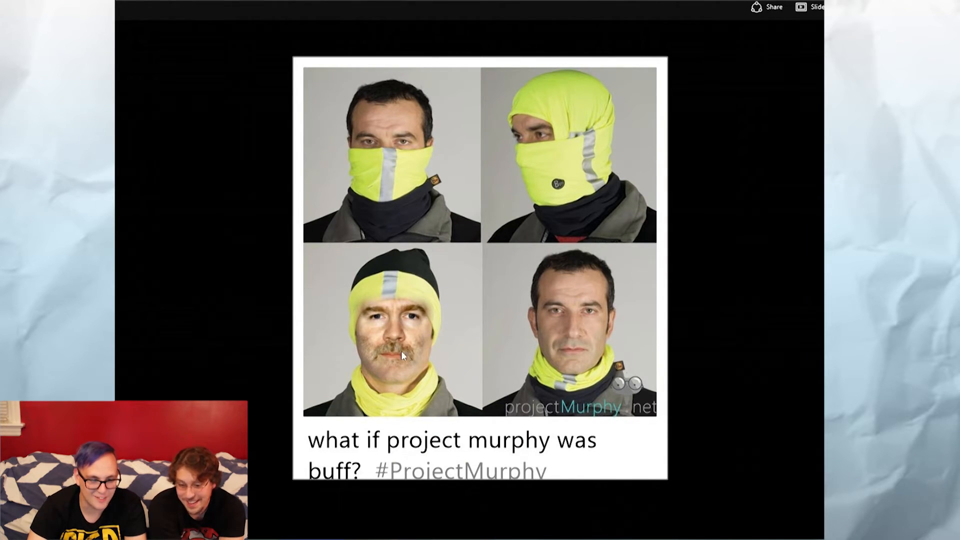
{"action": "mouse_move", "coordinate": [609, 276]}
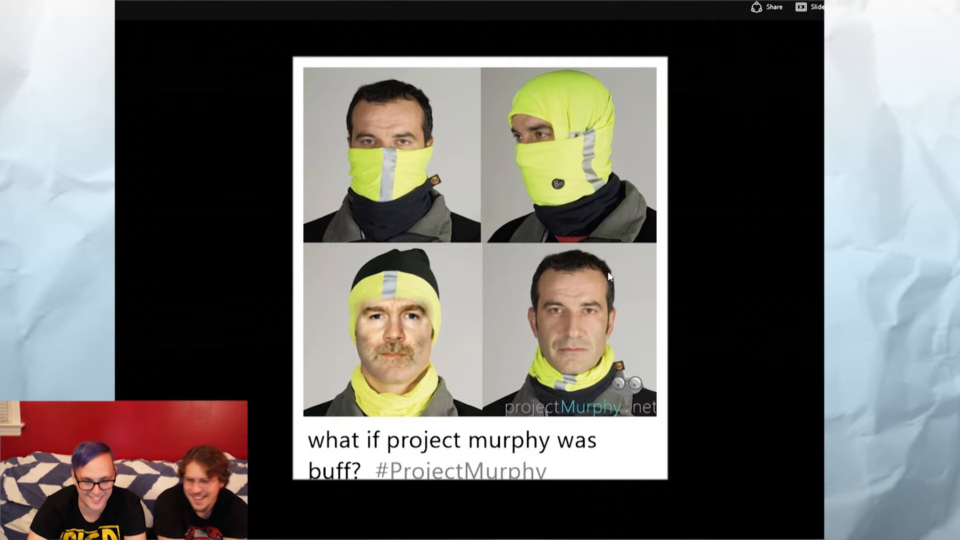
{"action": "mouse_move", "coordinate": [402, 317]}
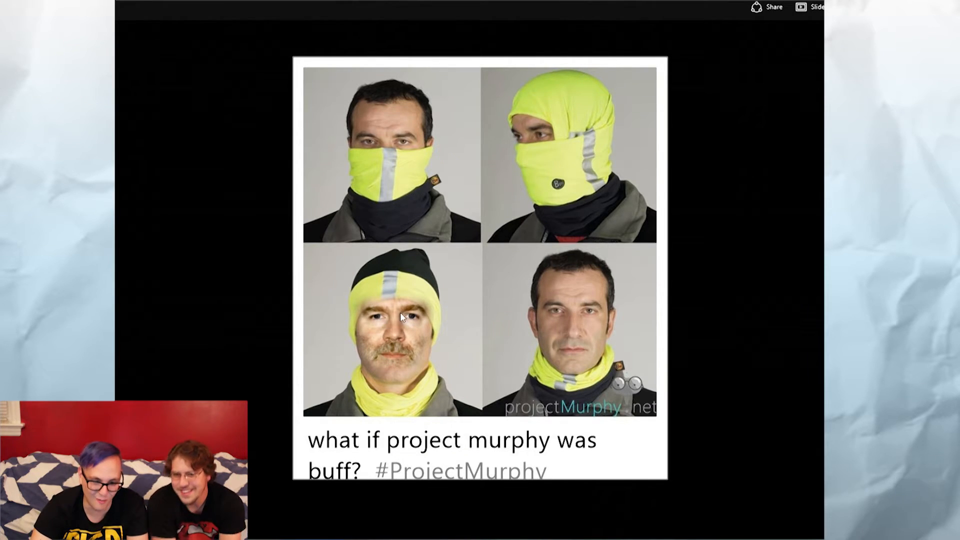
{"action": "mouse_move", "coordinate": [800, 308]}
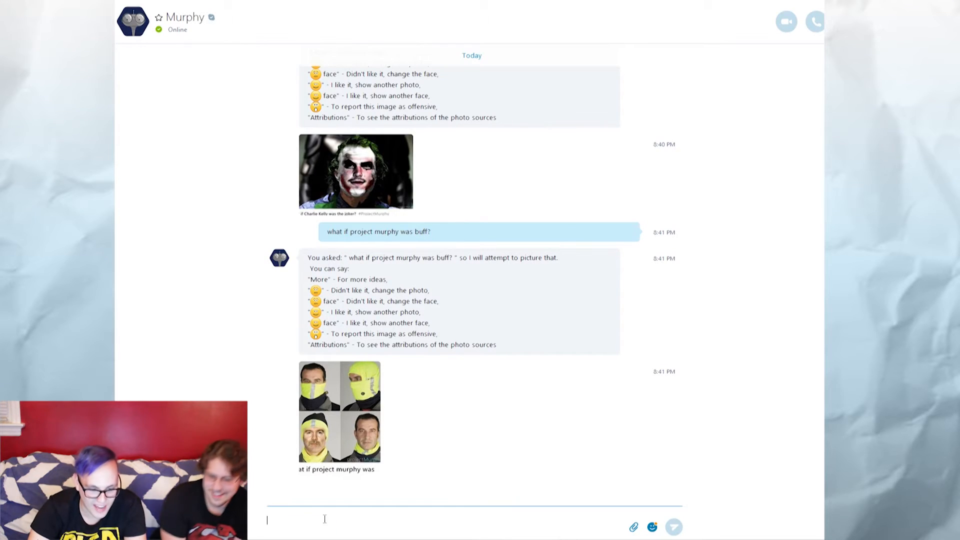
Step: Send 'what if arin Hansen was a ninja?' and enlarge Murphy's long-haired face-swap portrait
{"action": "type", "text": "what if"}
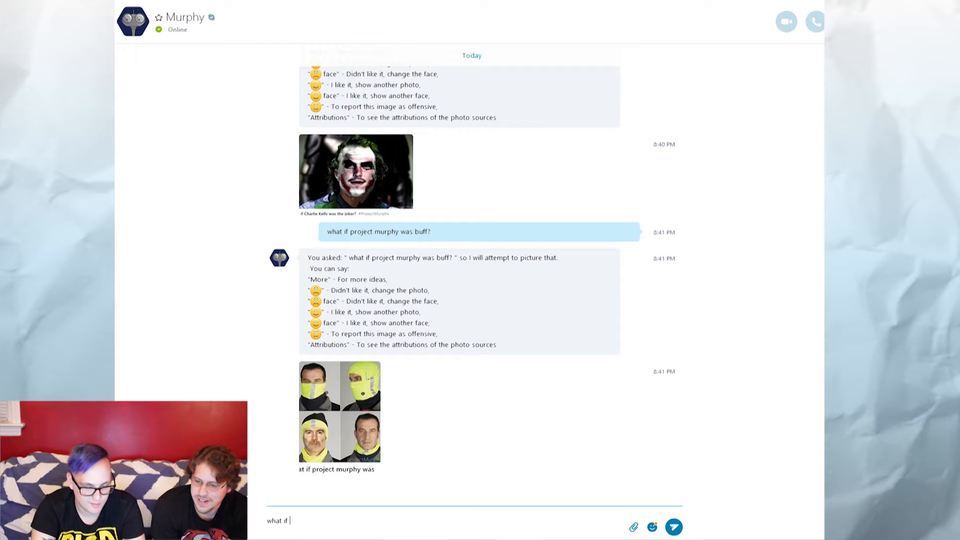
{"action": "type", "text": "arin h"}
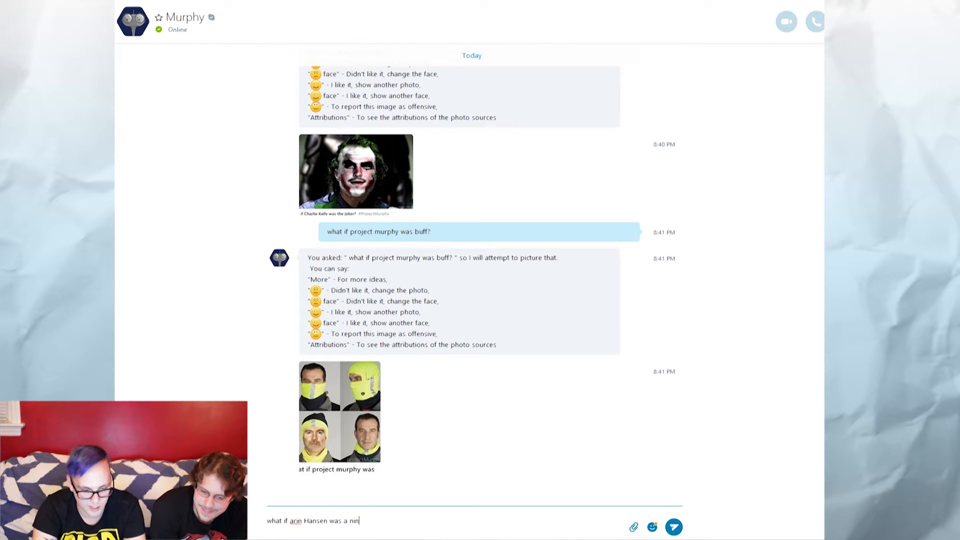
{"action": "left_click", "coordinate": [674, 527]}
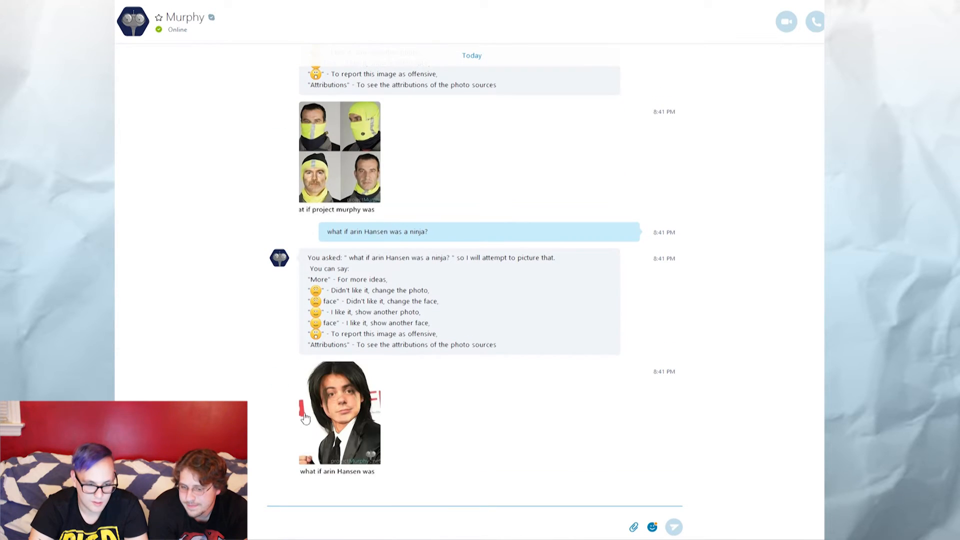
{"action": "left_click", "coordinate": [338, 413]}
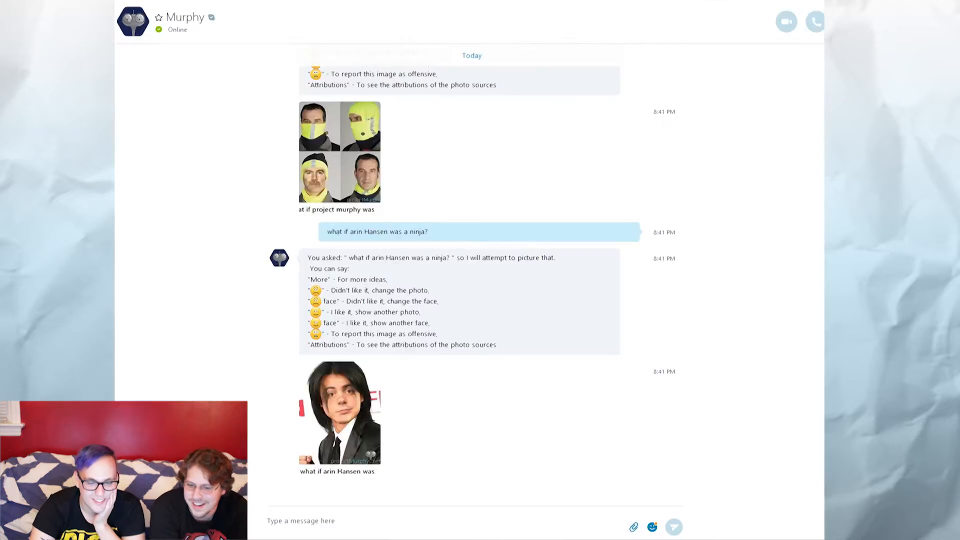
Step: Send 'what if ninja brian was a samuri?' and view Murphy's samurai sketch reply
{"action": "type", "text": "what if ninja brian was a sa"}
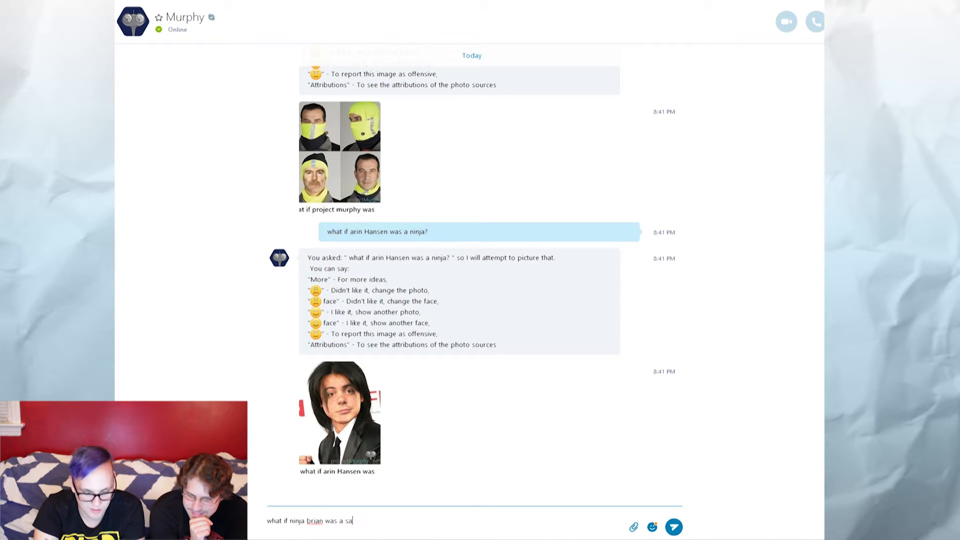
{"action": "left_click", "coordinate": [674, 526]}
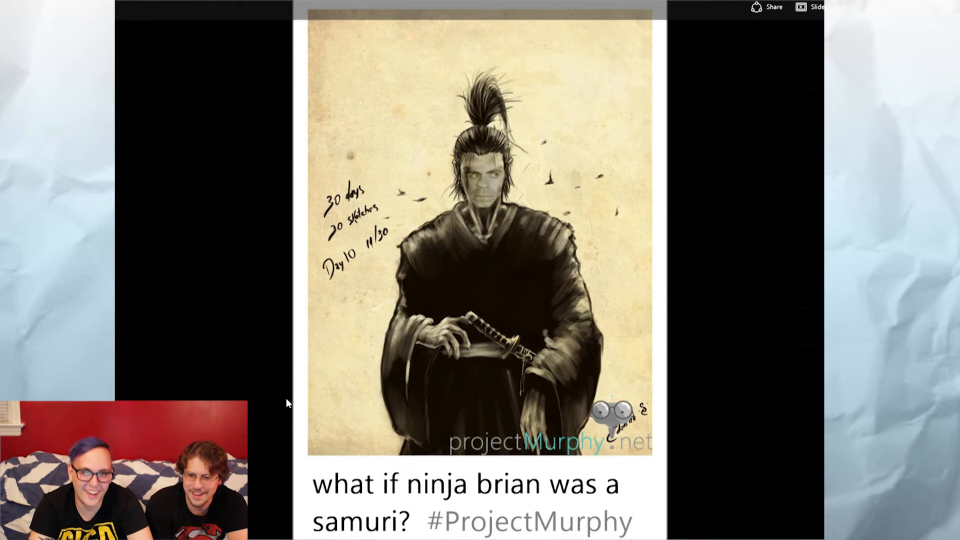
{"action": "mouse_move", "coordinate": [765, 299]}
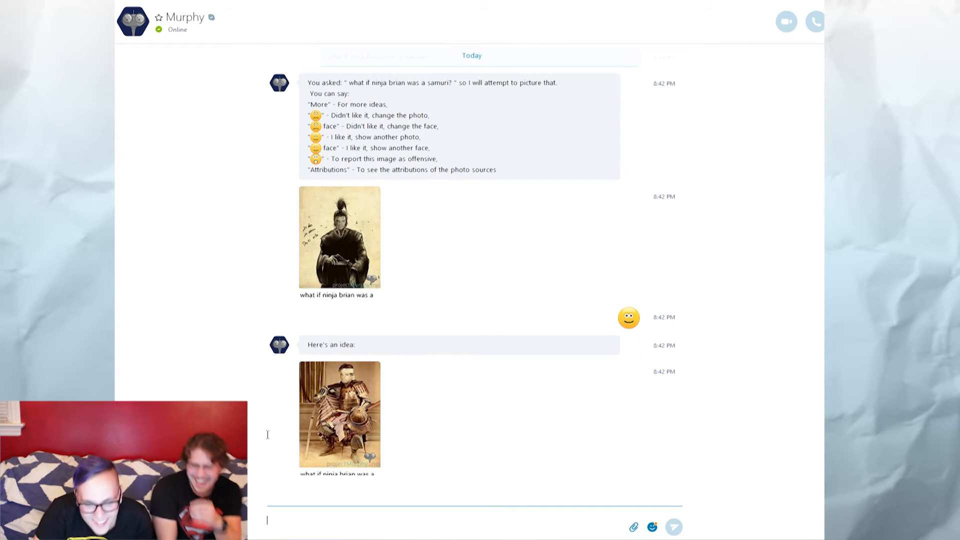
{"action": "left_click", "coordinate": [339, 414]}
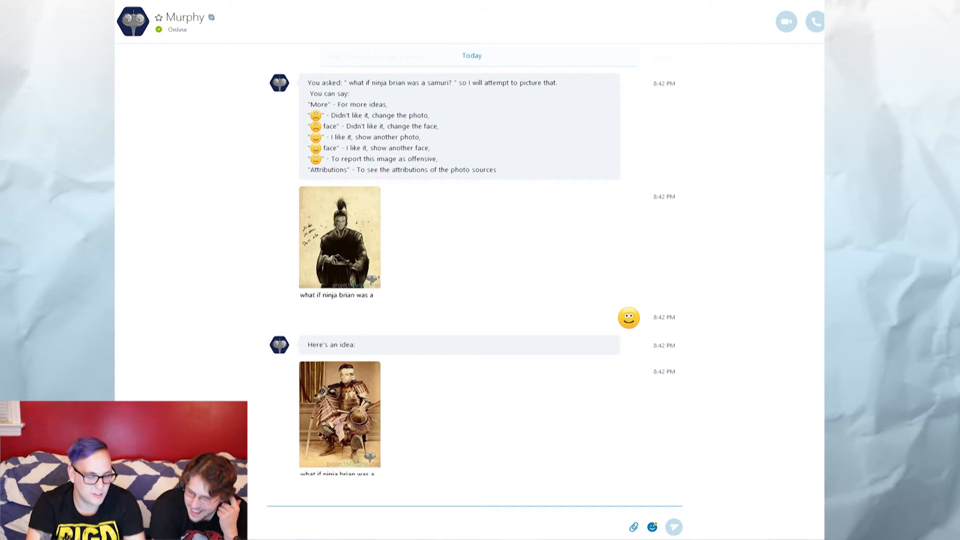
{"action": "type", "text": "what if"}
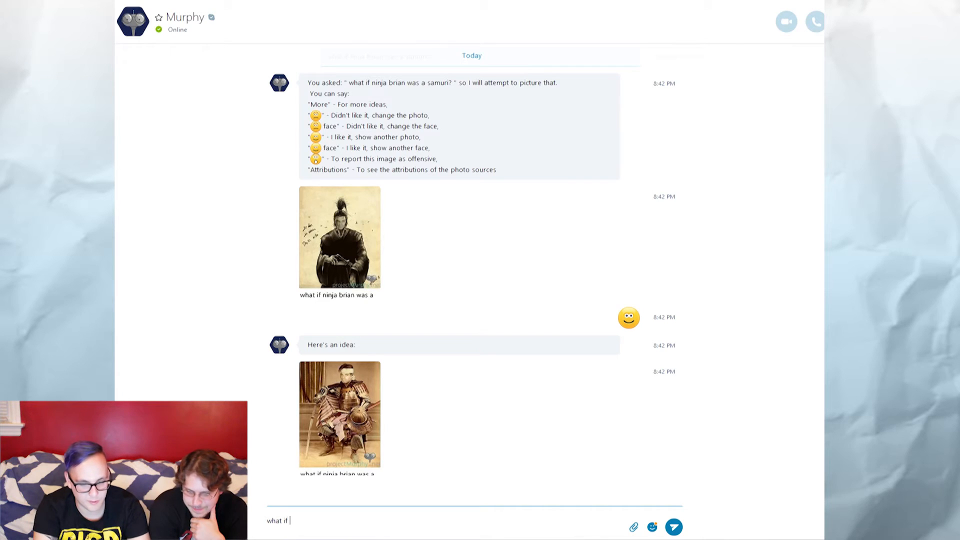
{"action": "type", "text": "egorap"}
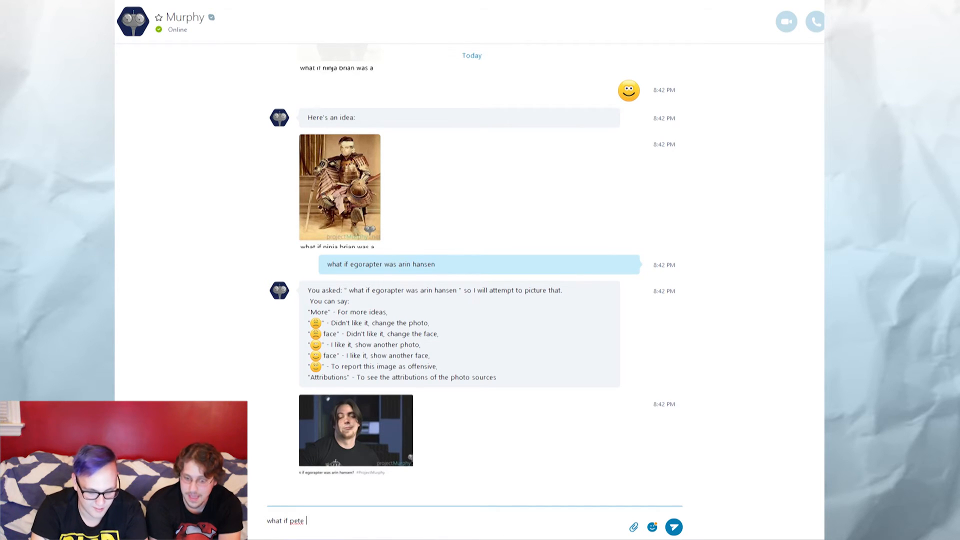
{"action": "type", "text": "imbesi"}
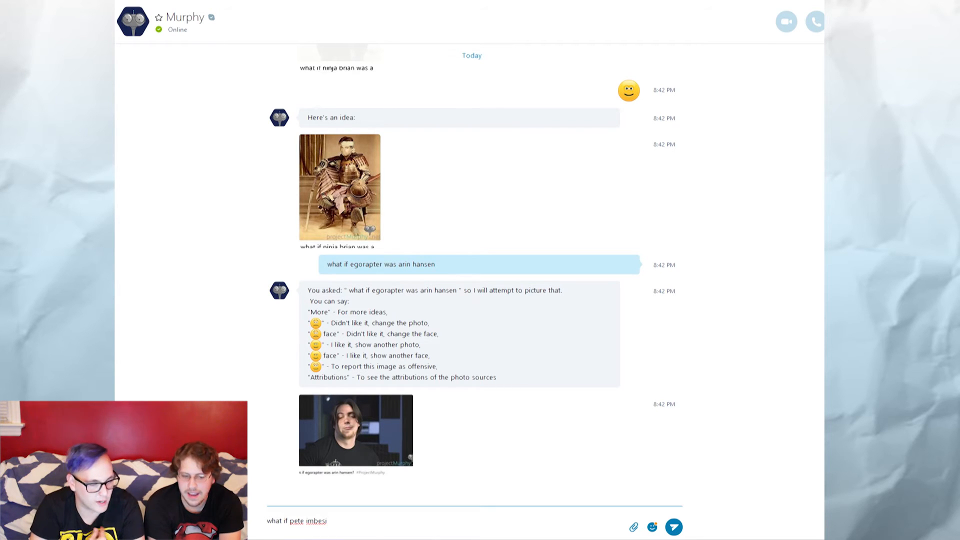
{"action": "type", "text": "was s"}
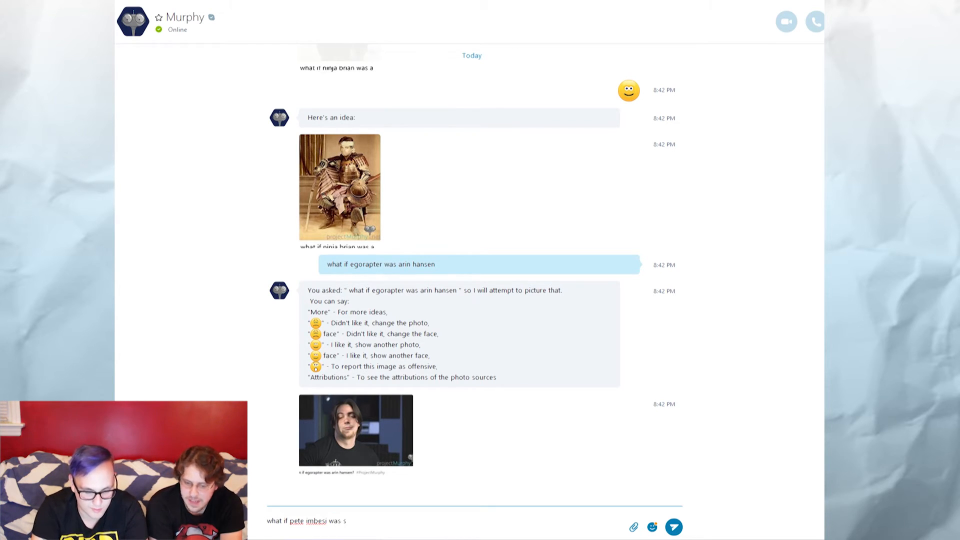
{"action": "left_click", "coordinate": [673, 527]}
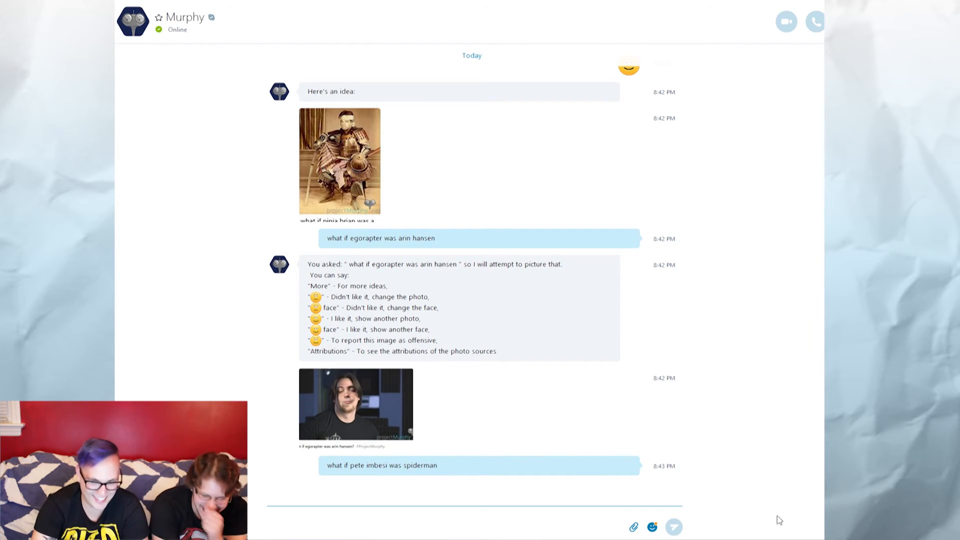
{"action": "mouse_move", "coordinate": [732, 504]}
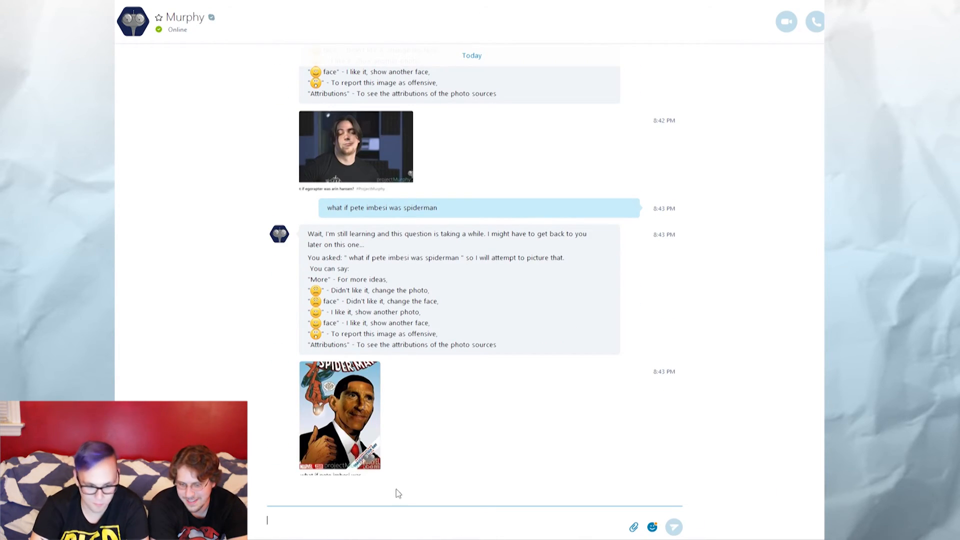
Step: Enlarge the Spider-Man comic-cover face swap, then the red-suited superhero image Murphy offers after the frown
{"action": "left_click", "coordinate": [339, 414]}
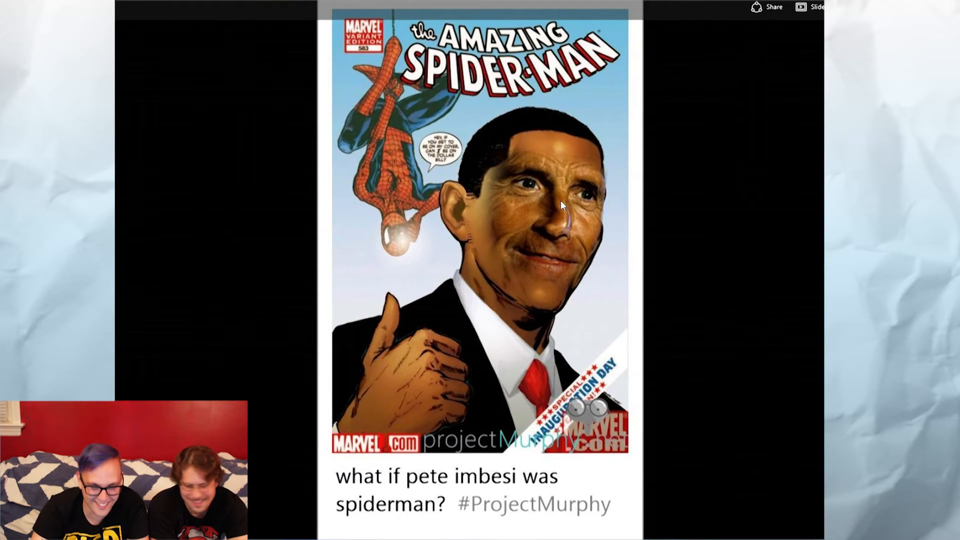
{"action": "mouse_move", "coordinate": [746, 475]}
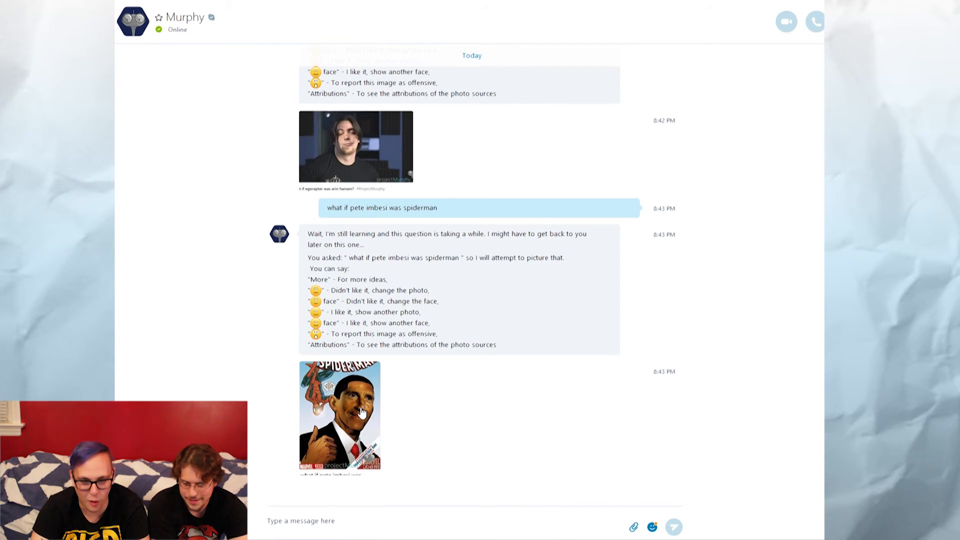
{"action": "left_click", "coordinate": [340, 415]}
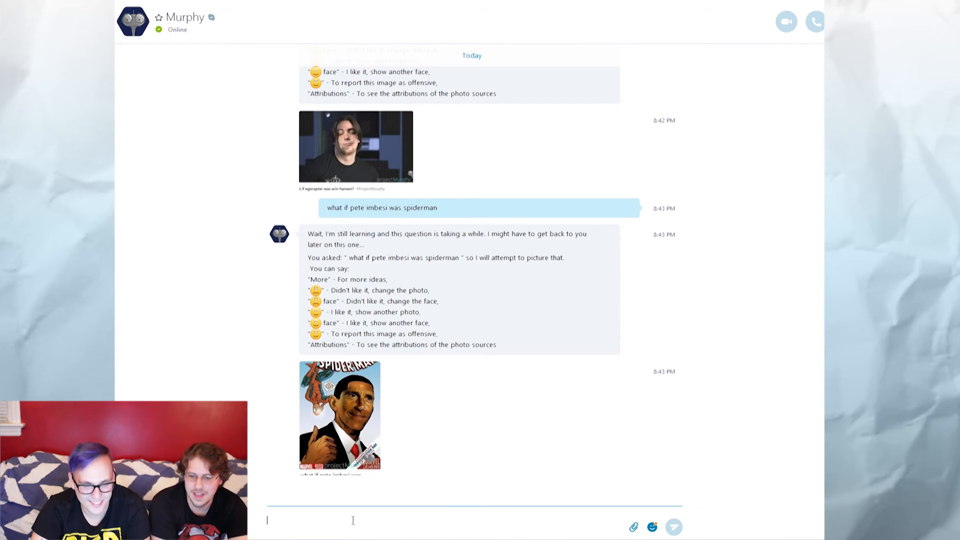
{"action": "mouse_move", "coordinate": [770, 483]}
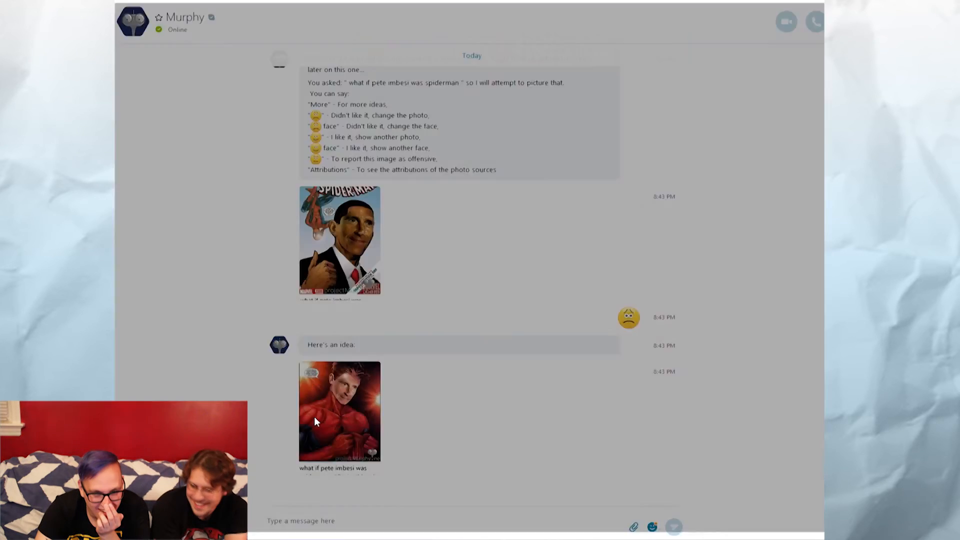
{"action": "left_click", "coordinate": [339, 411]}
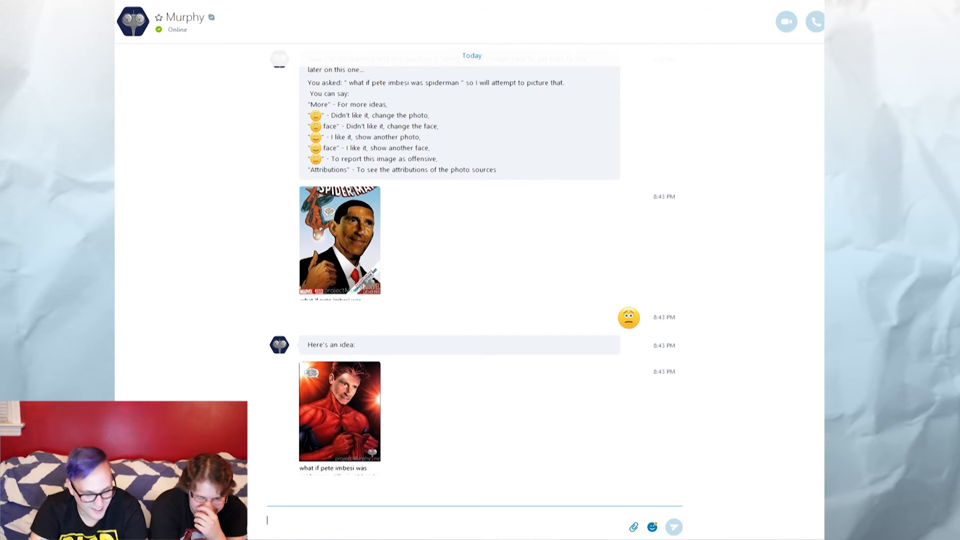
Step: Send 'what if Anthony curran was Indiana jones?' to get an Indiana Jones face-swap
{"action": "type", "text": "what if a"}
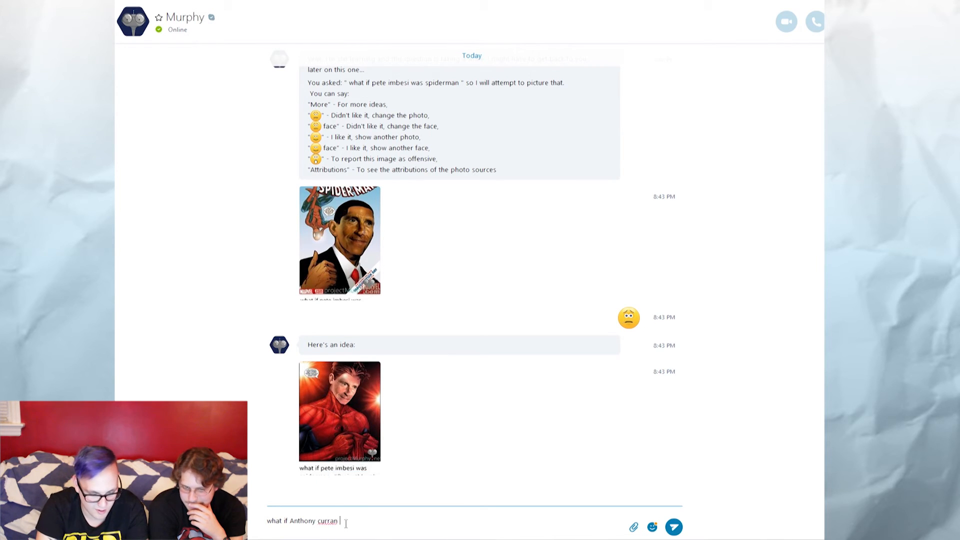
{"action": "type", "text": "was"}
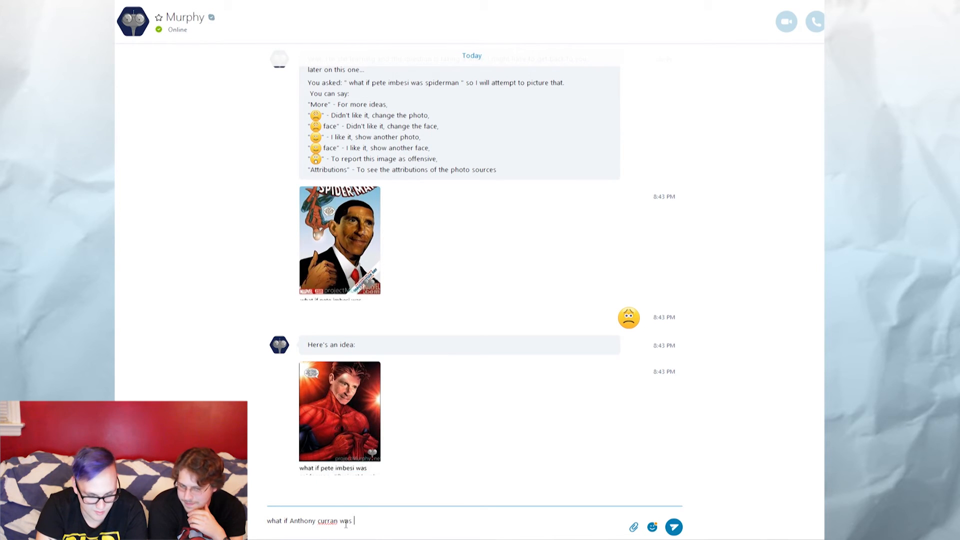
{"action": "type", "text": "indiana jones"}
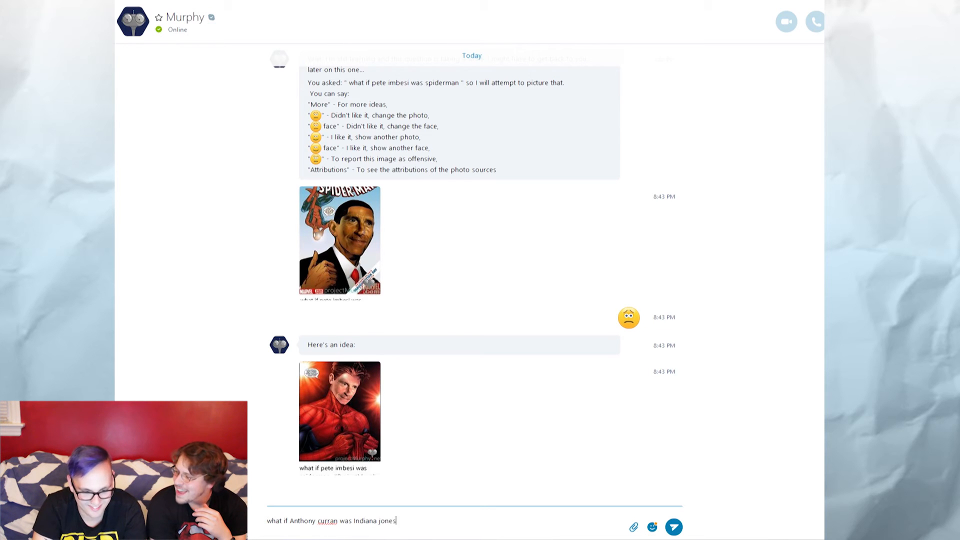
{"action": "left_click", "coordinate": [673, 527]}
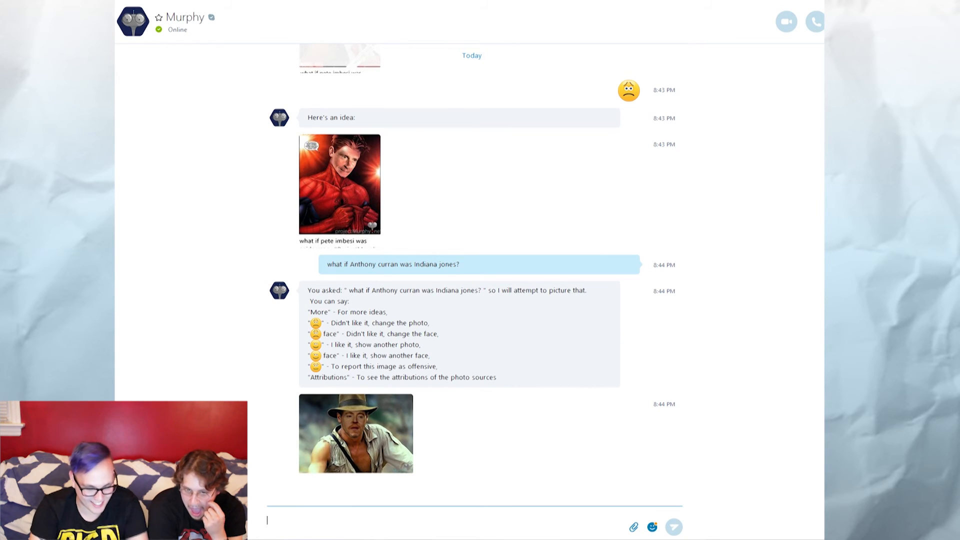
Step: Send 'what if gary busey was Indiana jones?' and scroll to Murphy's second adventurer picture
{"action": "type", "text": "what if gary busey was indi"}
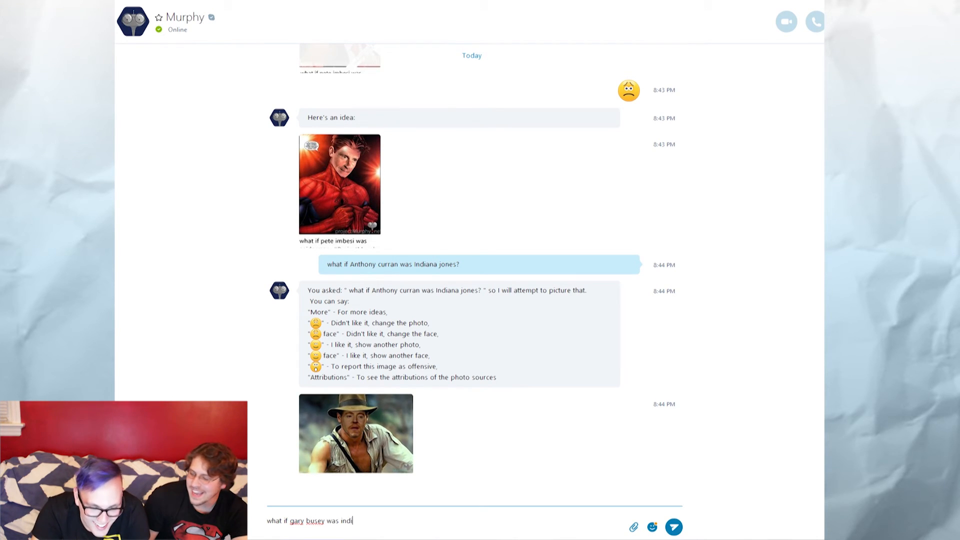
{"action": "left_click", "coordinate": [674, 526]}
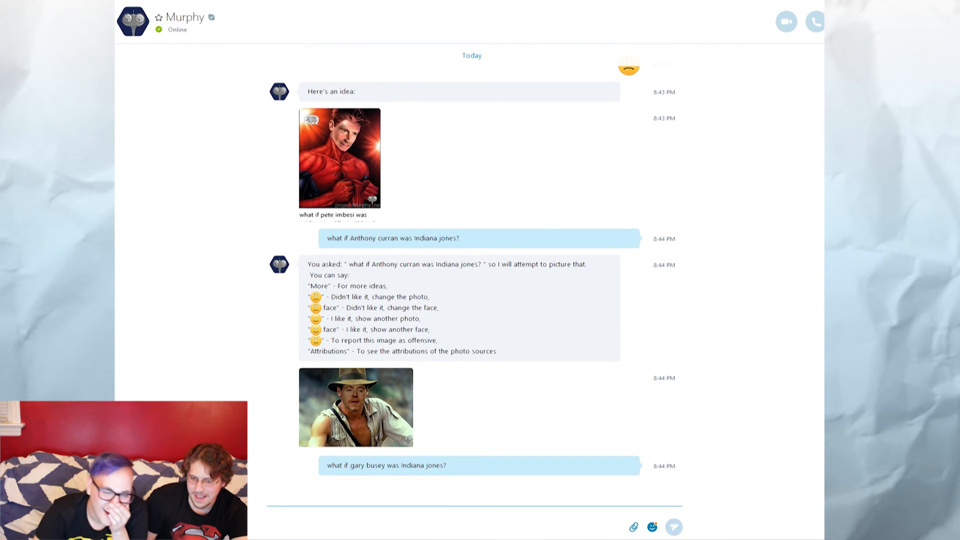
{"action": "scroll", "scroll_direction": "down", "scroll_amount": 3}
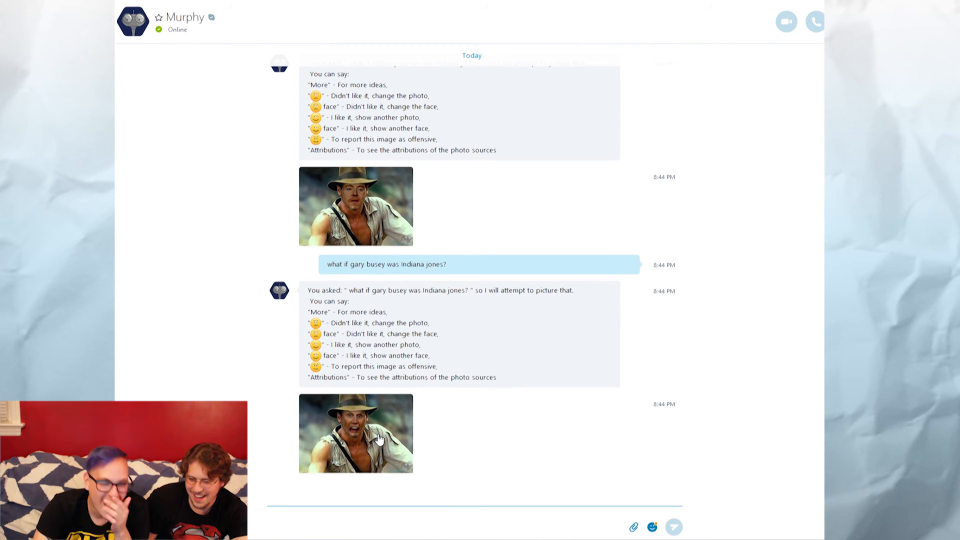